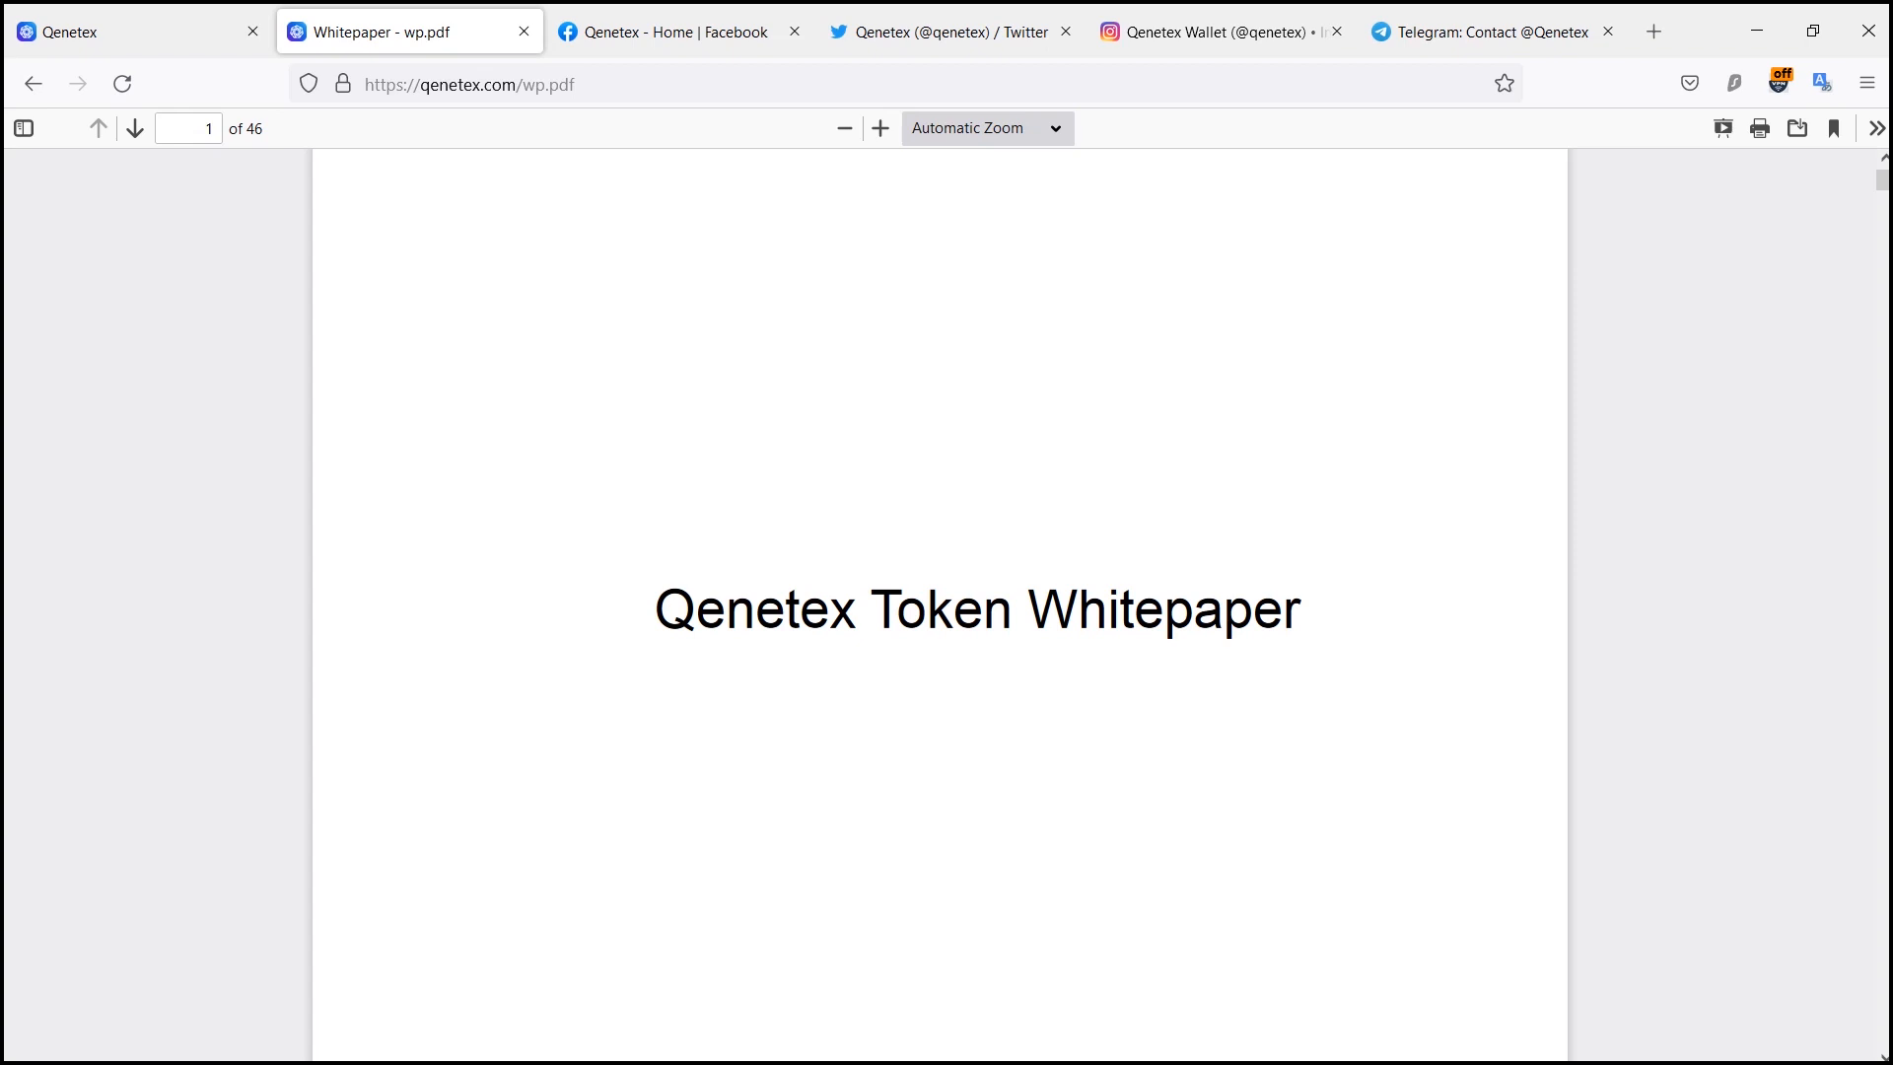
Step: Scroll the whitepaper PDF from the title page through the Disclaimer and Introduction to page 4 of 46
scroll(up, 3)
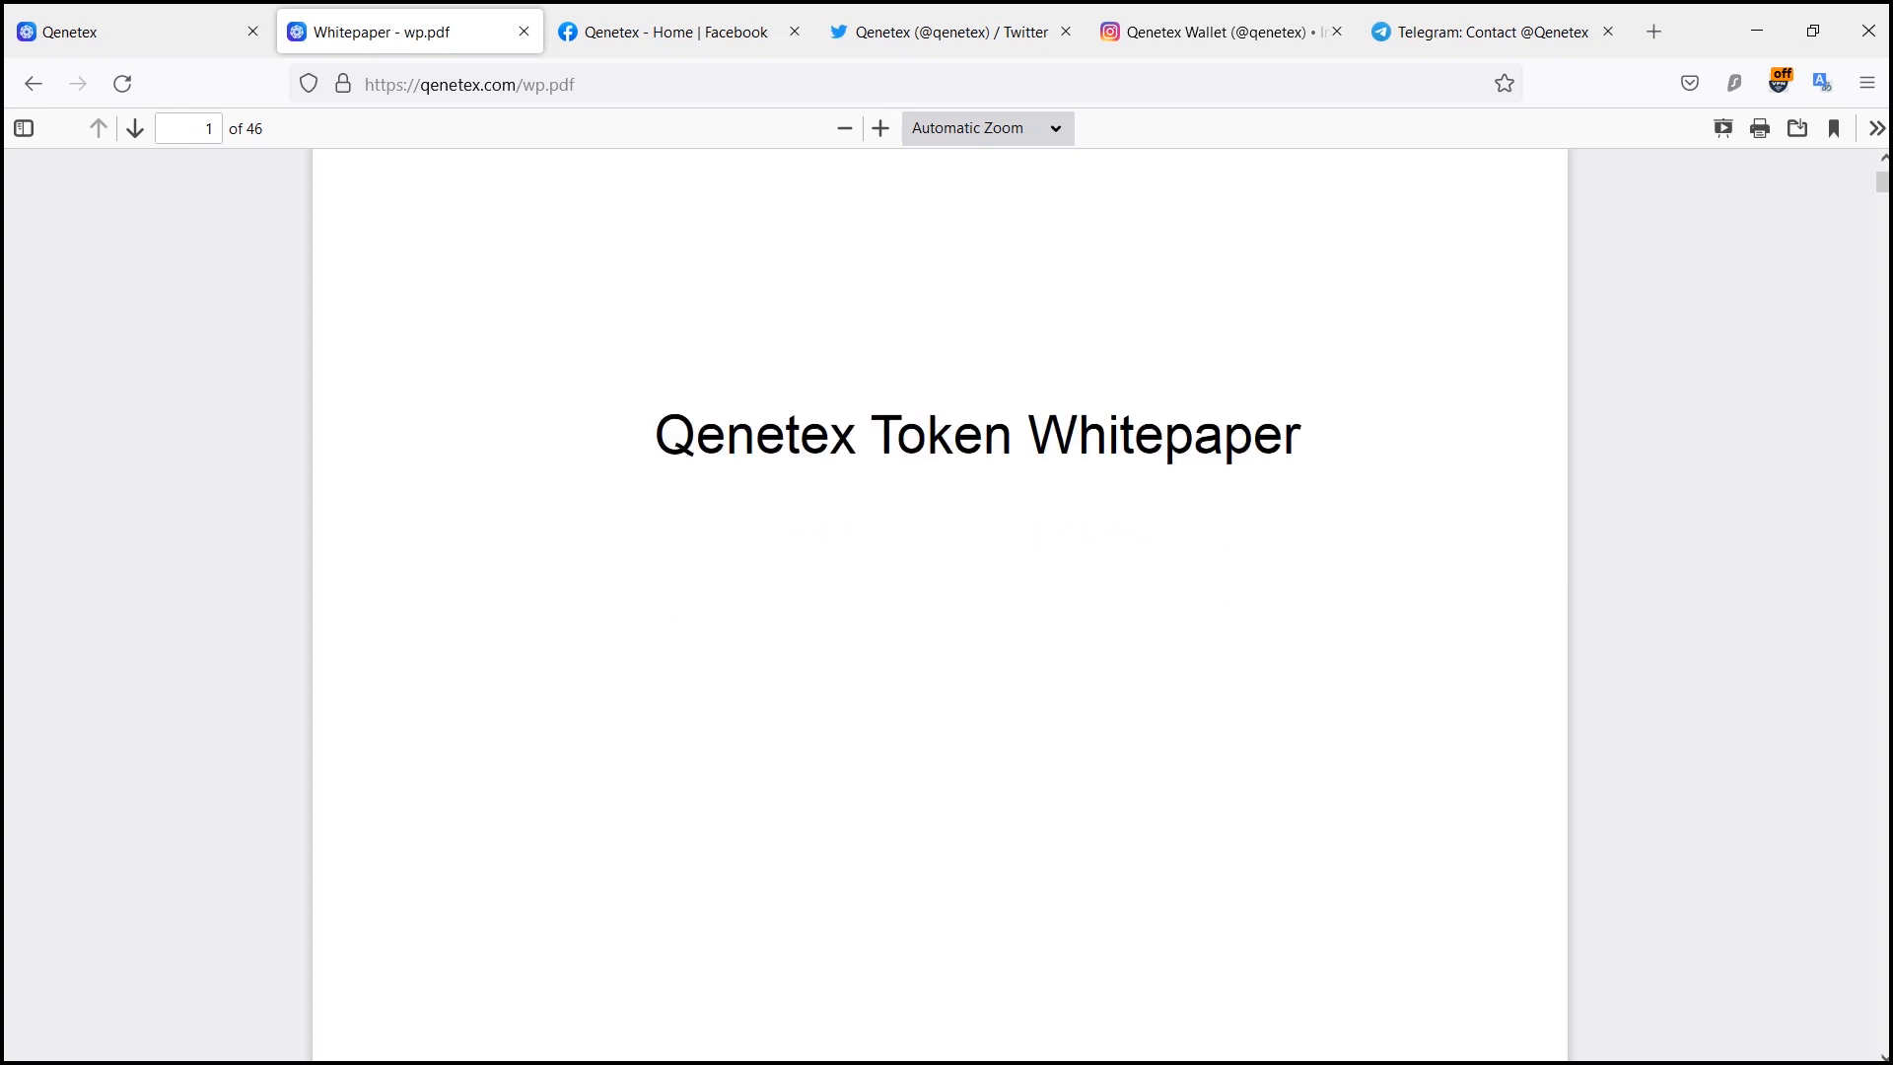
scroll(down, 3)
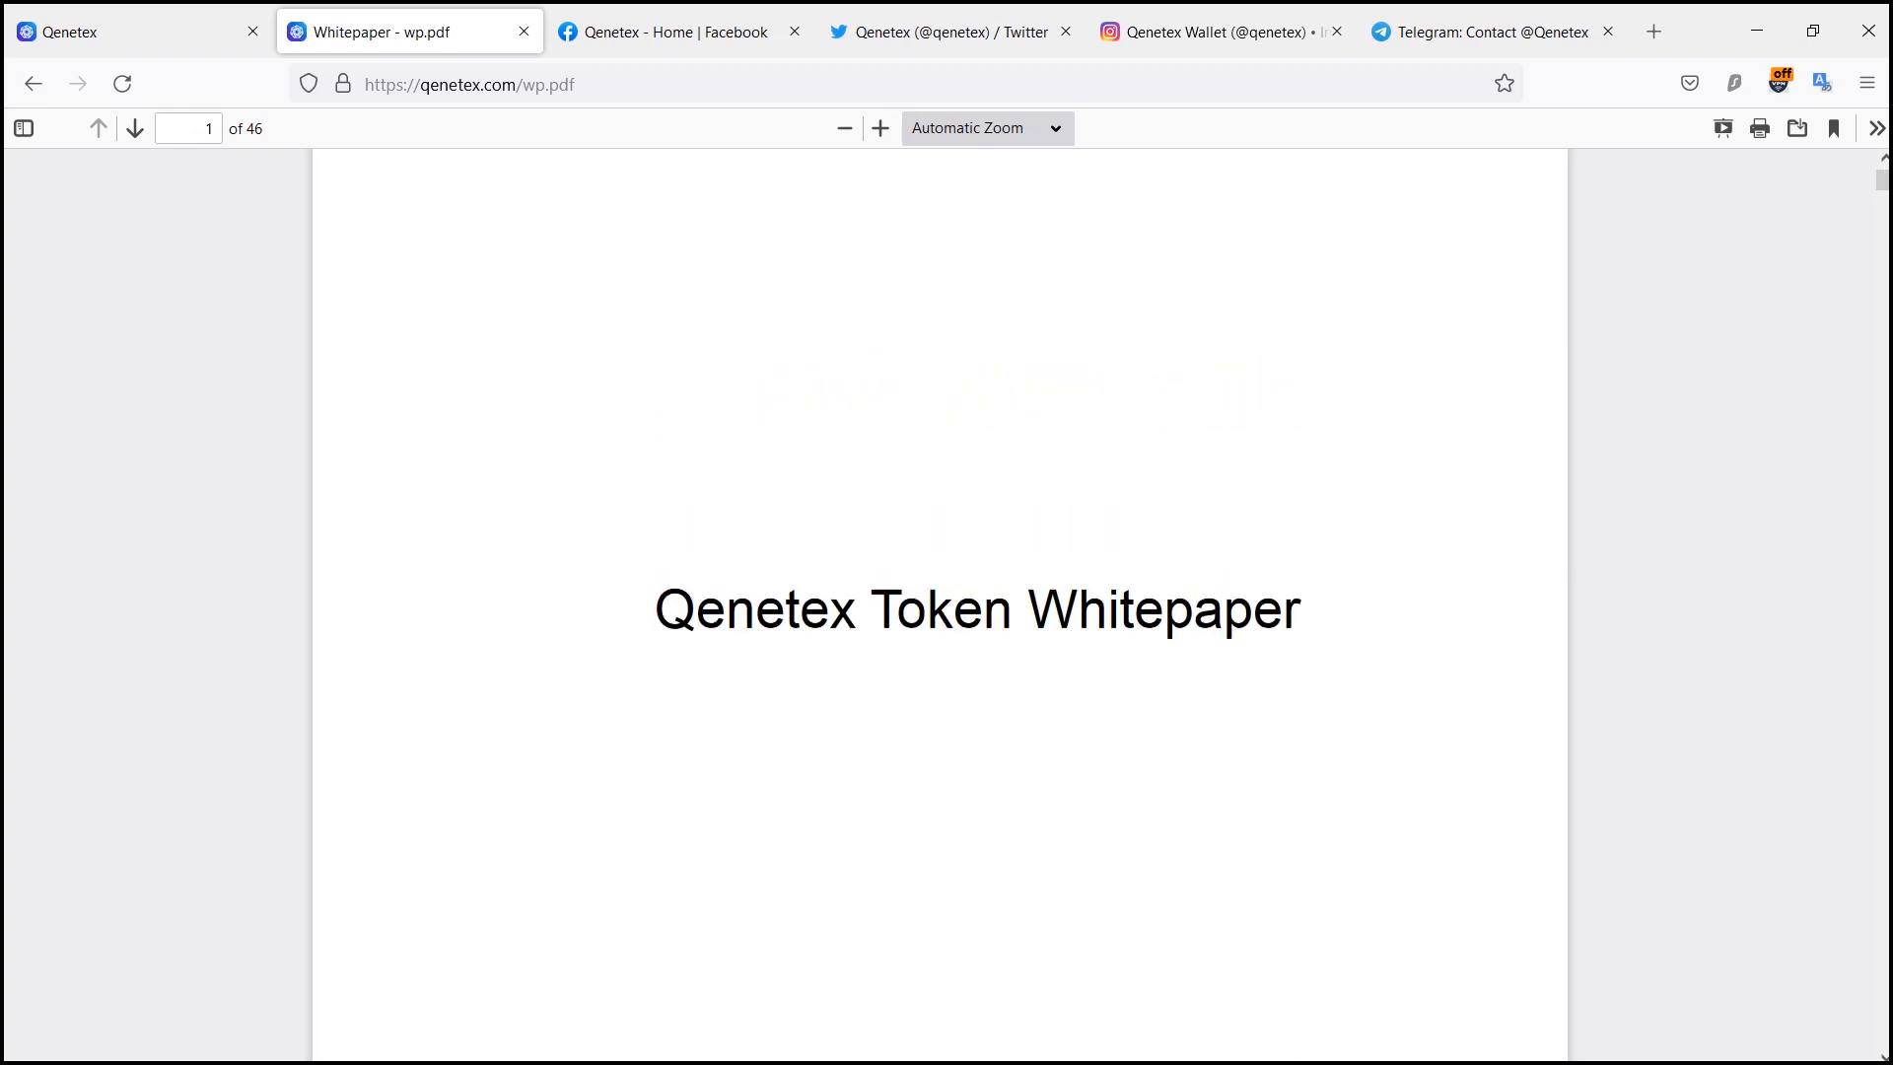
scroll(down, 3)
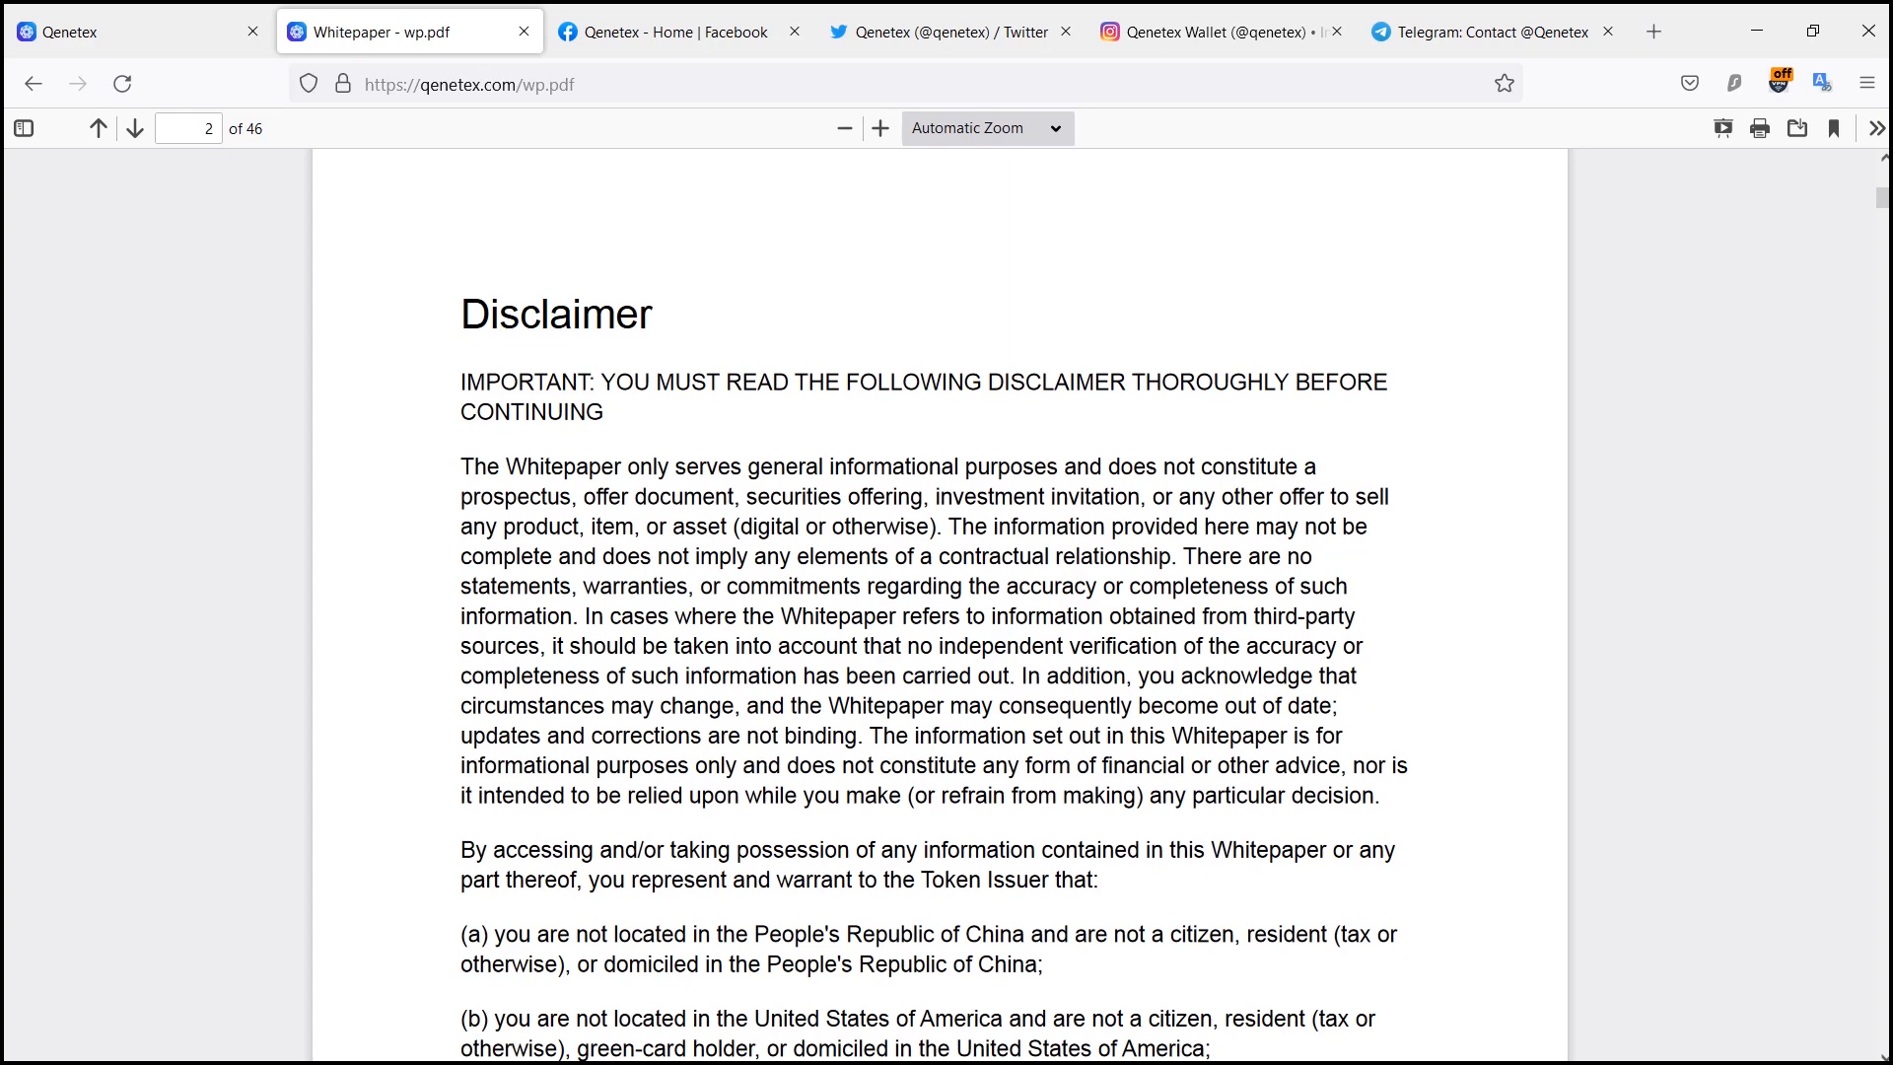
scroll(down, 3)
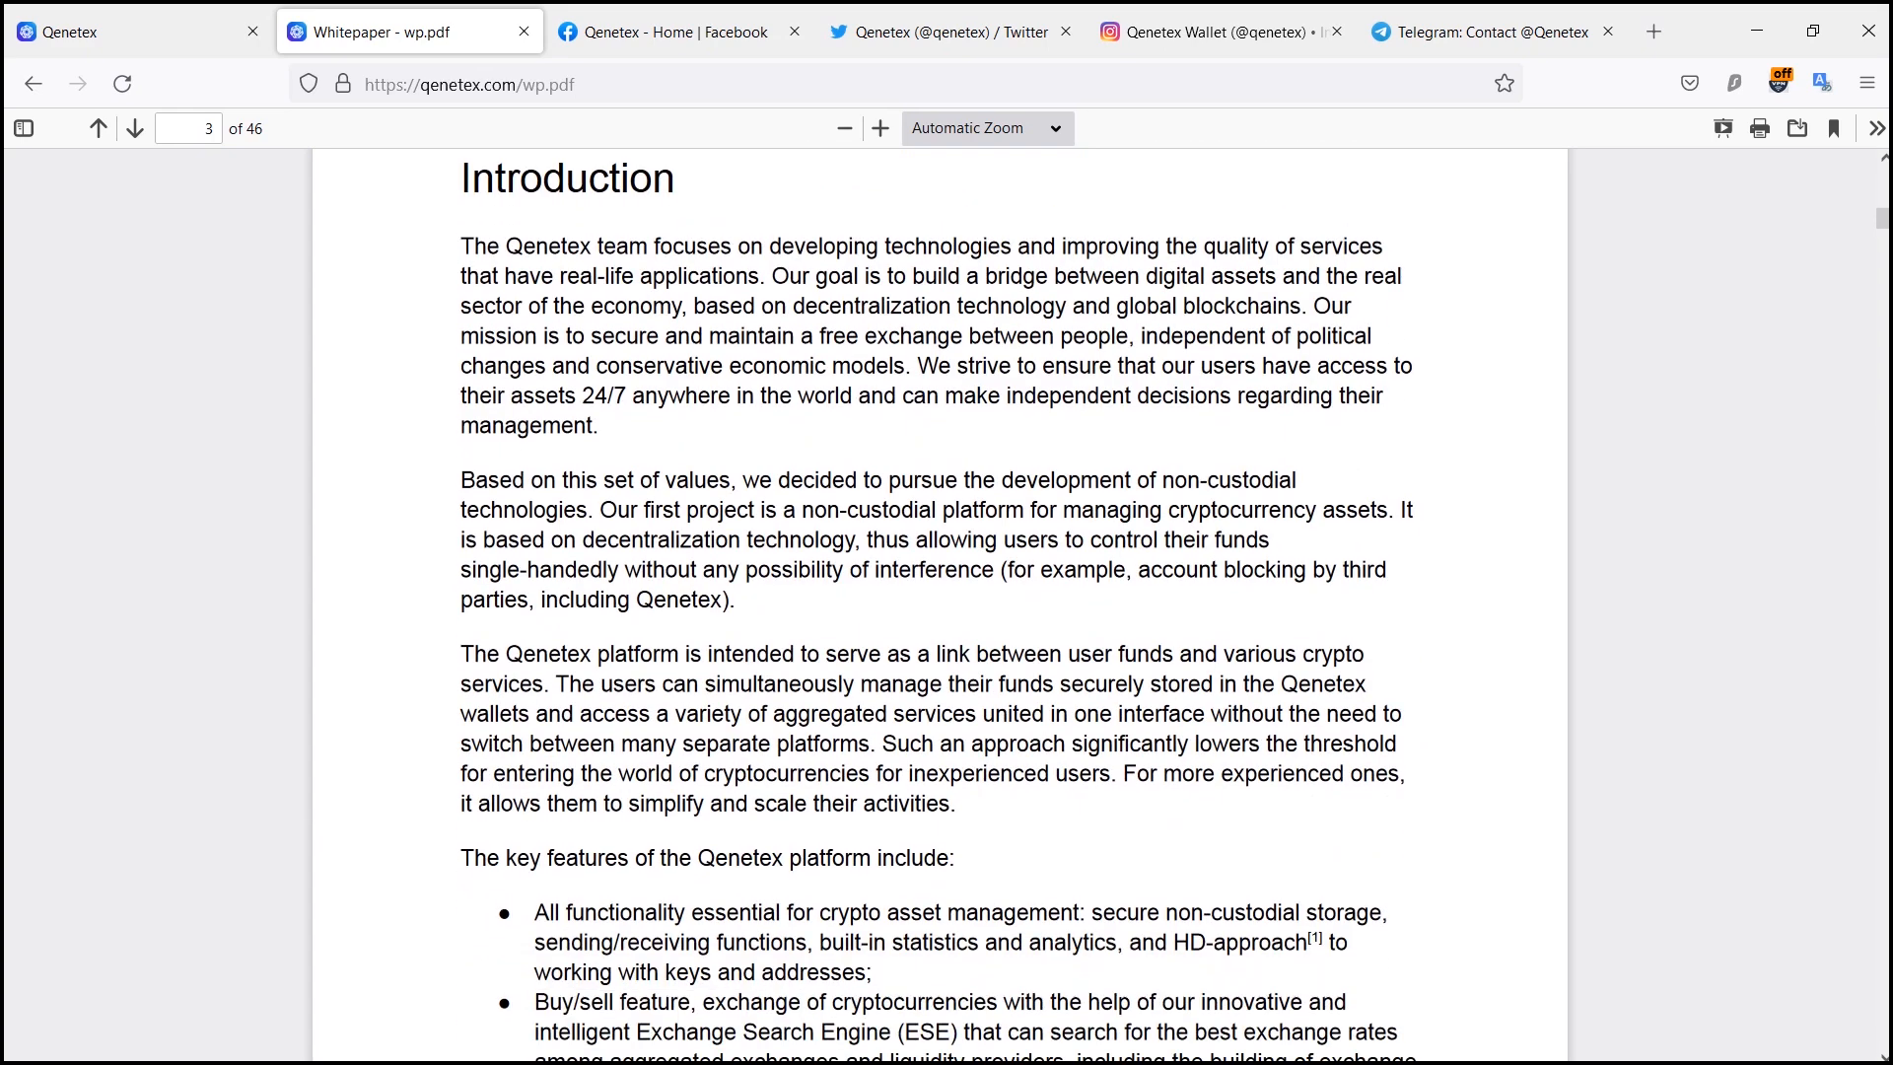
scroll(up, 3)
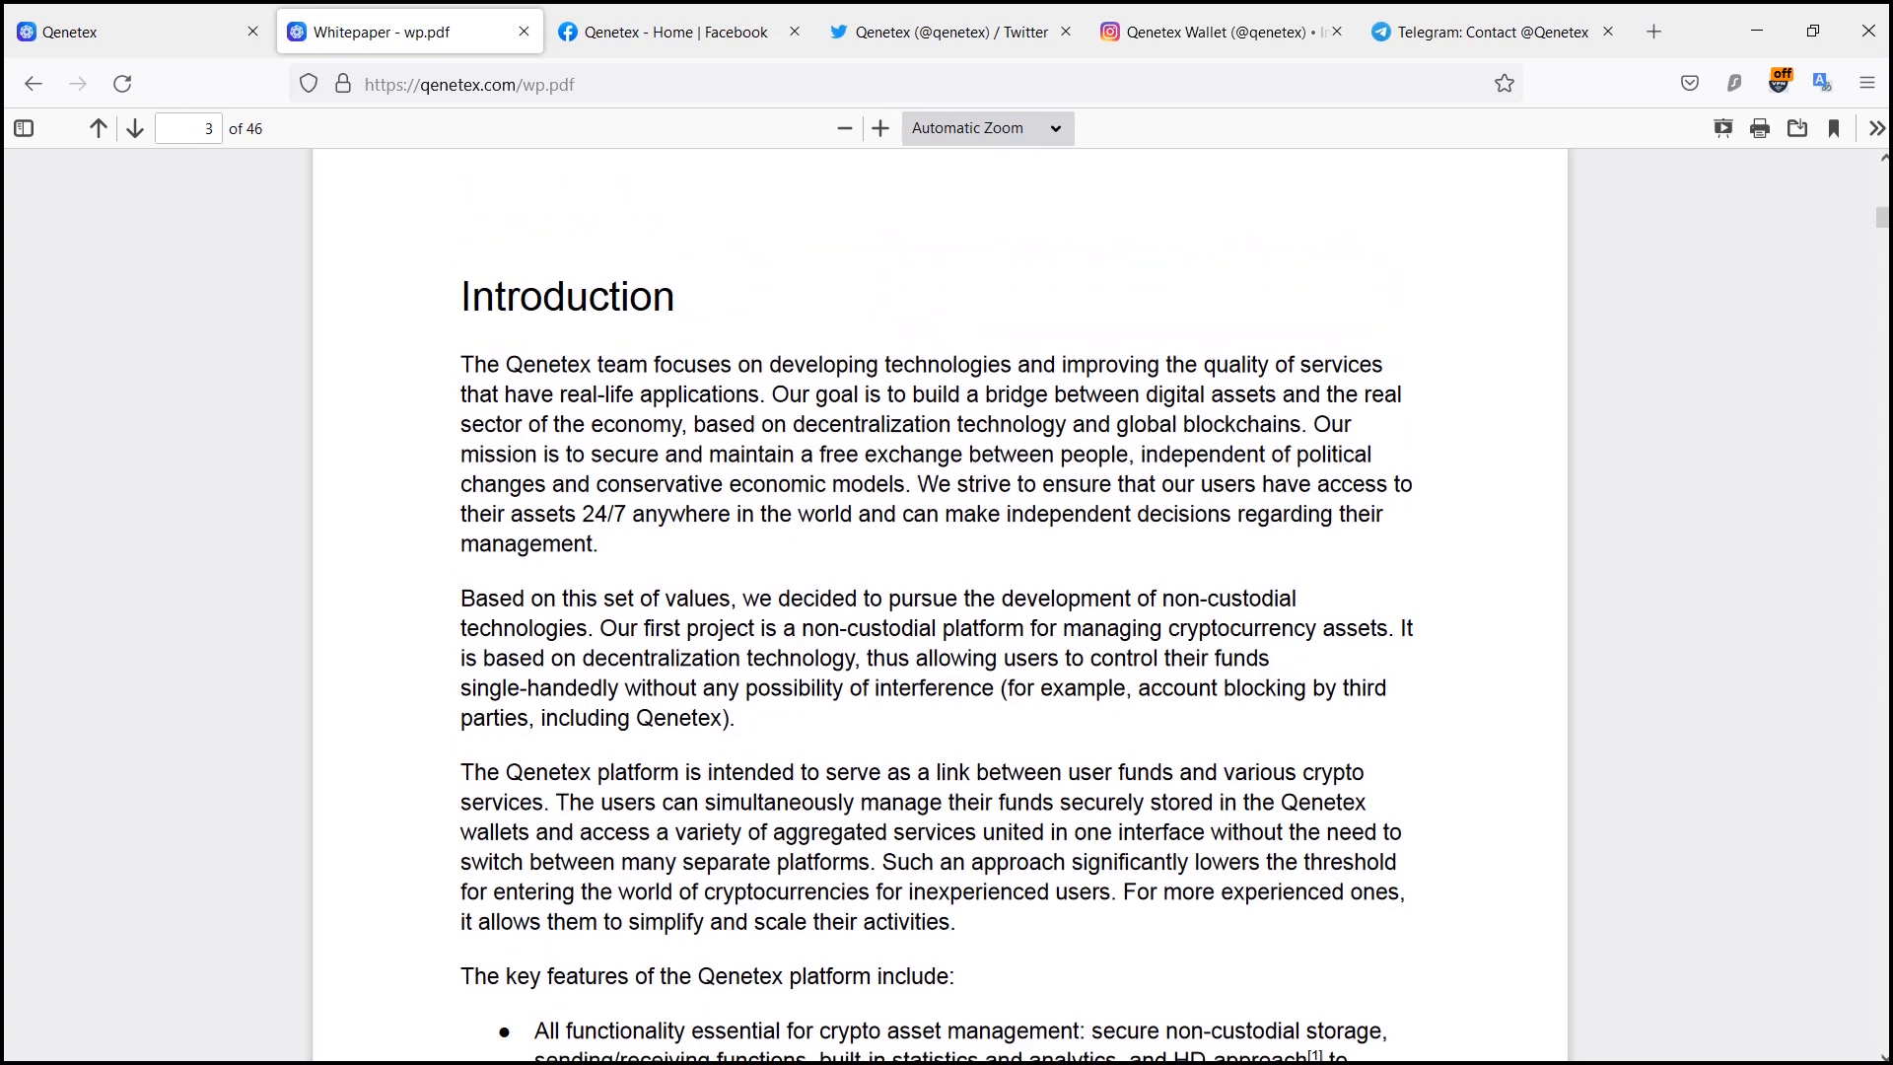
scroll(down, 3)
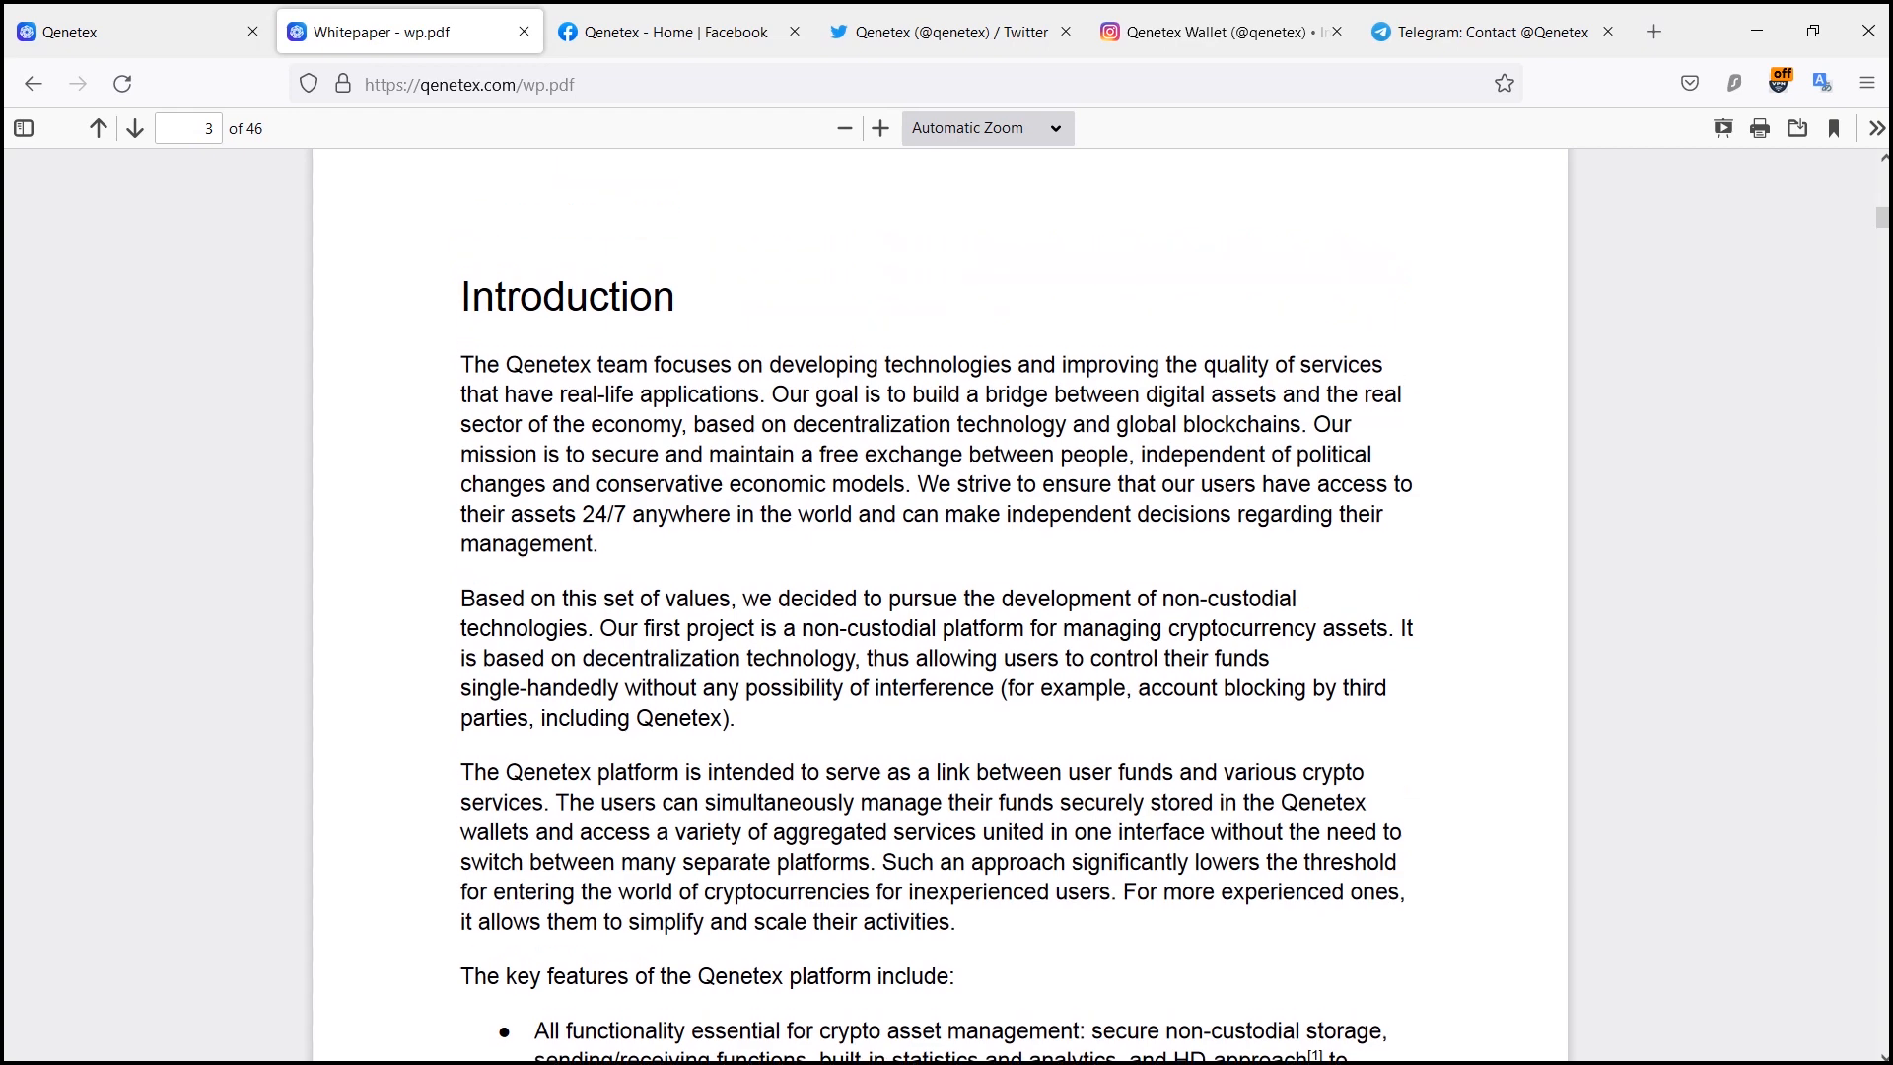
scroll(down, 3)
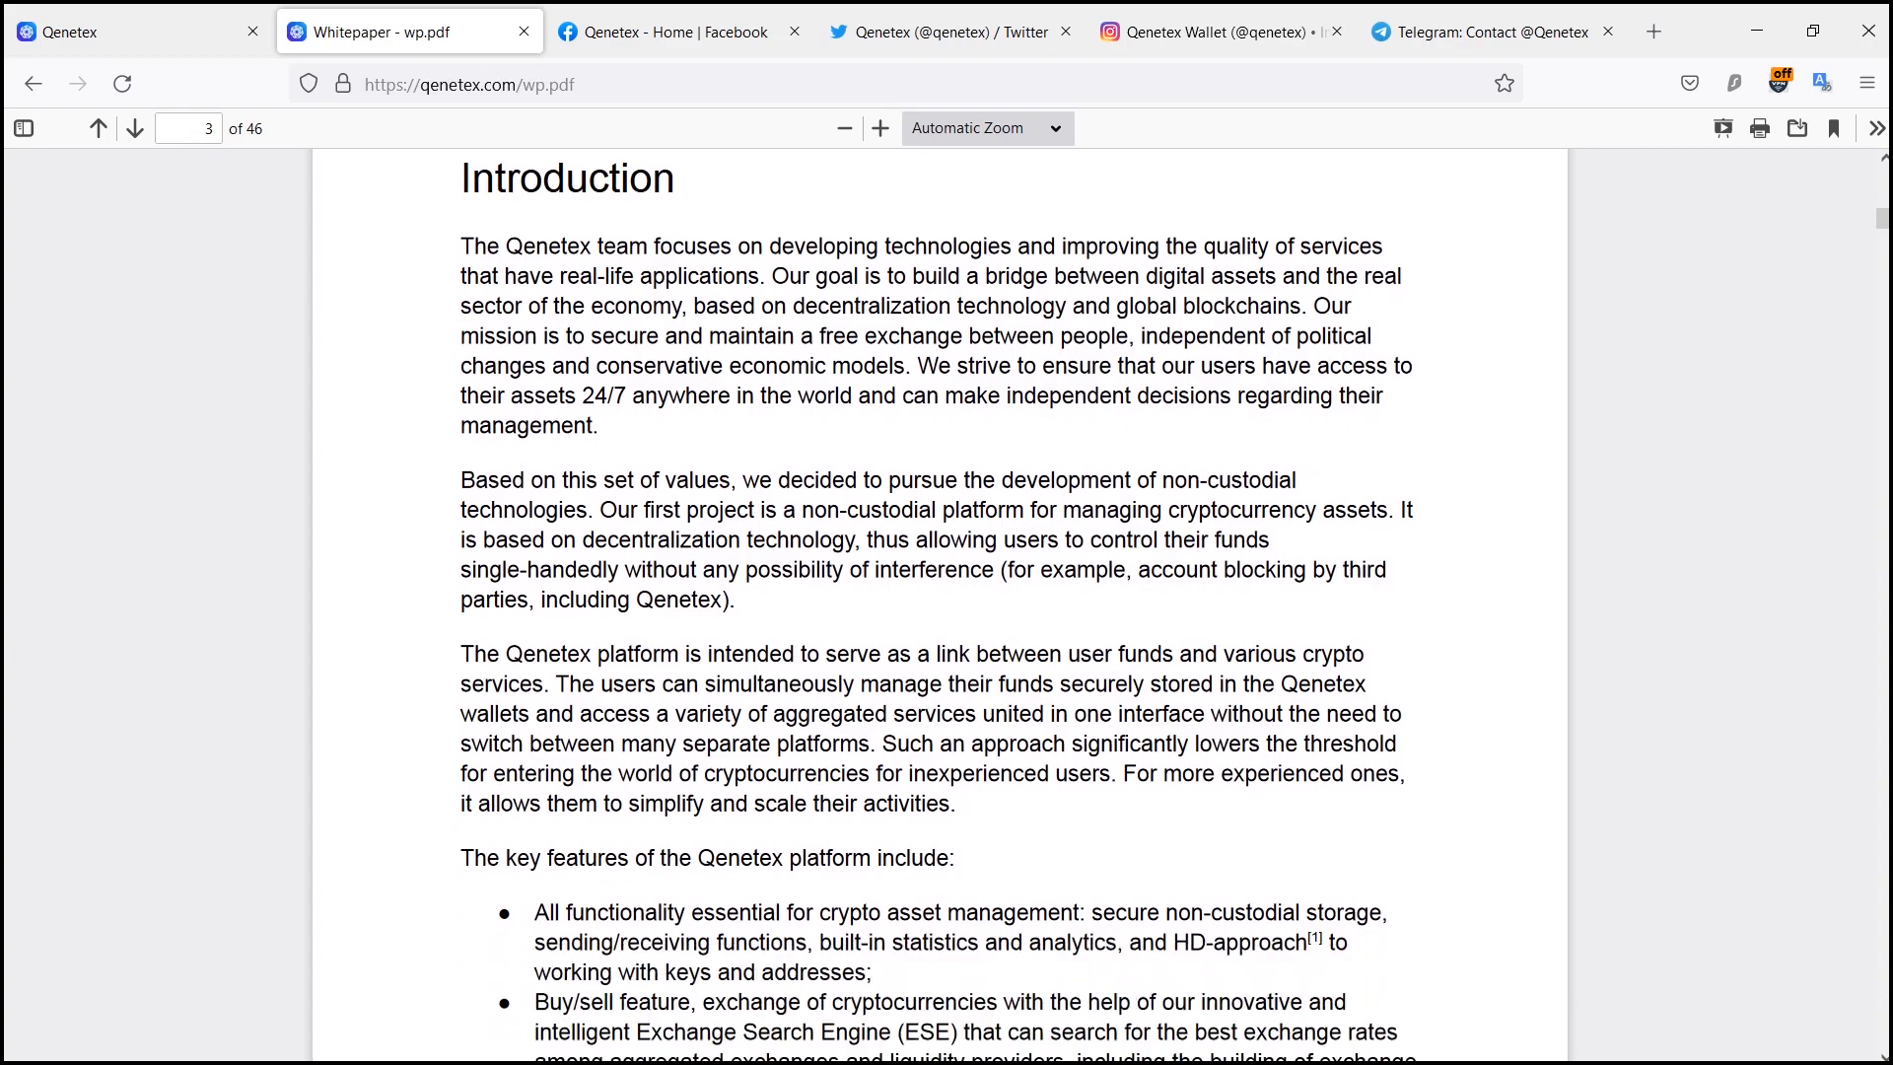
scroll(down, 3)
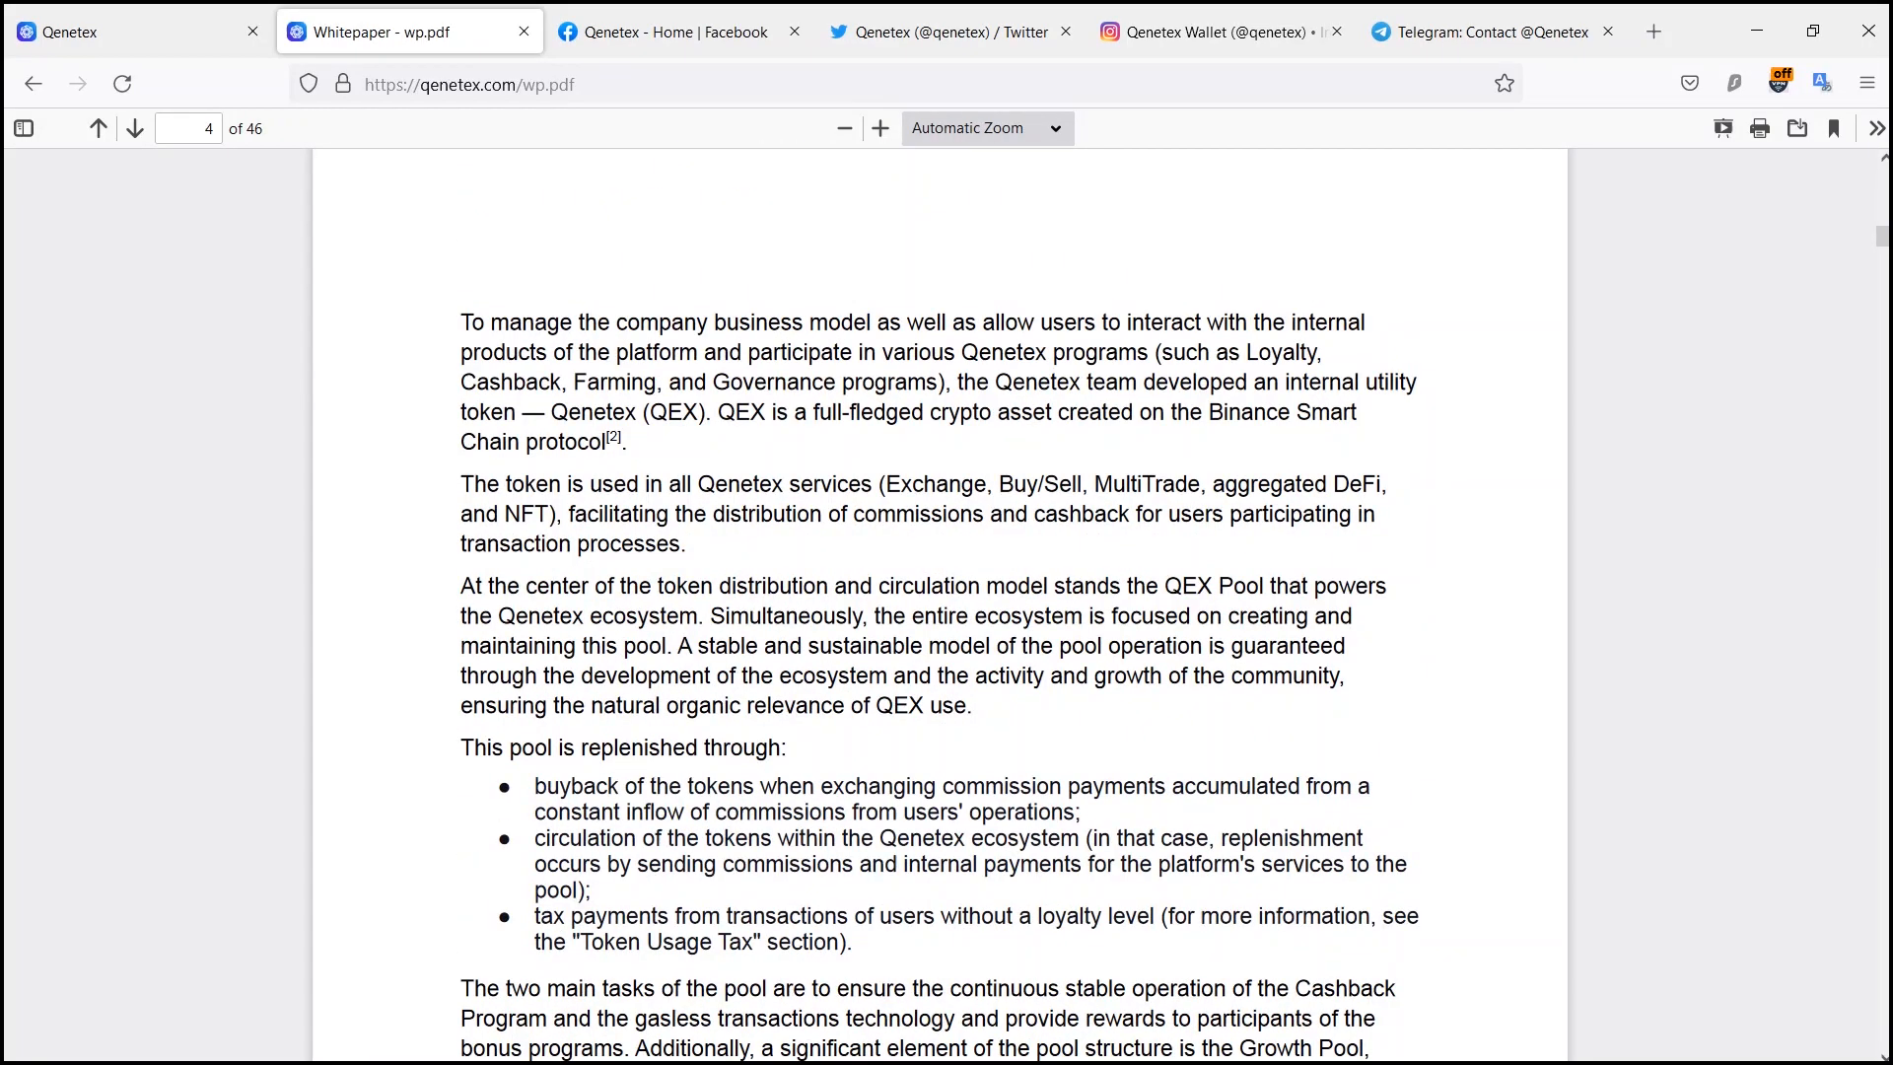
scroll(down, 3)
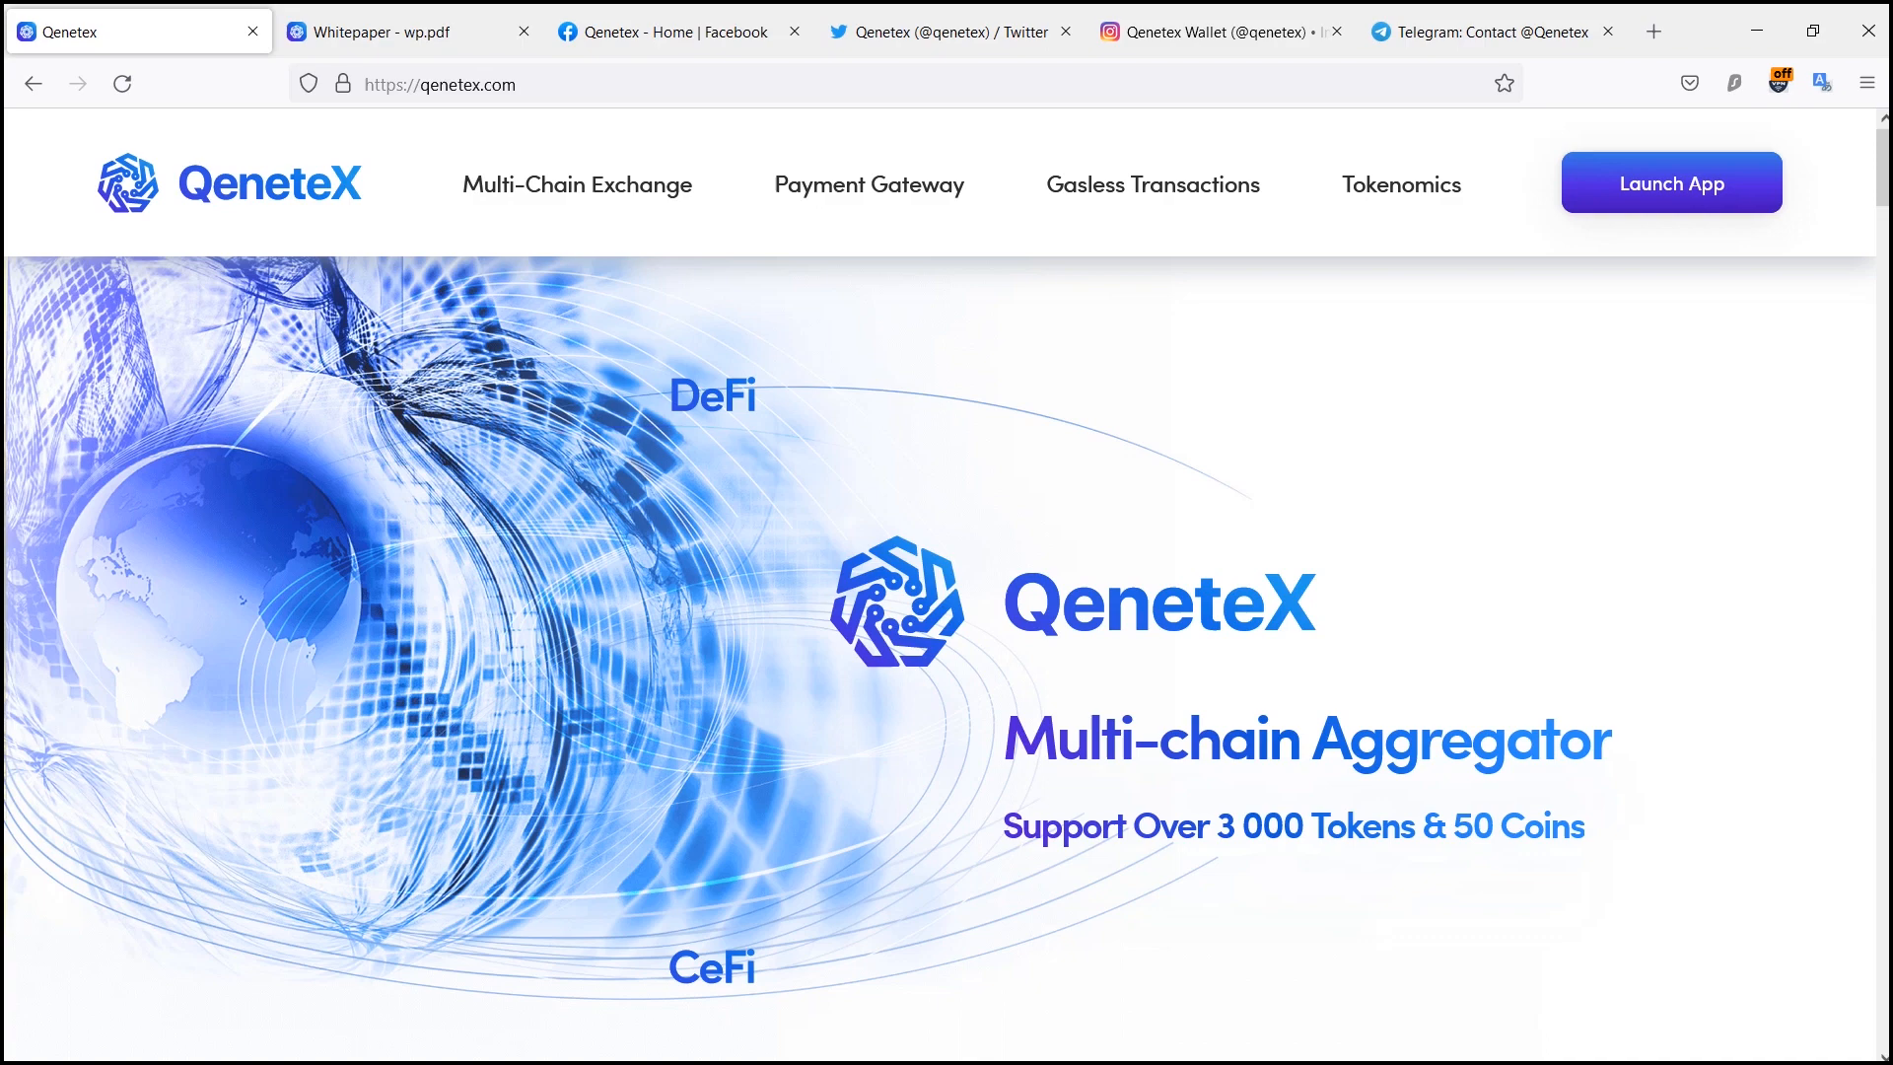
Step: Scroll the qenetex.com homepage down past the wallet and team sections
scroll(down, 3)
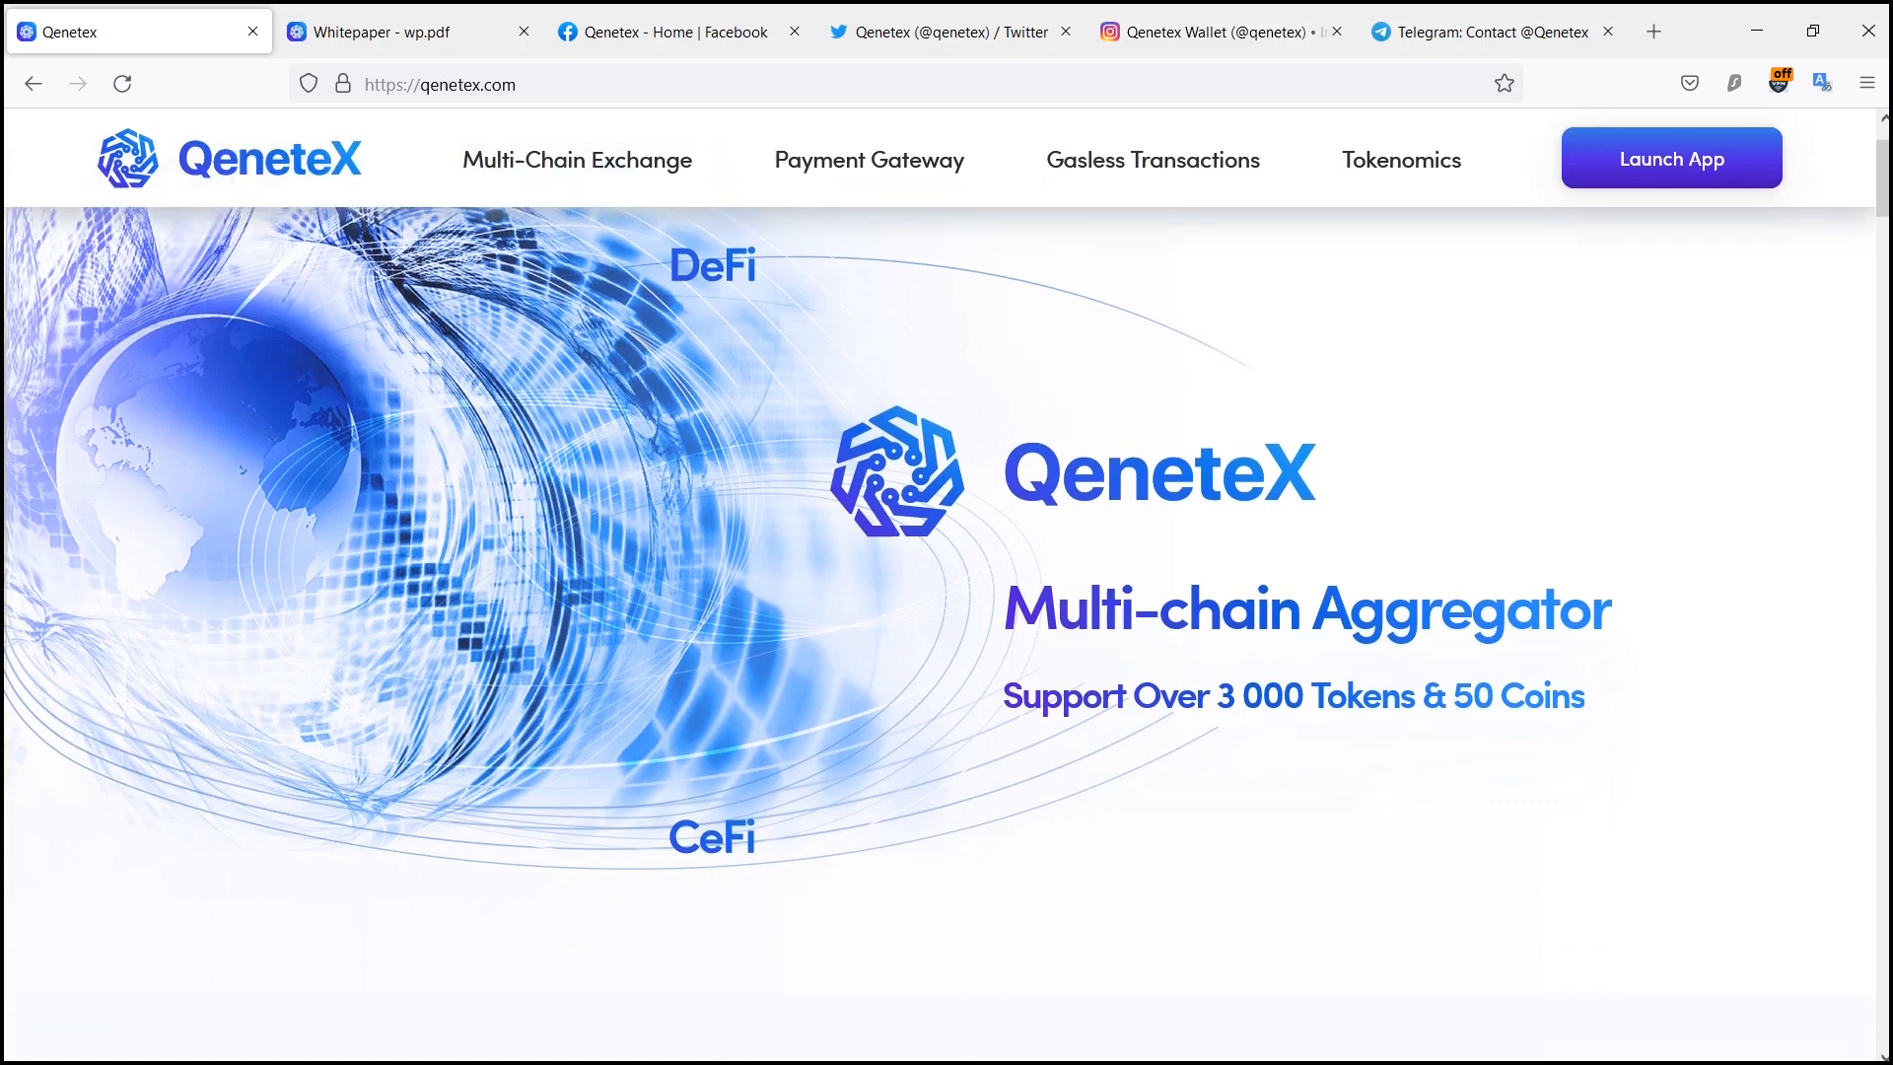
scroll(down, 3)
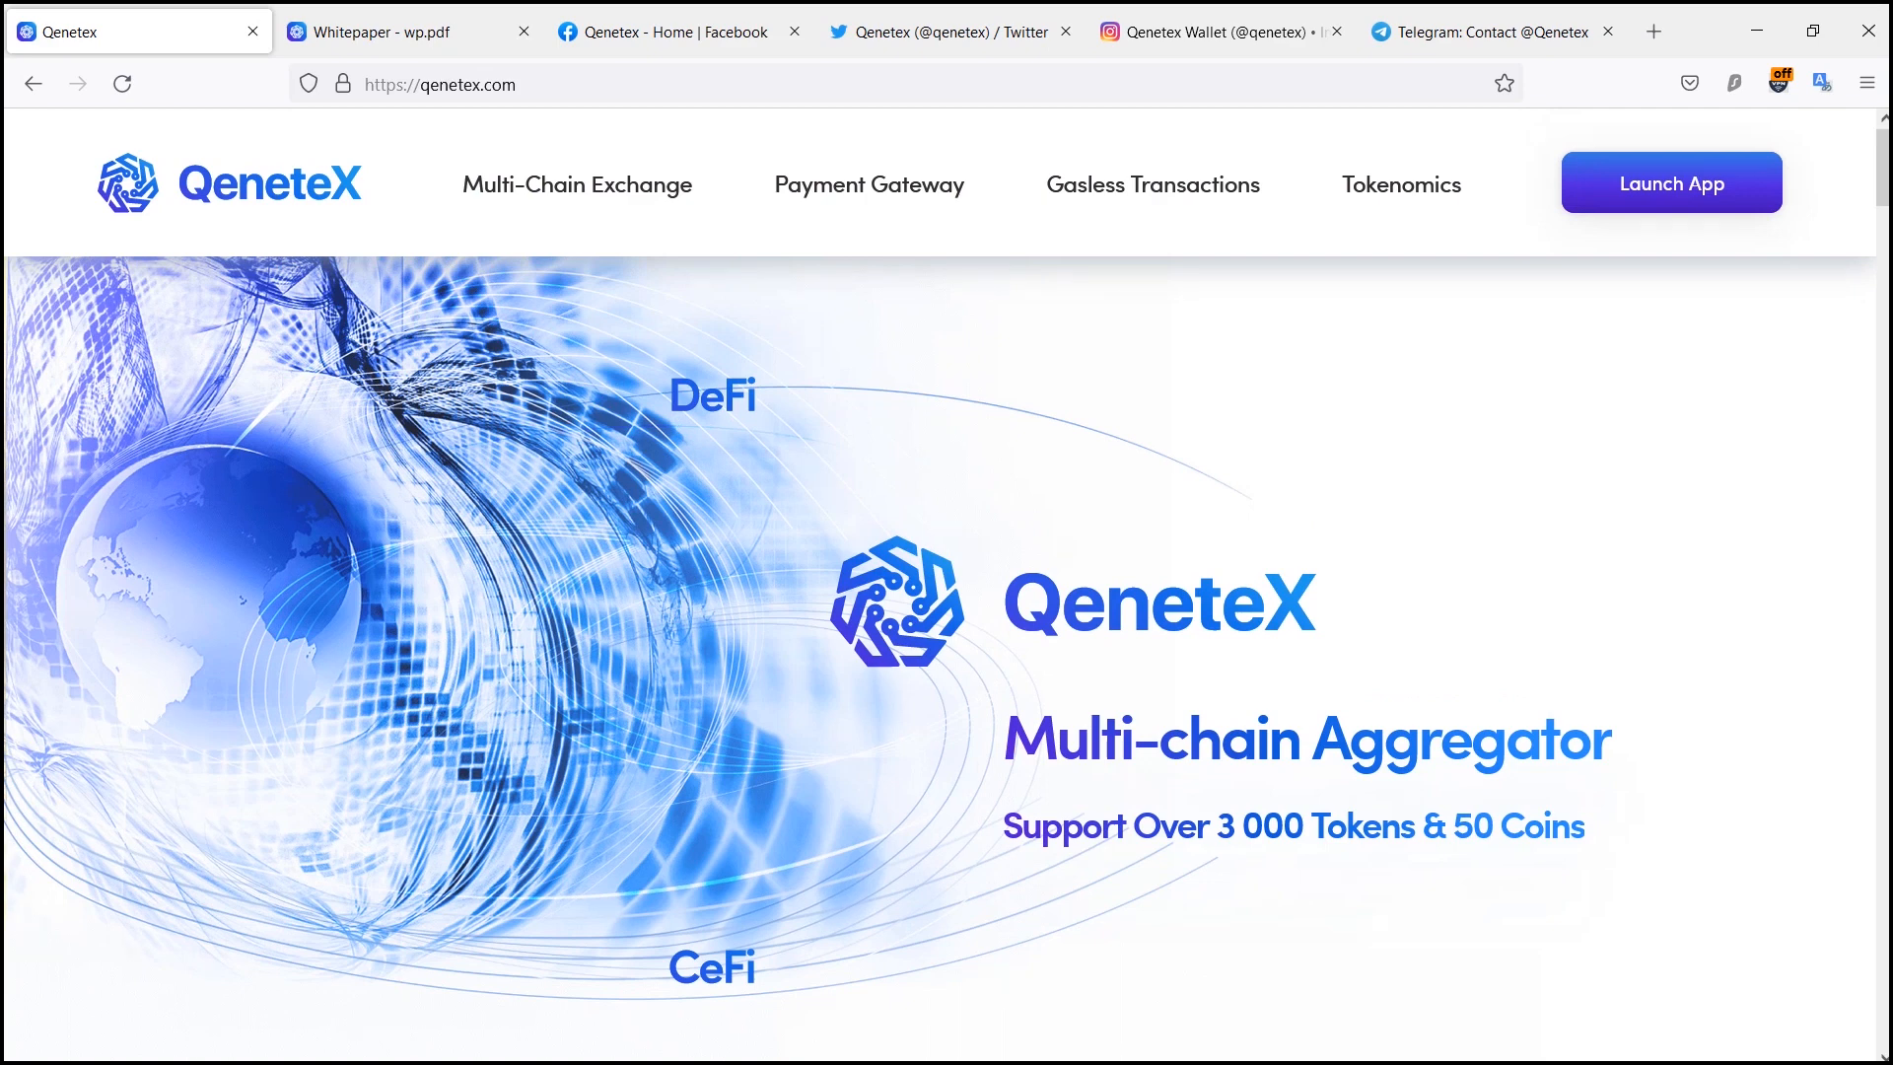
scroll(down, 3)
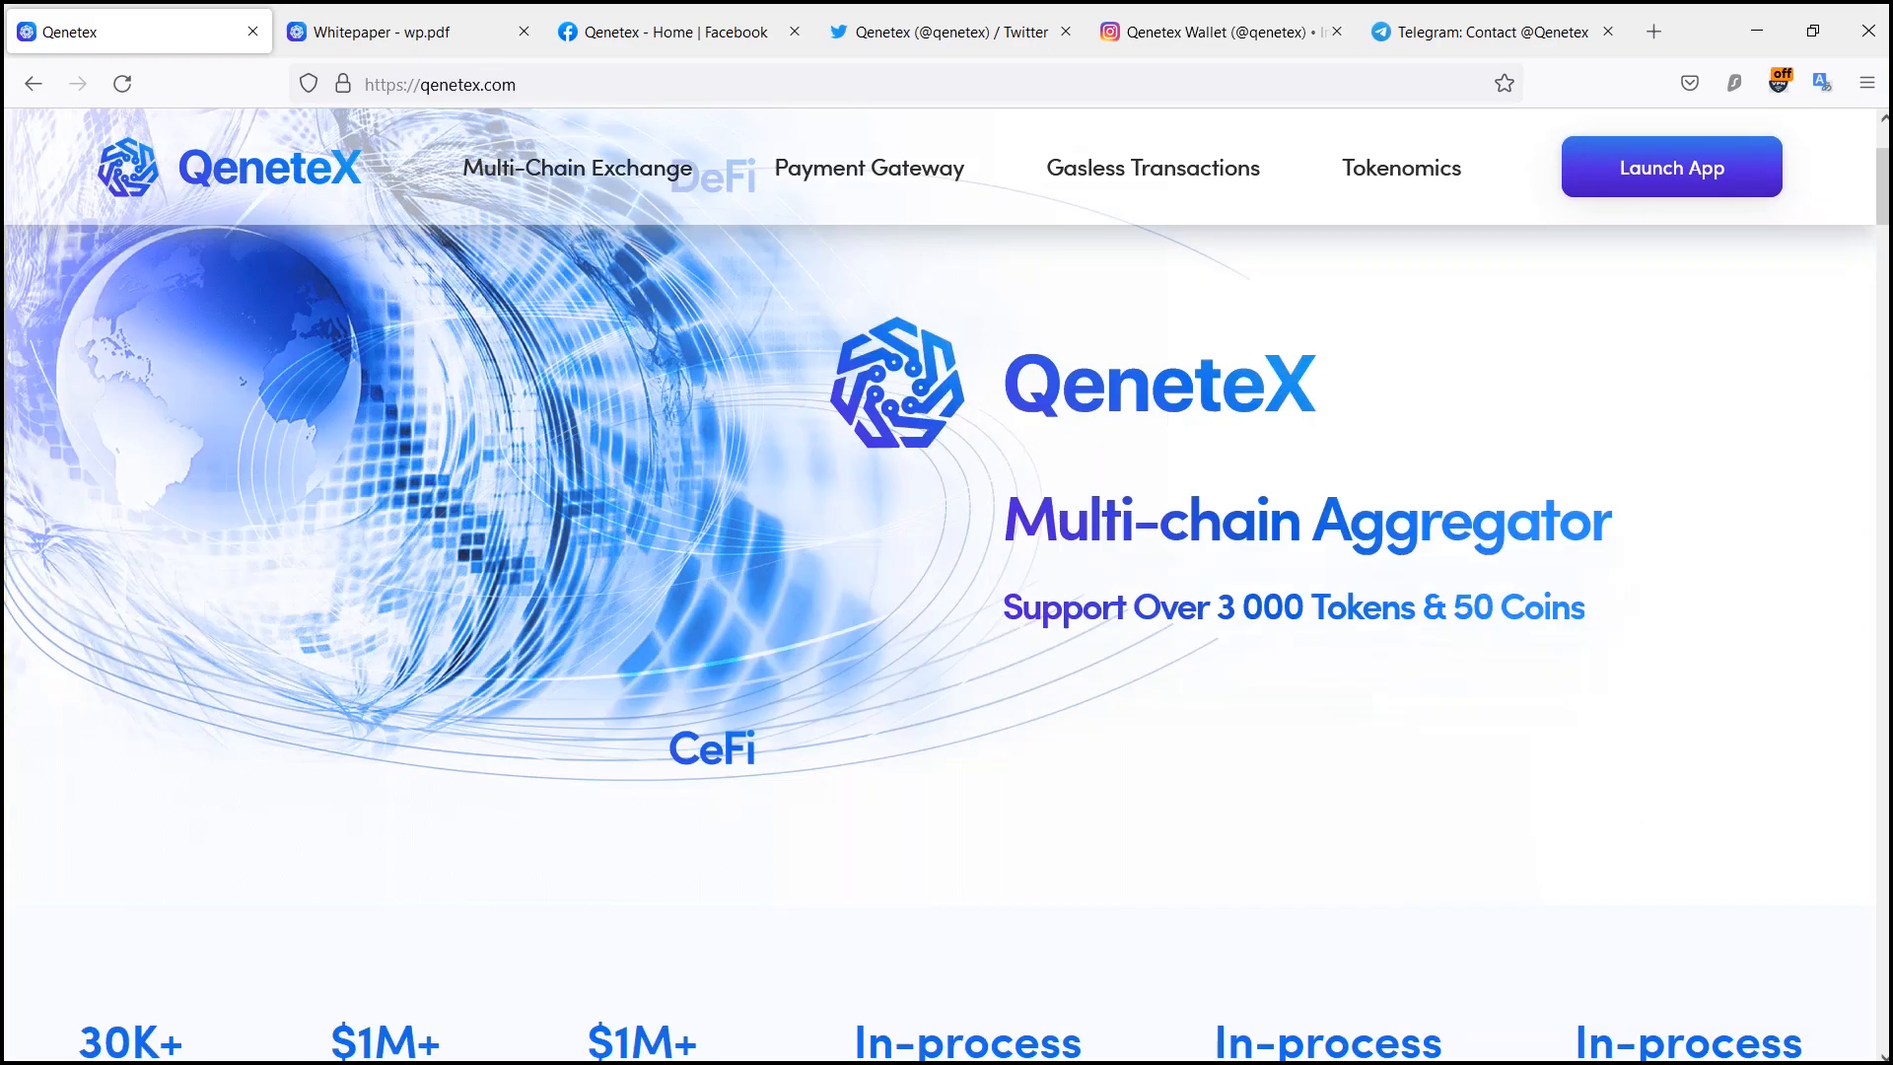
scroll(down, 3)
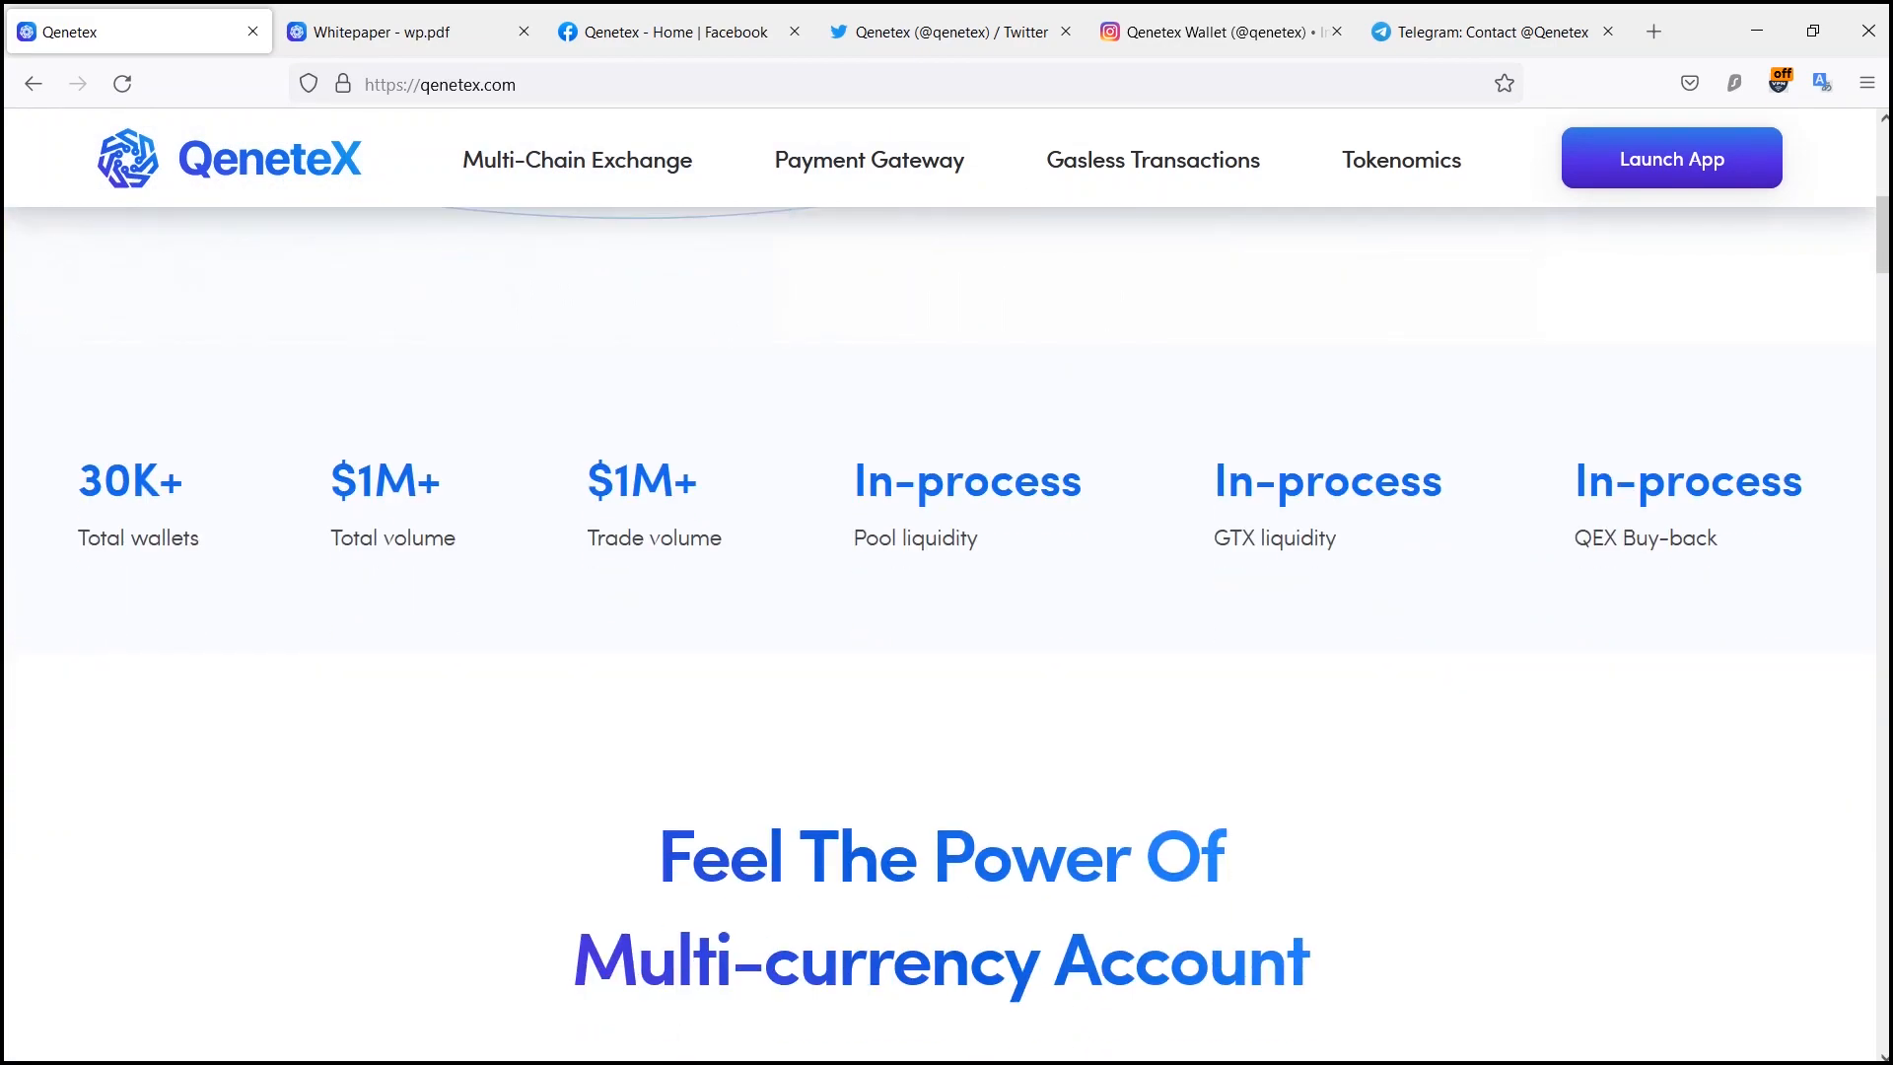
scroll(up, 3)
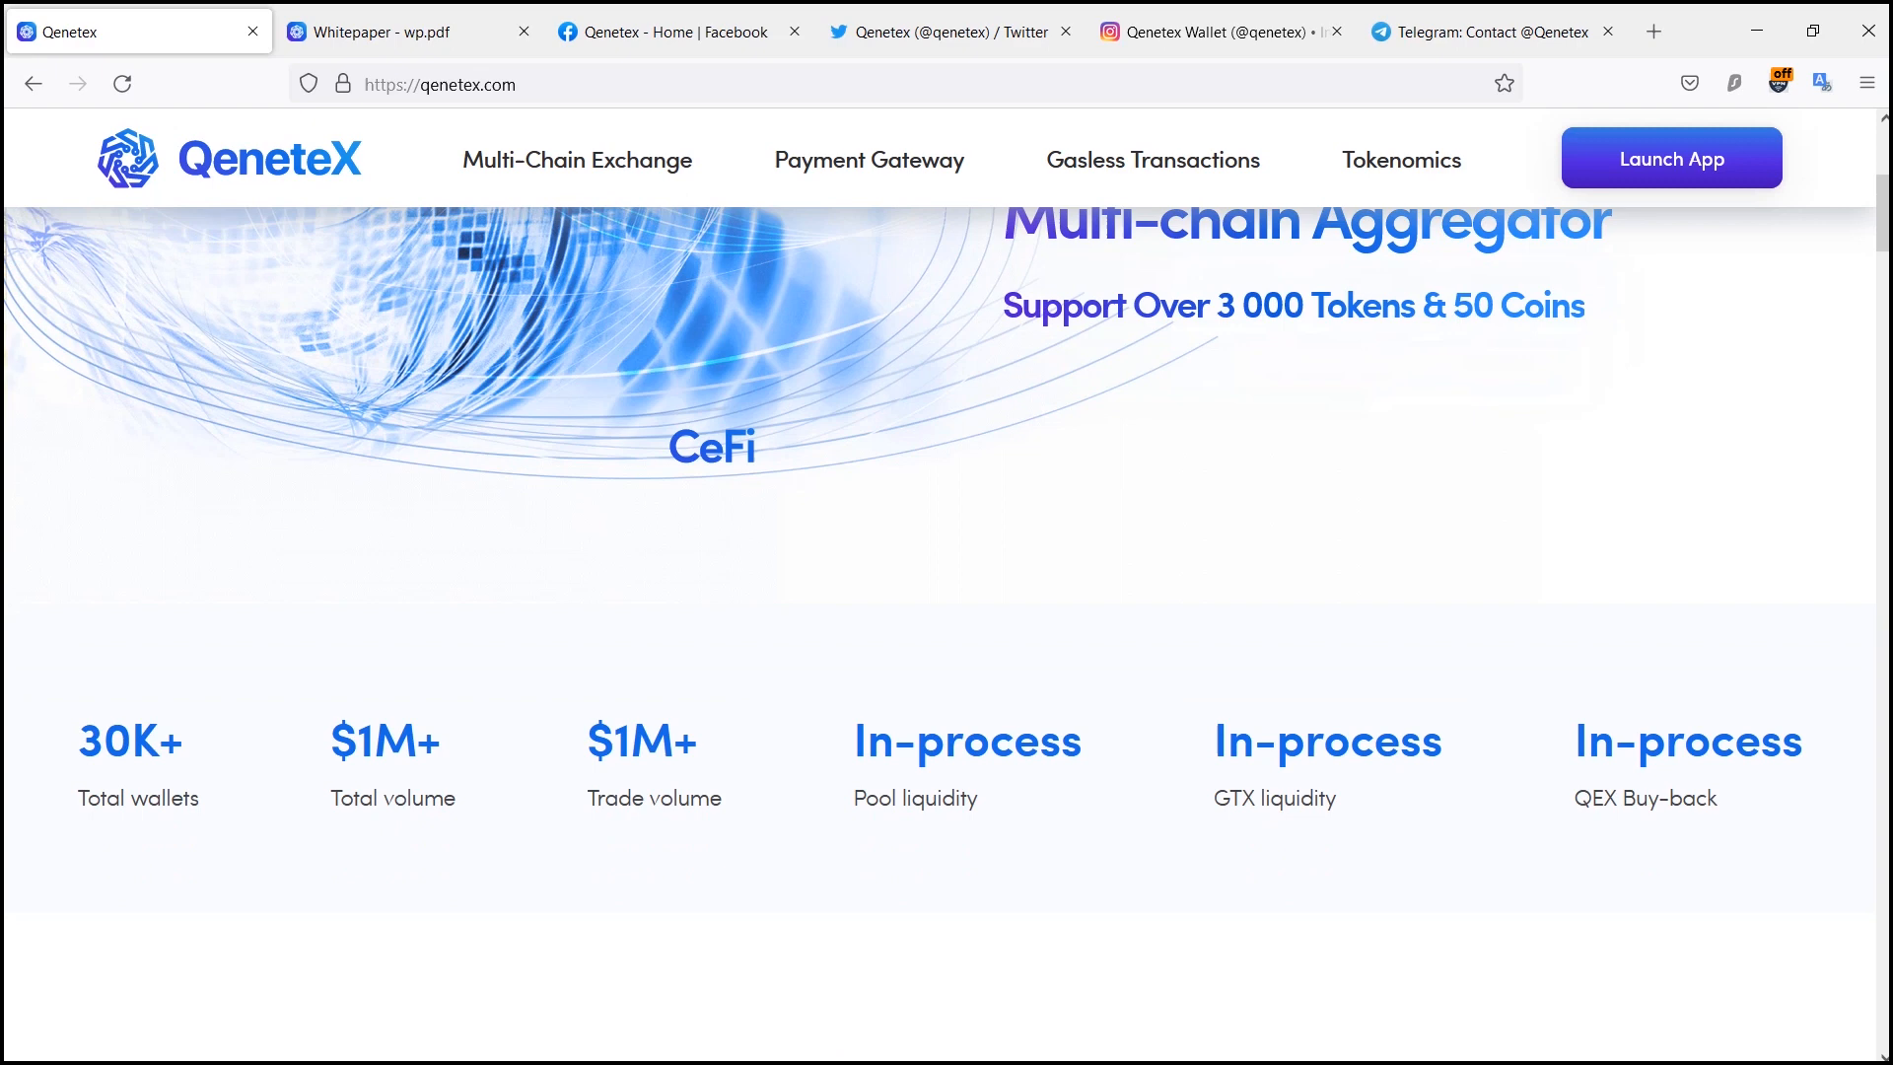
scroll(down, 3)
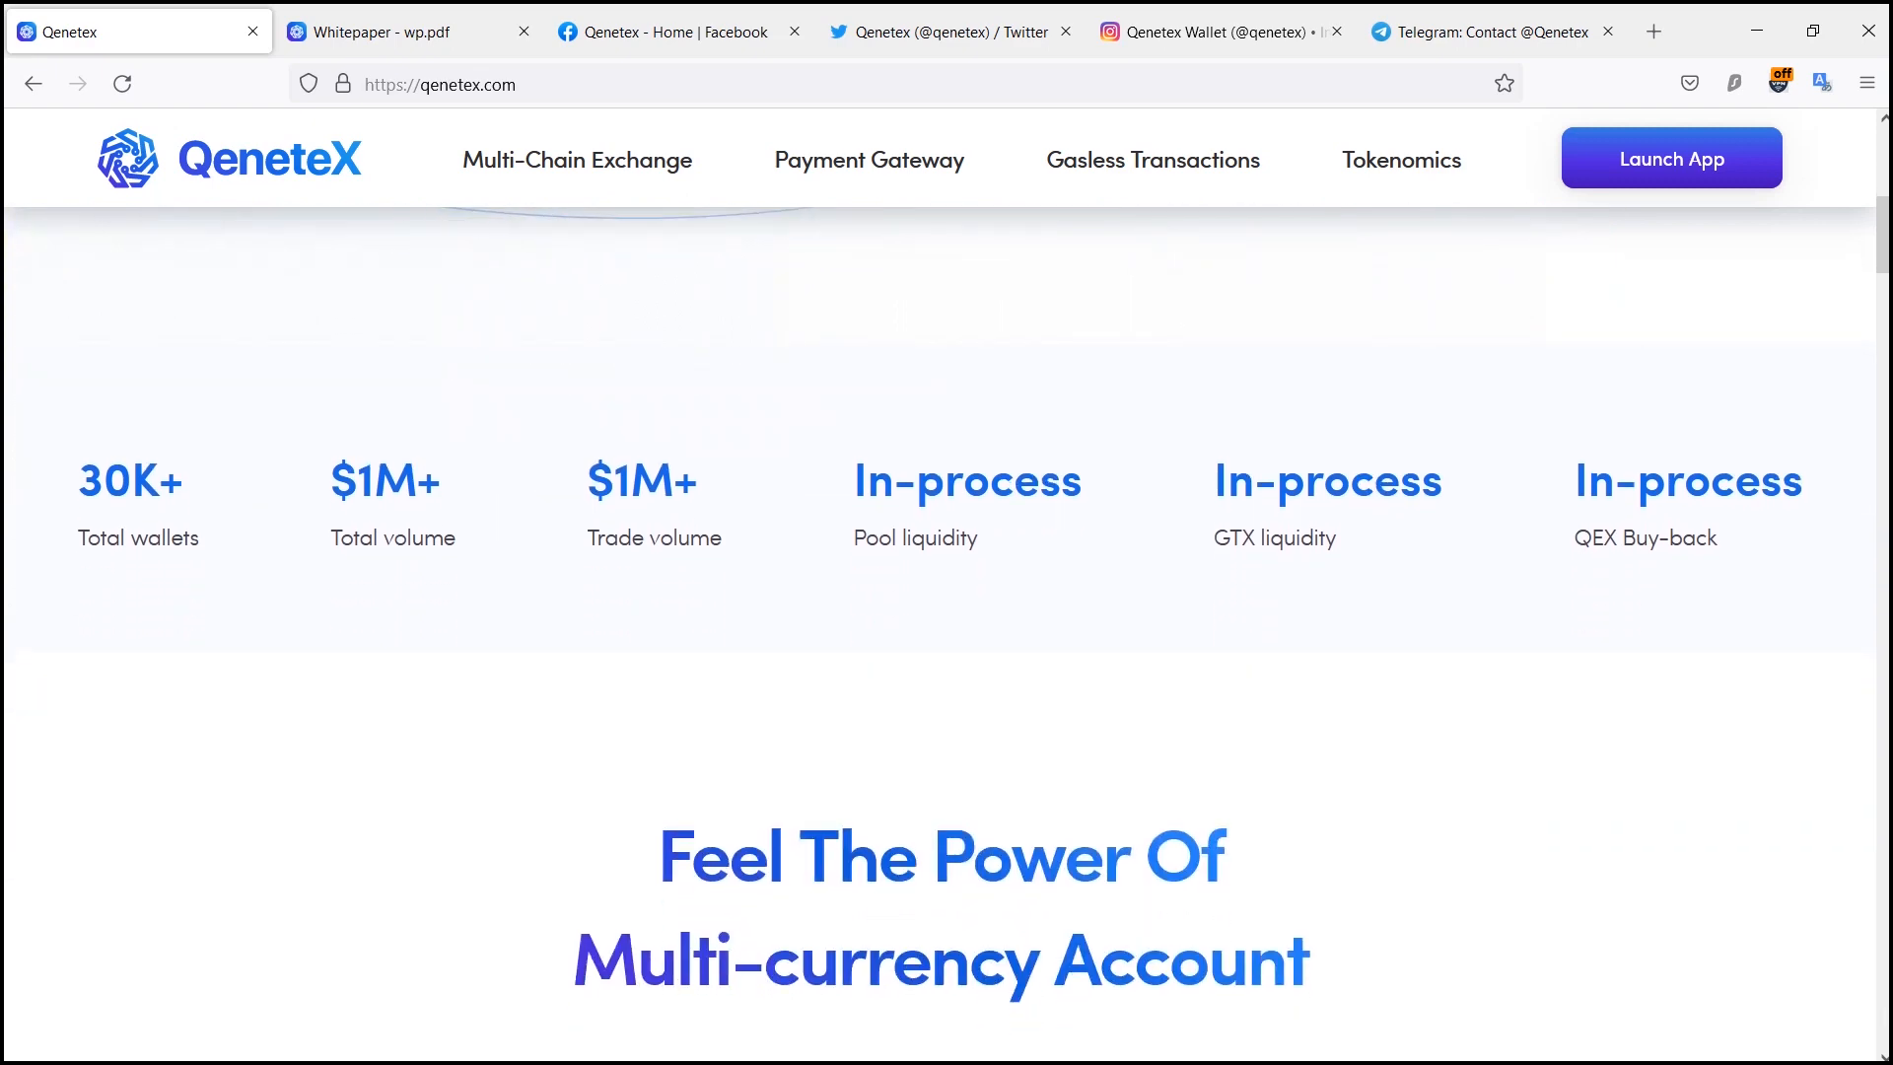
scroll(down, 3)
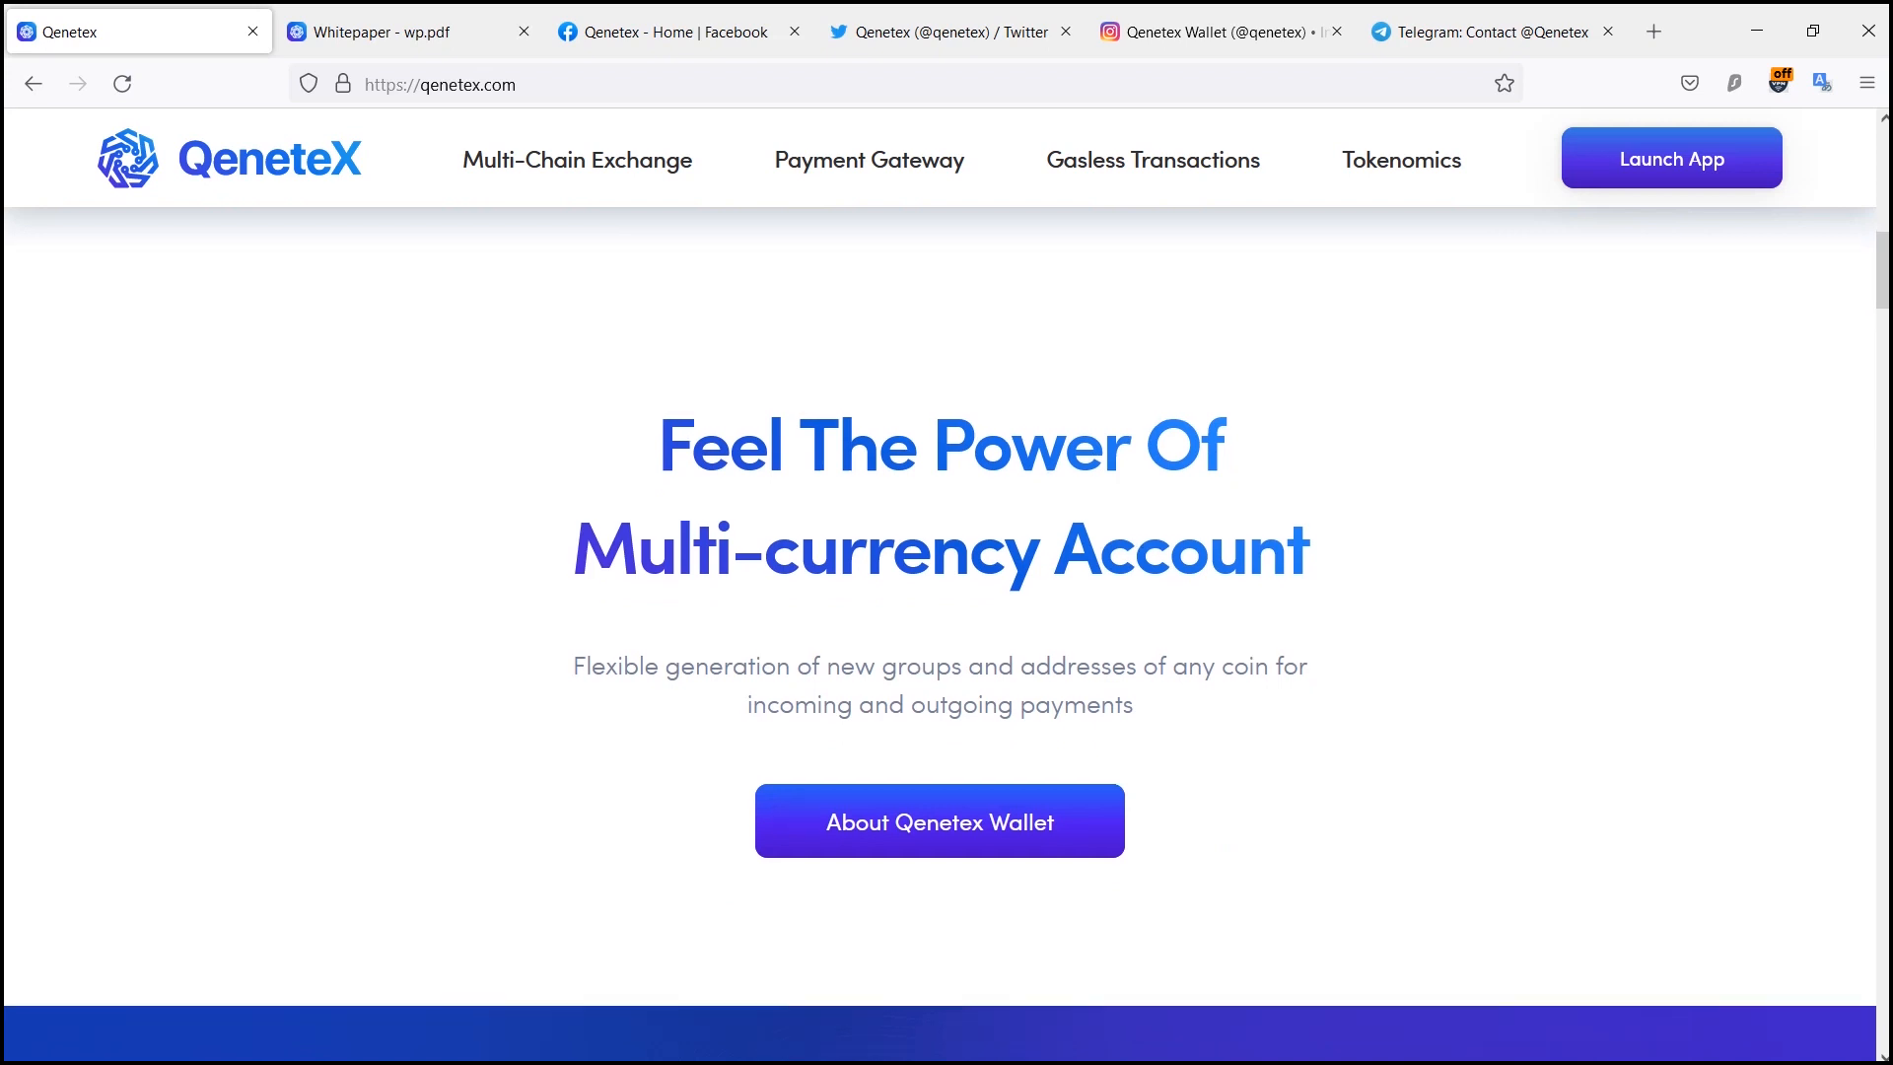
scroll(down, 3)
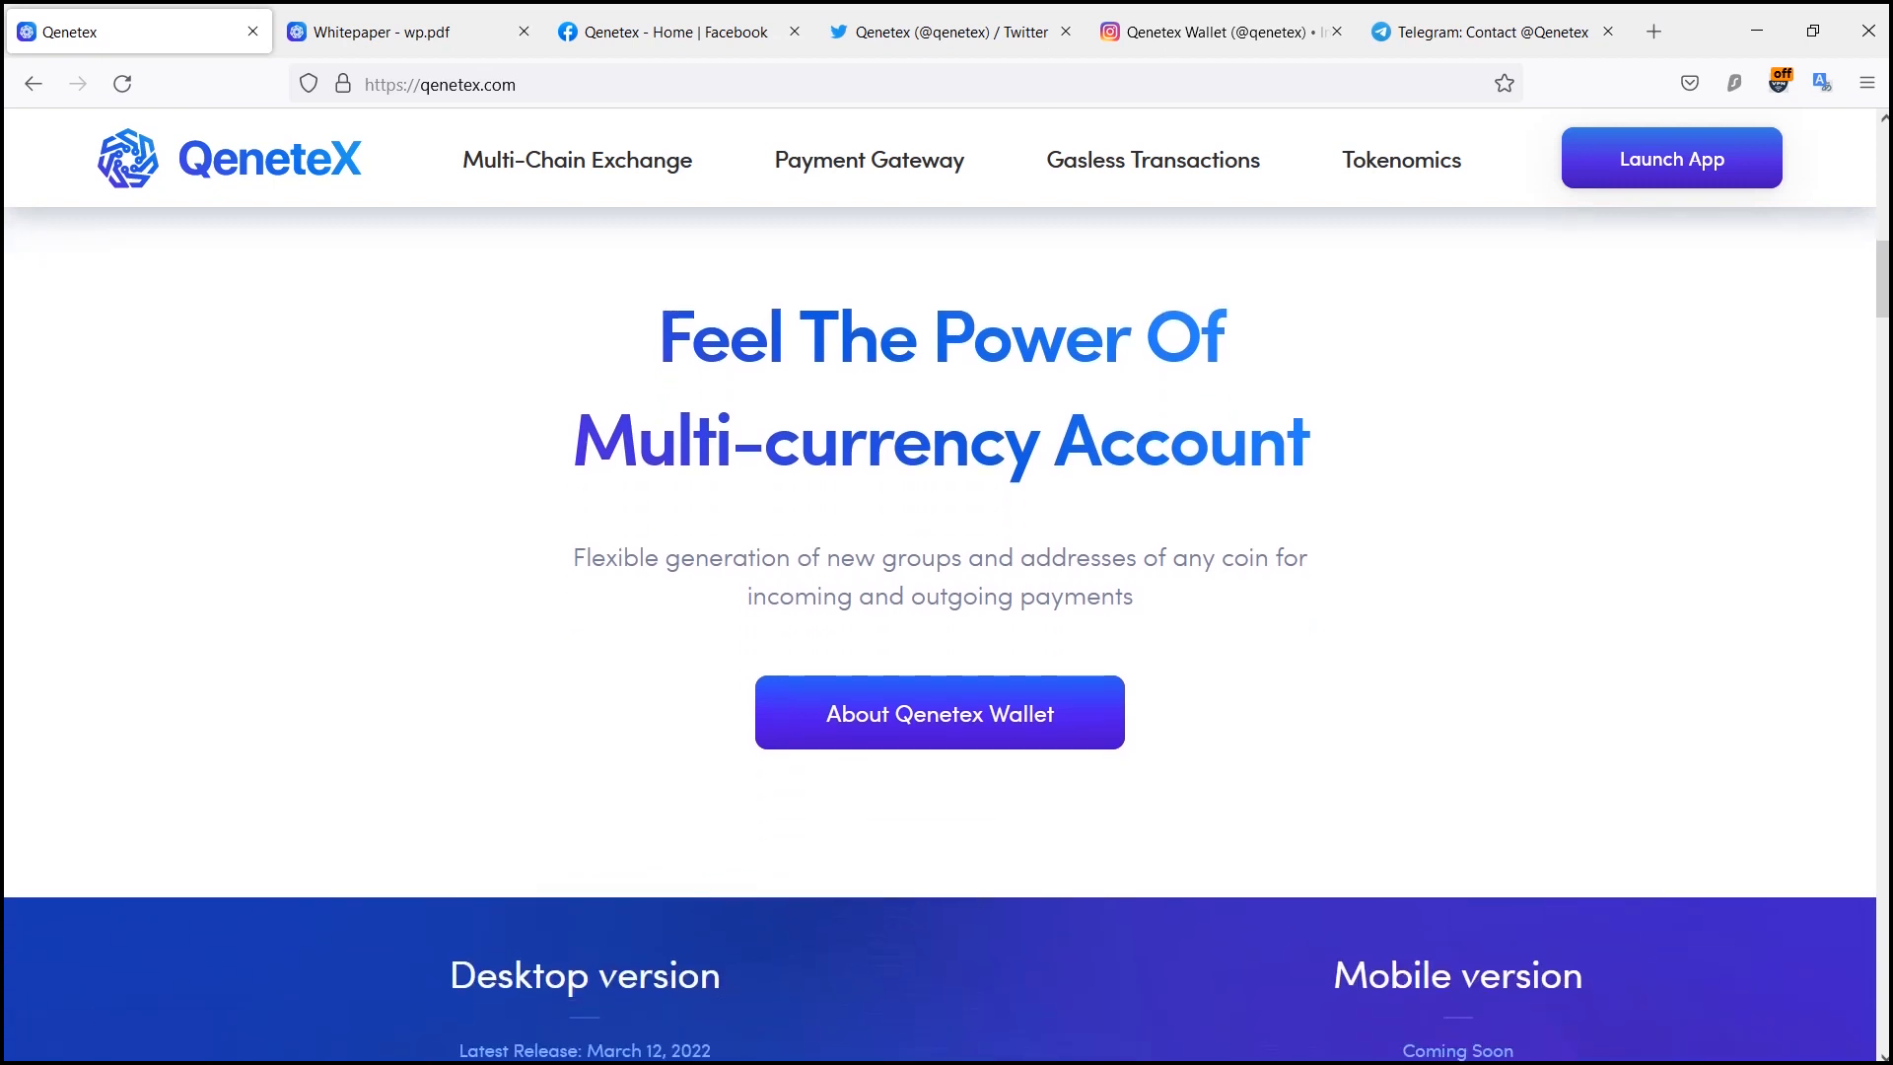
scroll(up, 3)
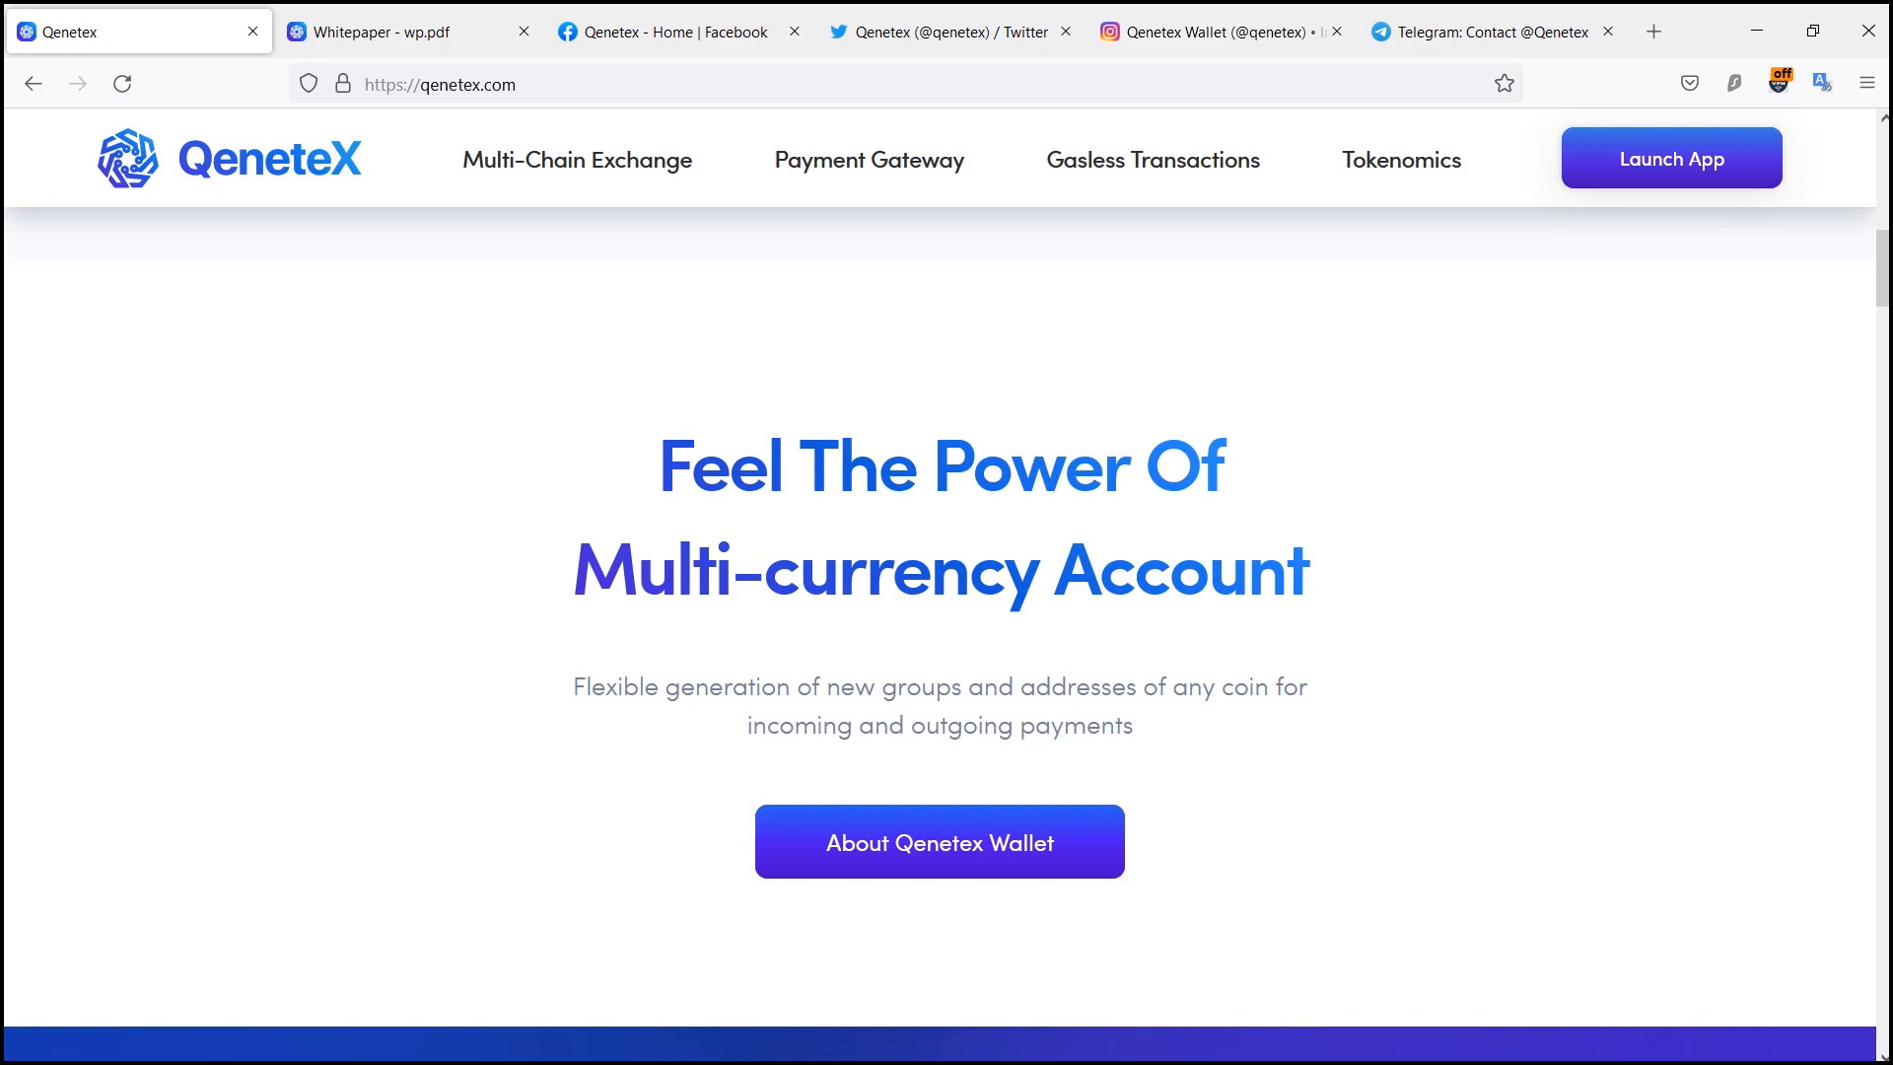
Step: Continue to the Qenetex Video section and mission statement, then switch to the Instagram profile
scroll(down, 3)
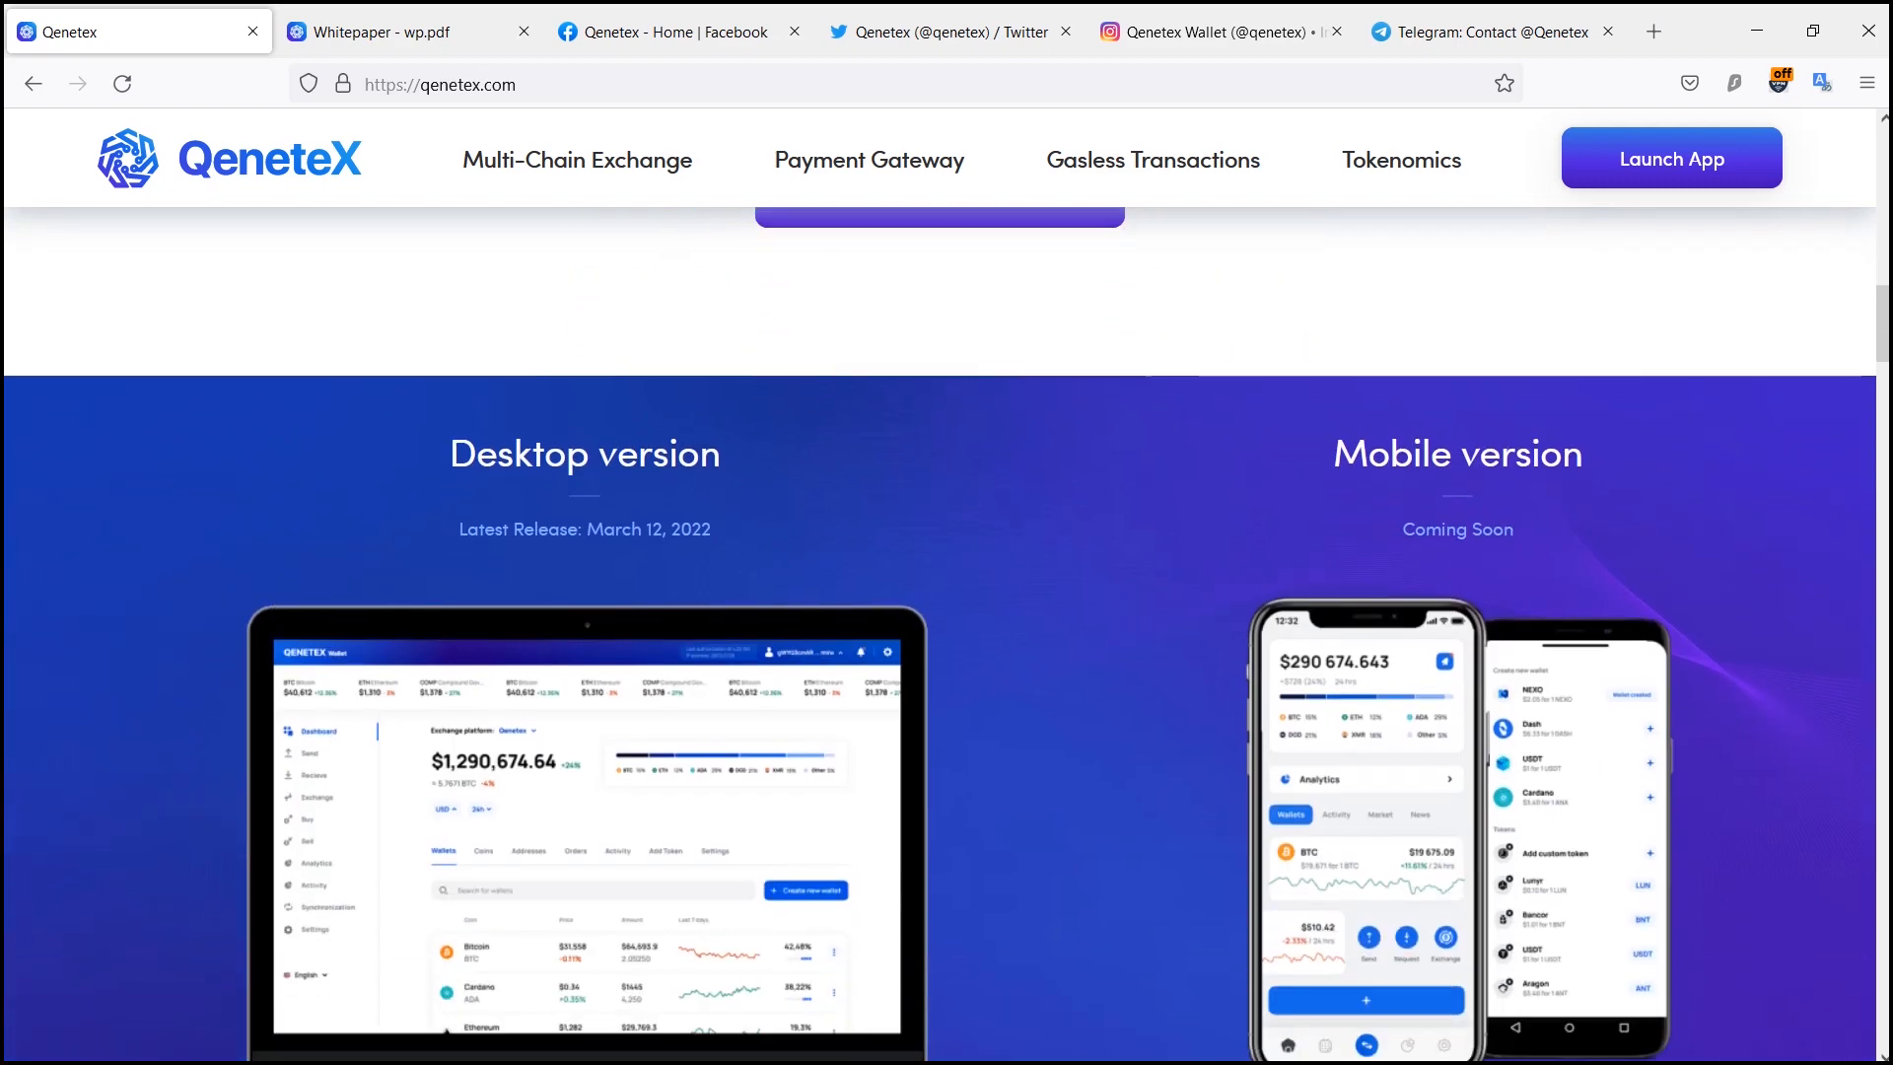
scroll(down, 3)
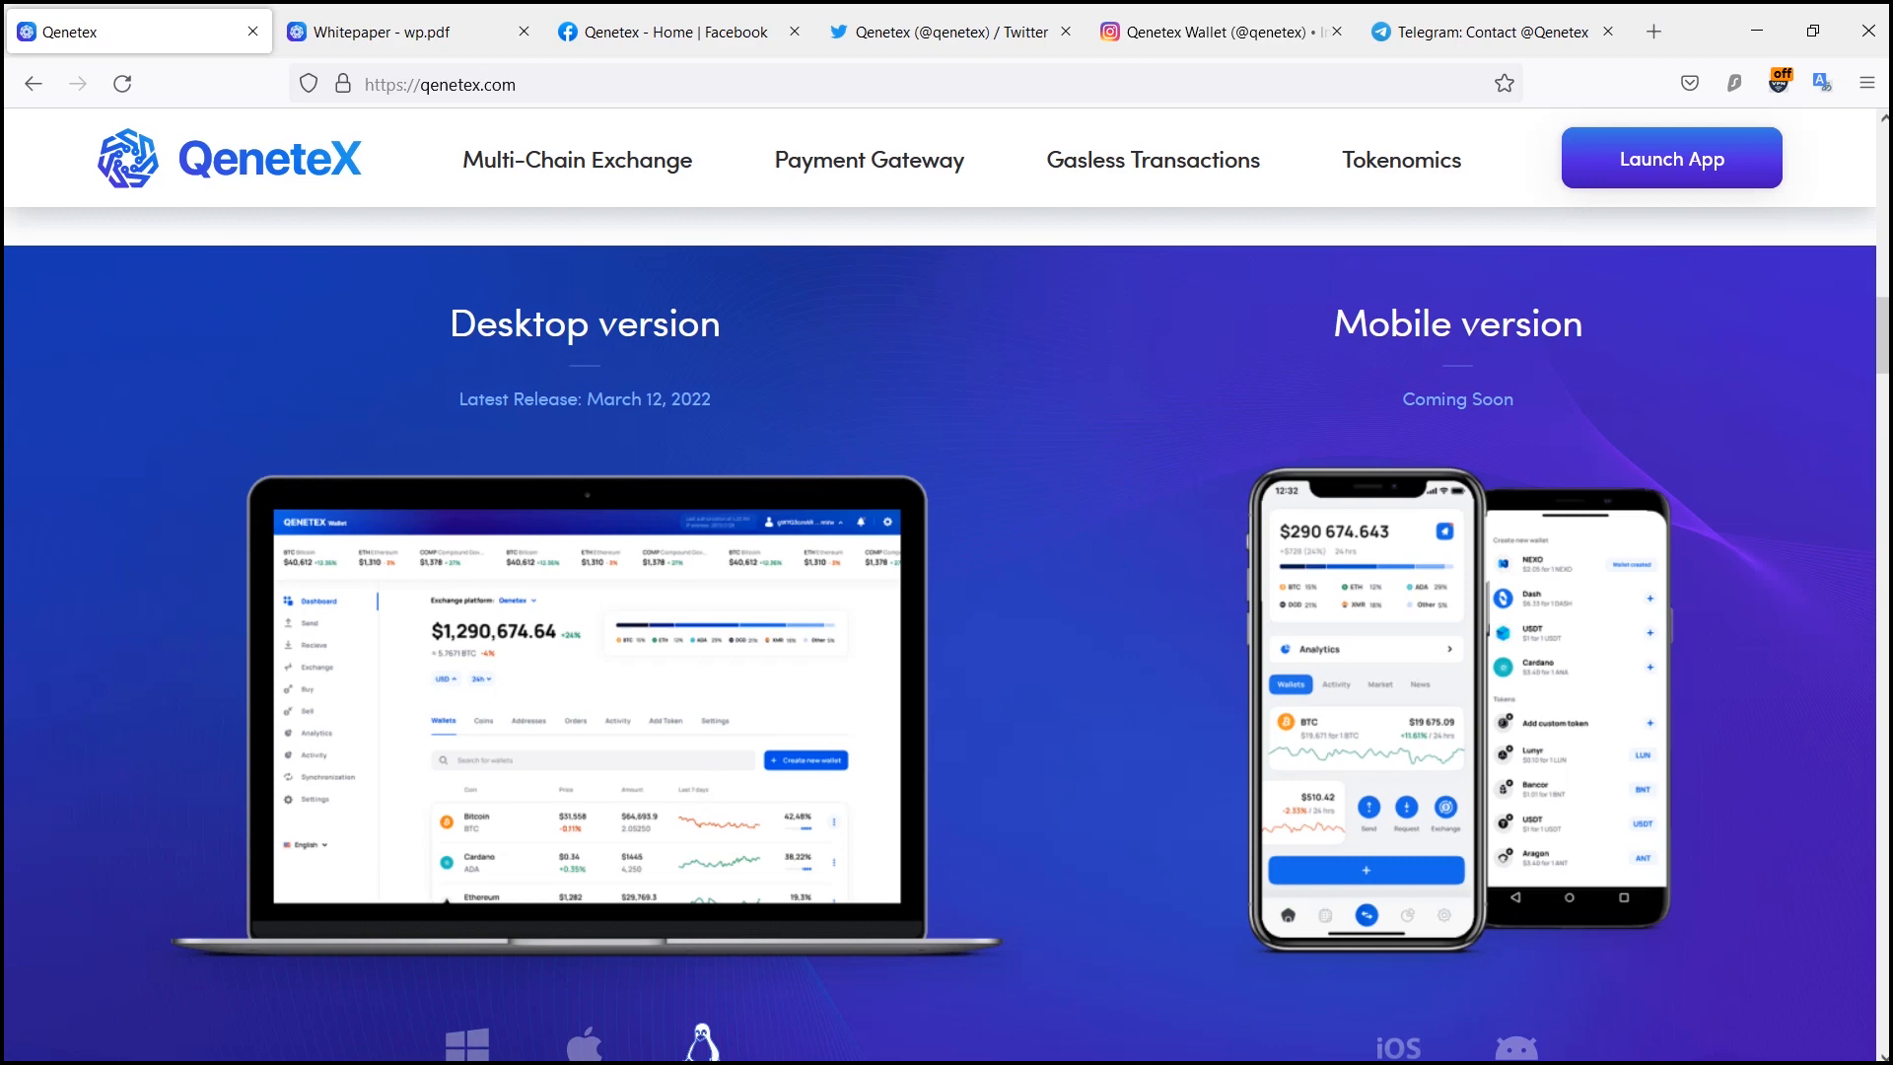
scroll(down, 3)
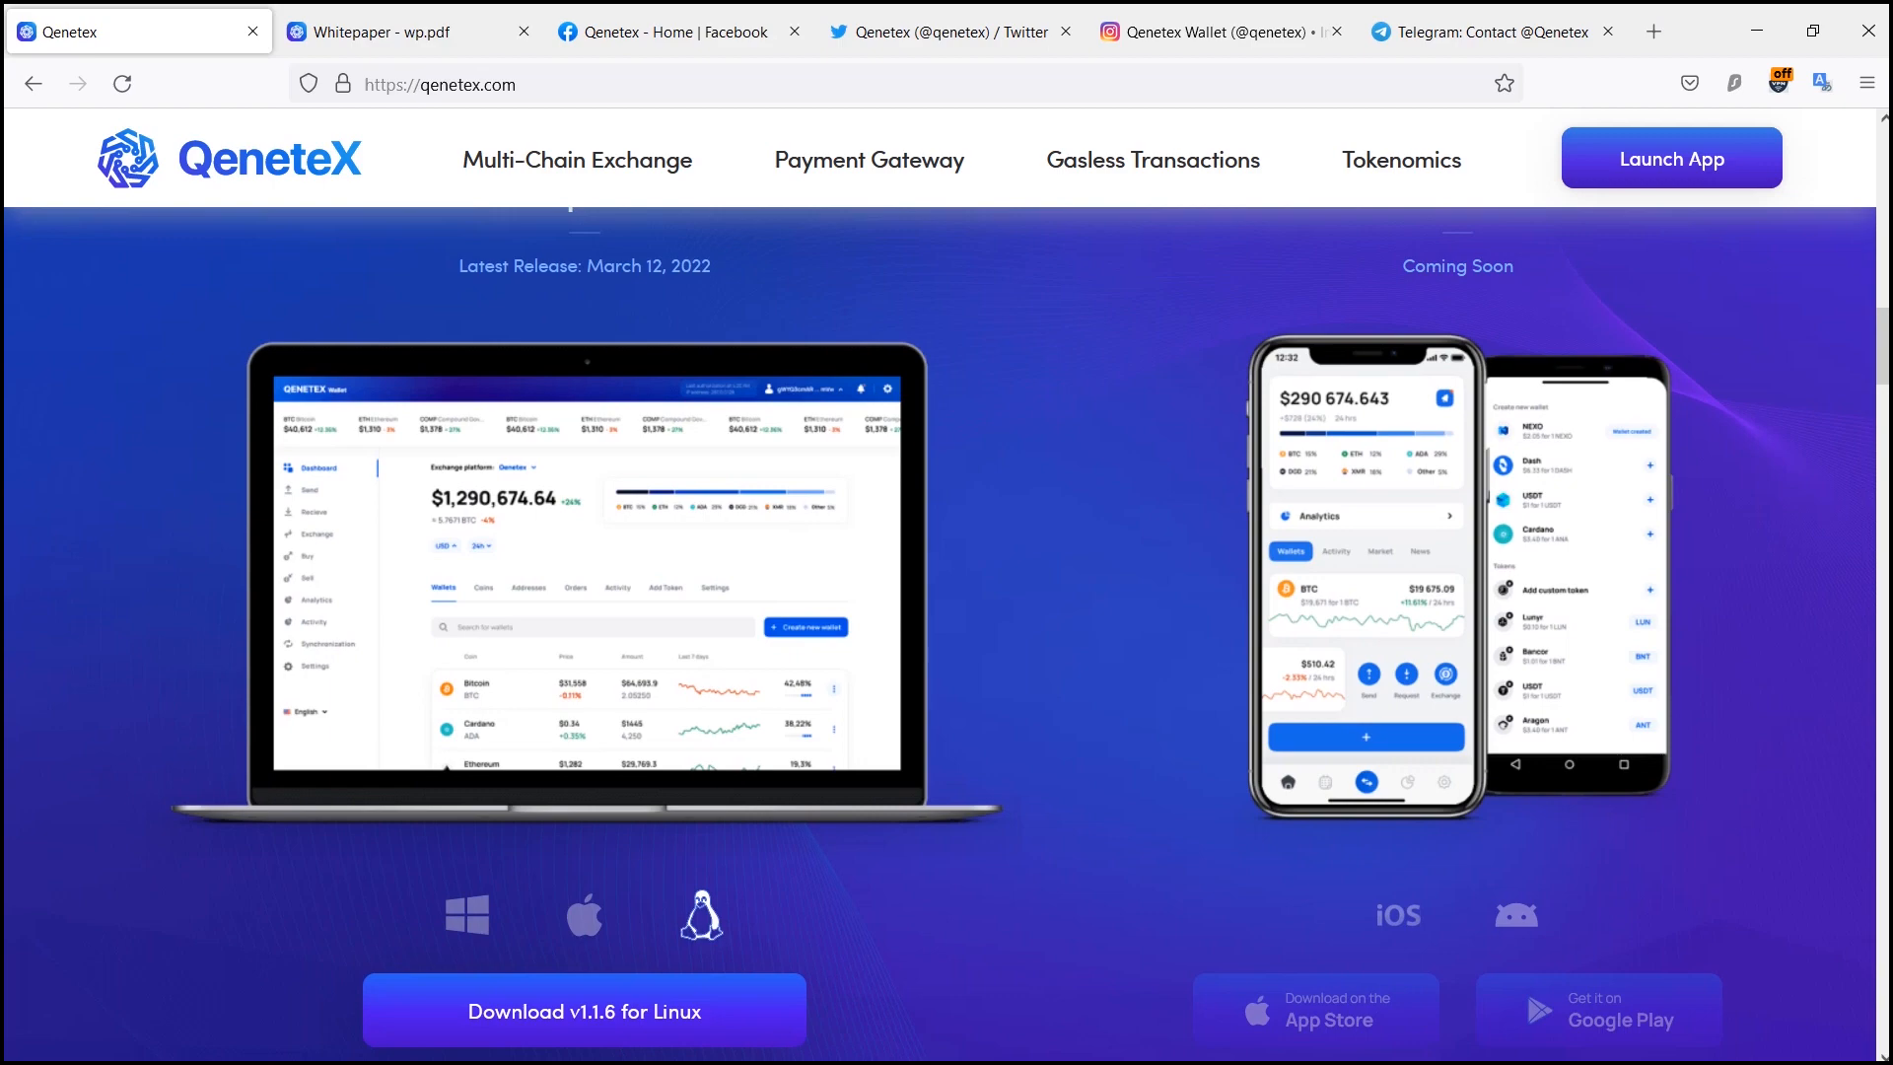
scroll(down, 3)
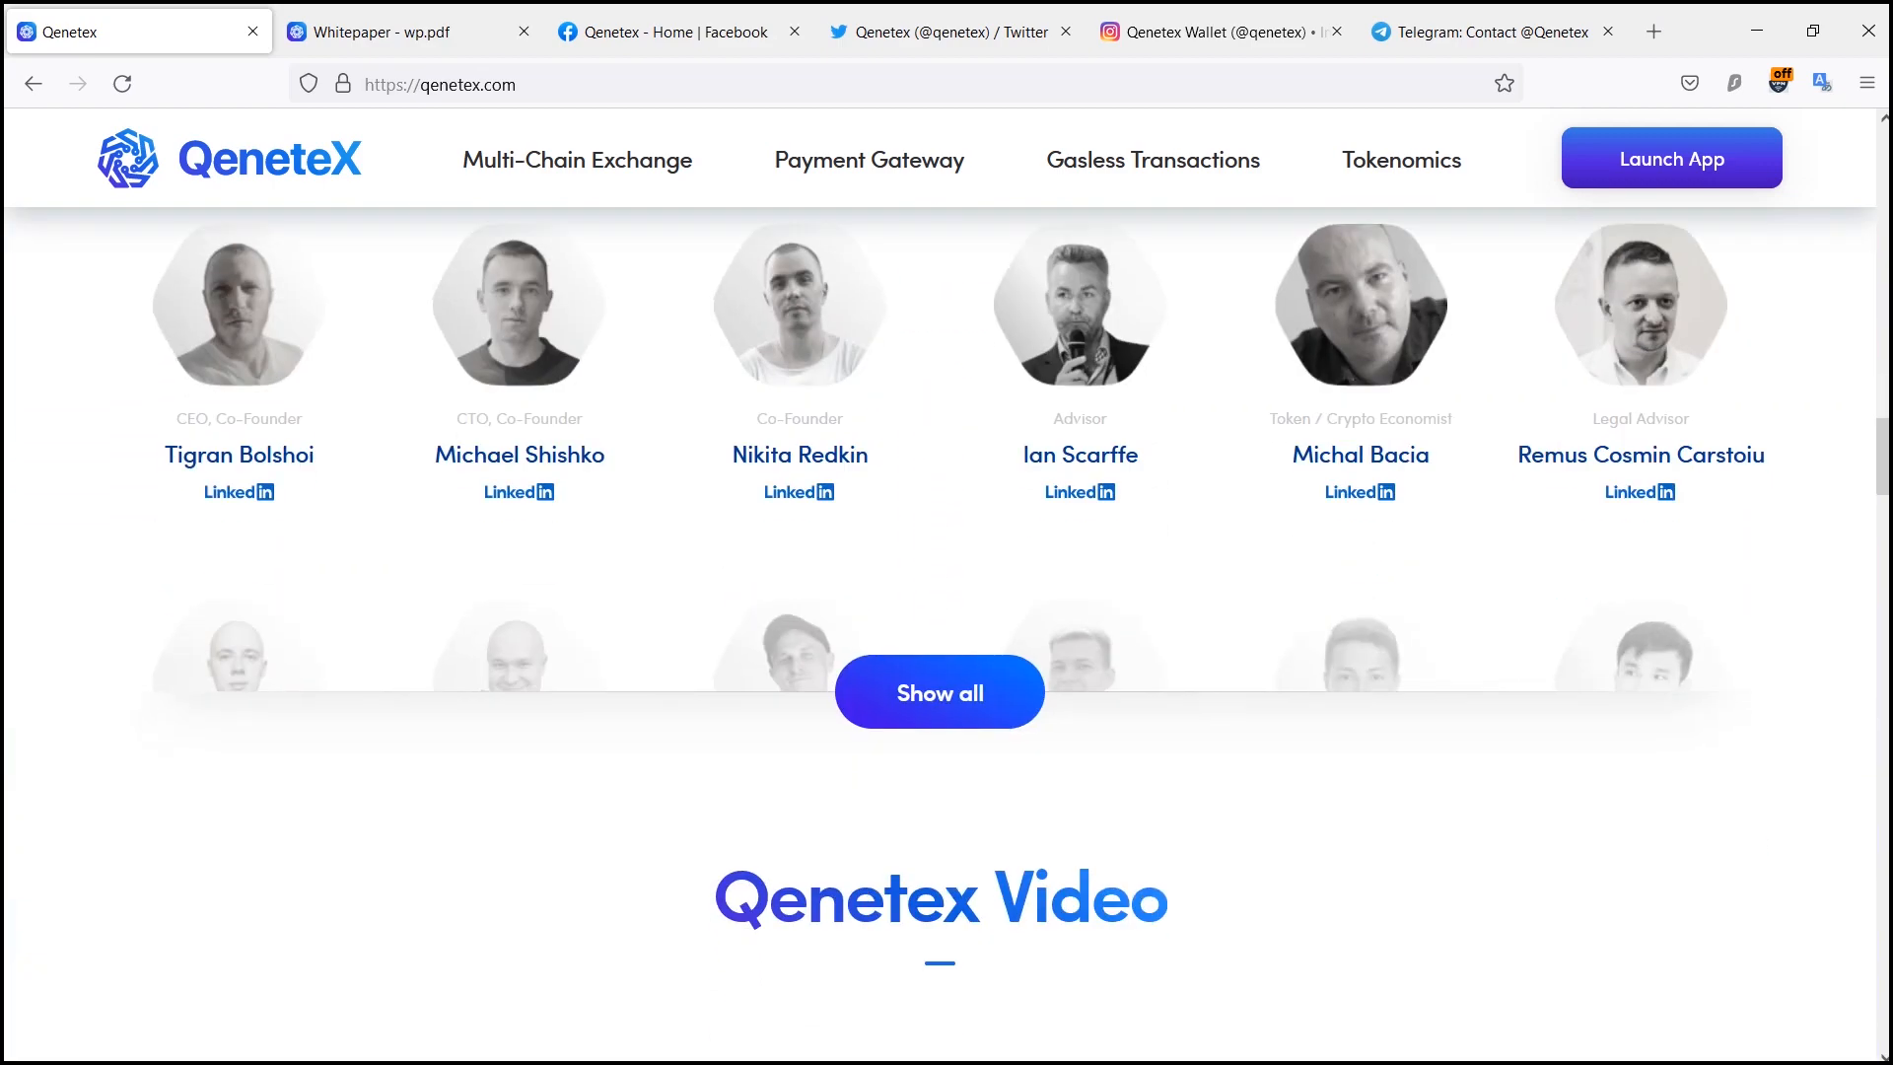
scroll(down, 3)
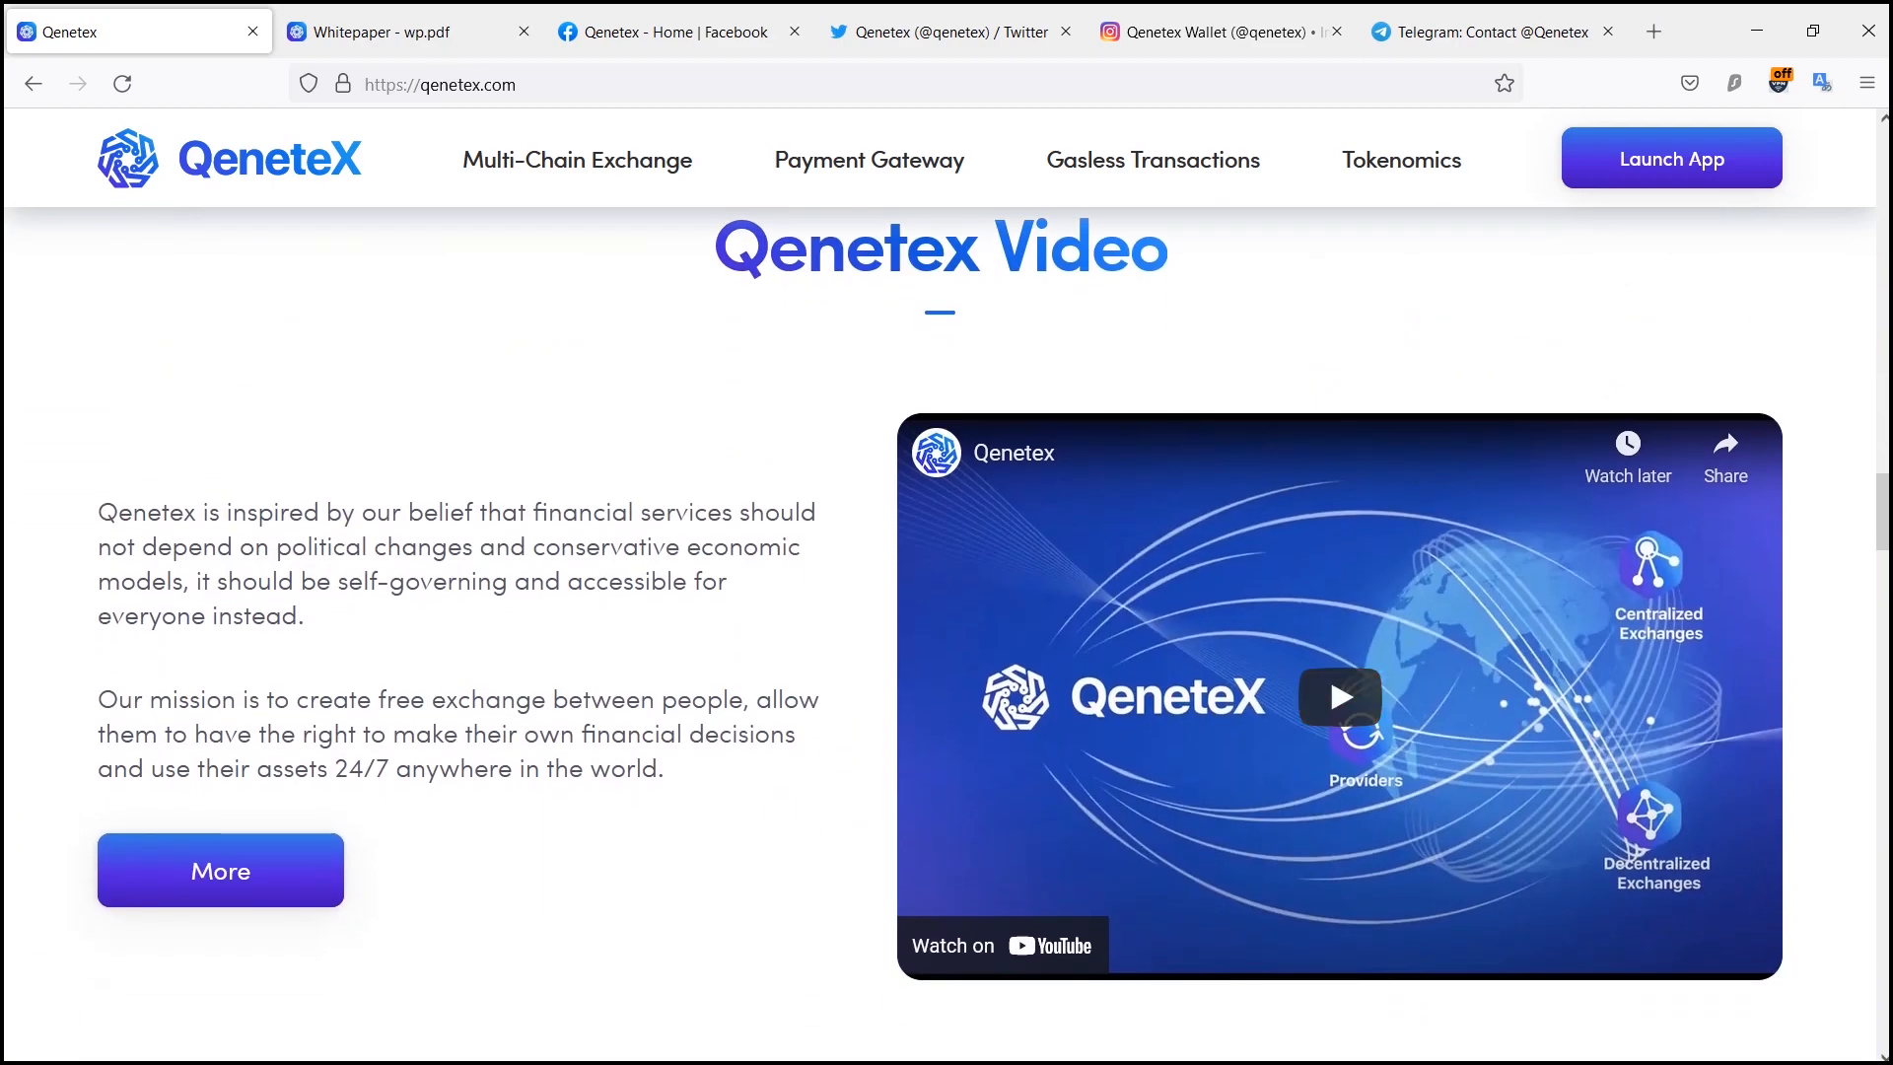
click(1218, 31)
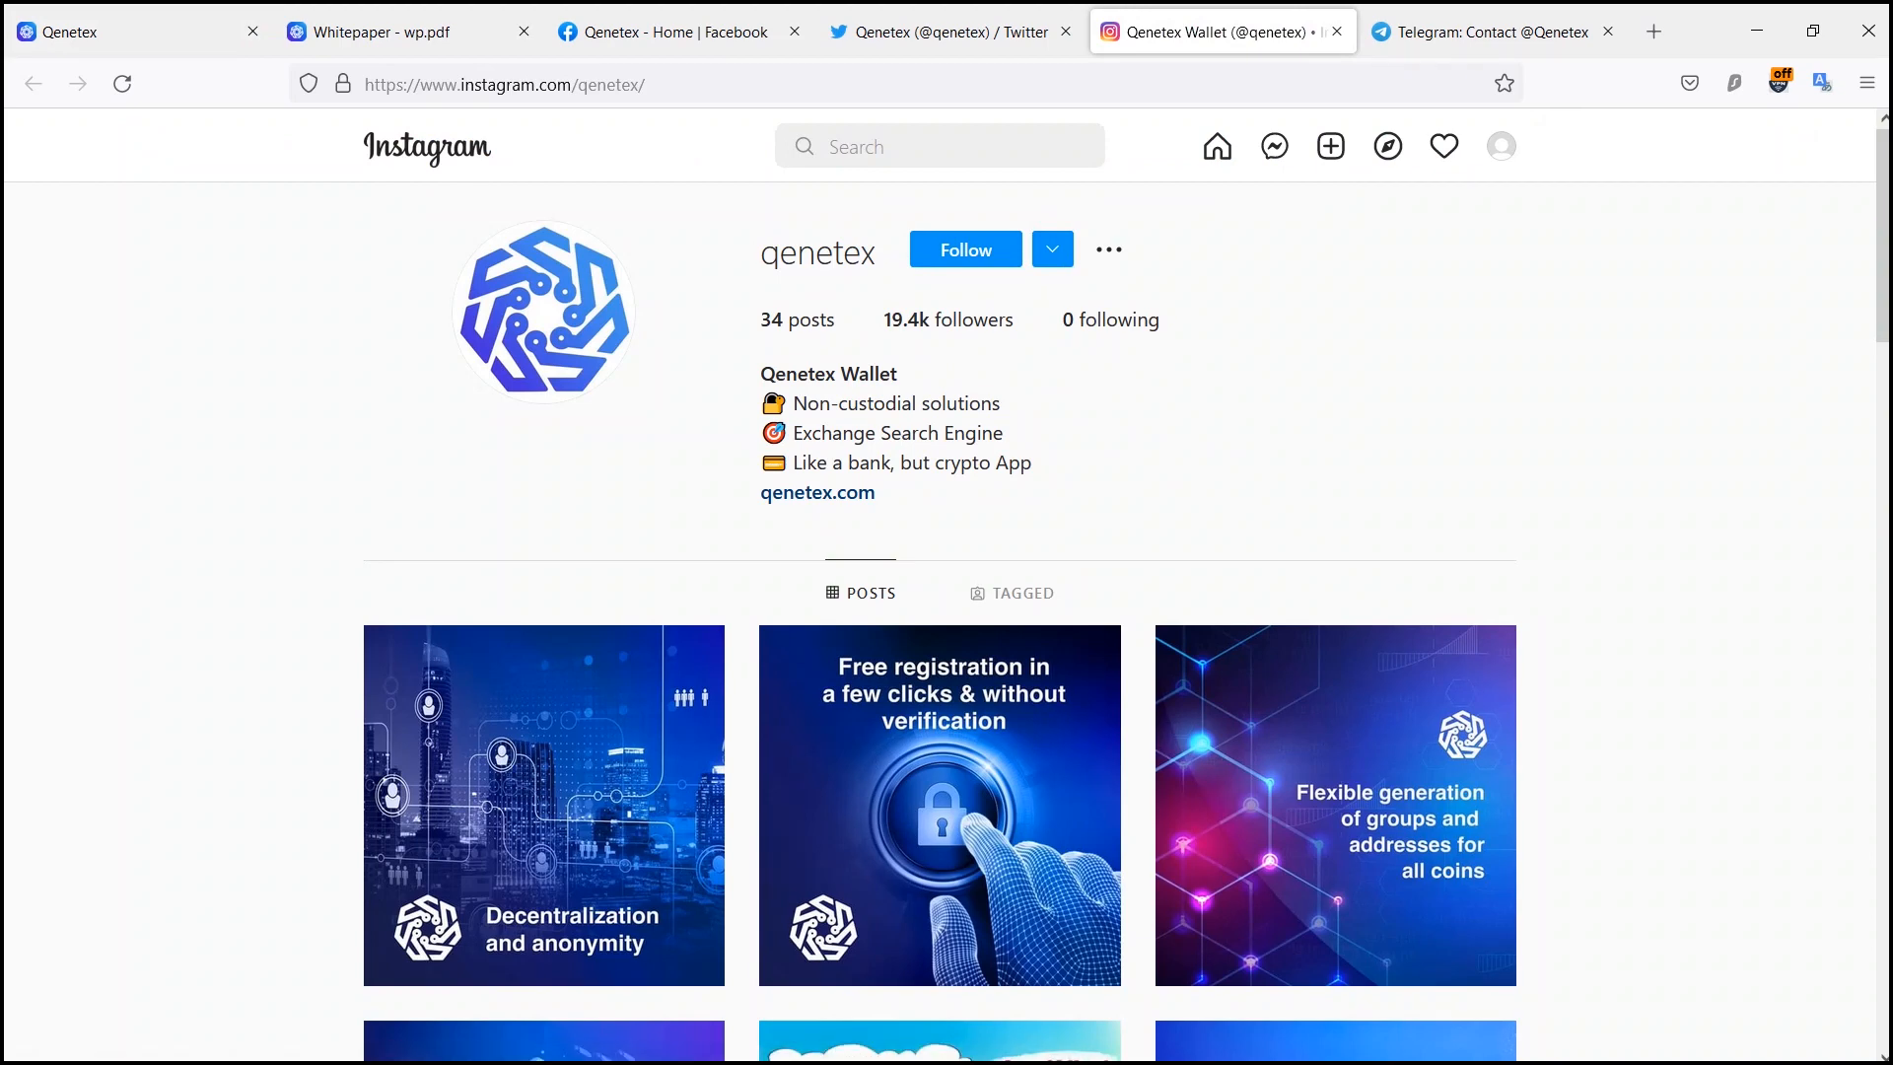
Step: Scroll through the qenetex Instagram post grid and back up, then switch to the Twitter profile
scroll(down, 3)
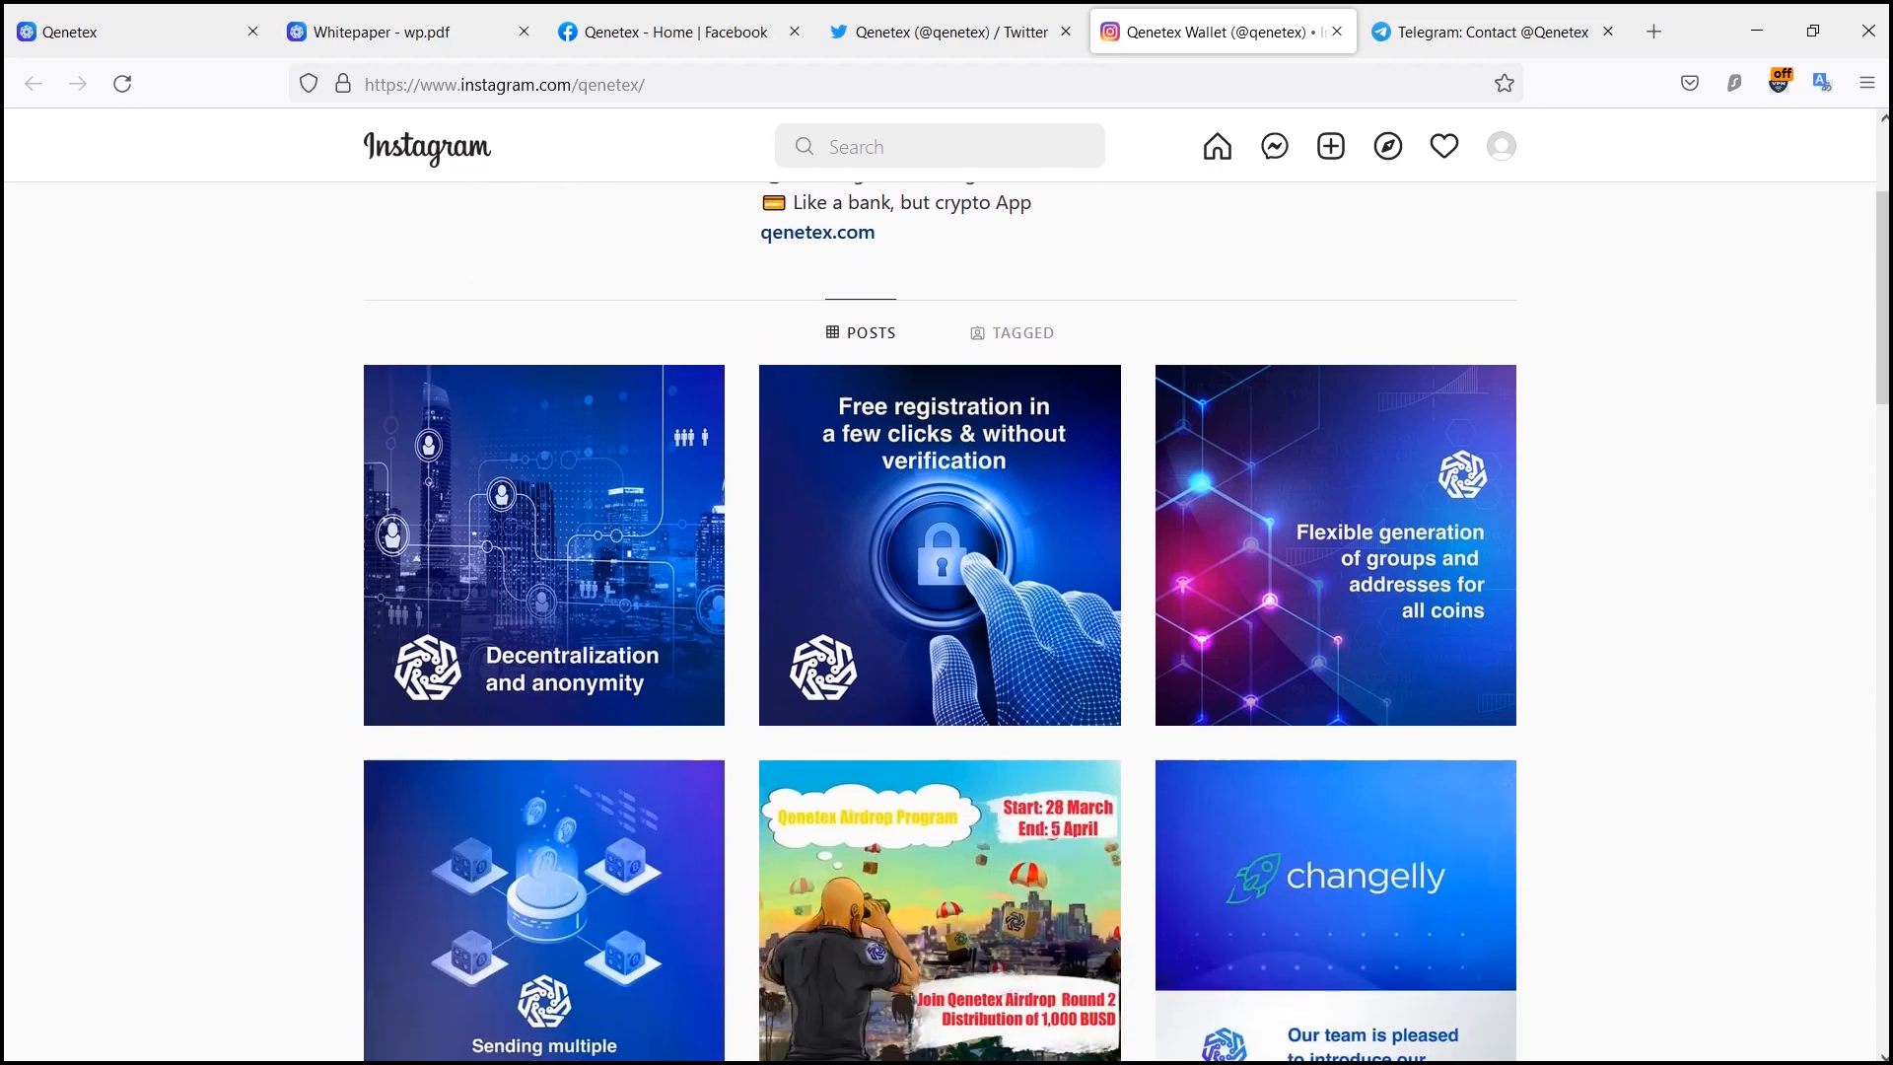
scroll(down, 3)
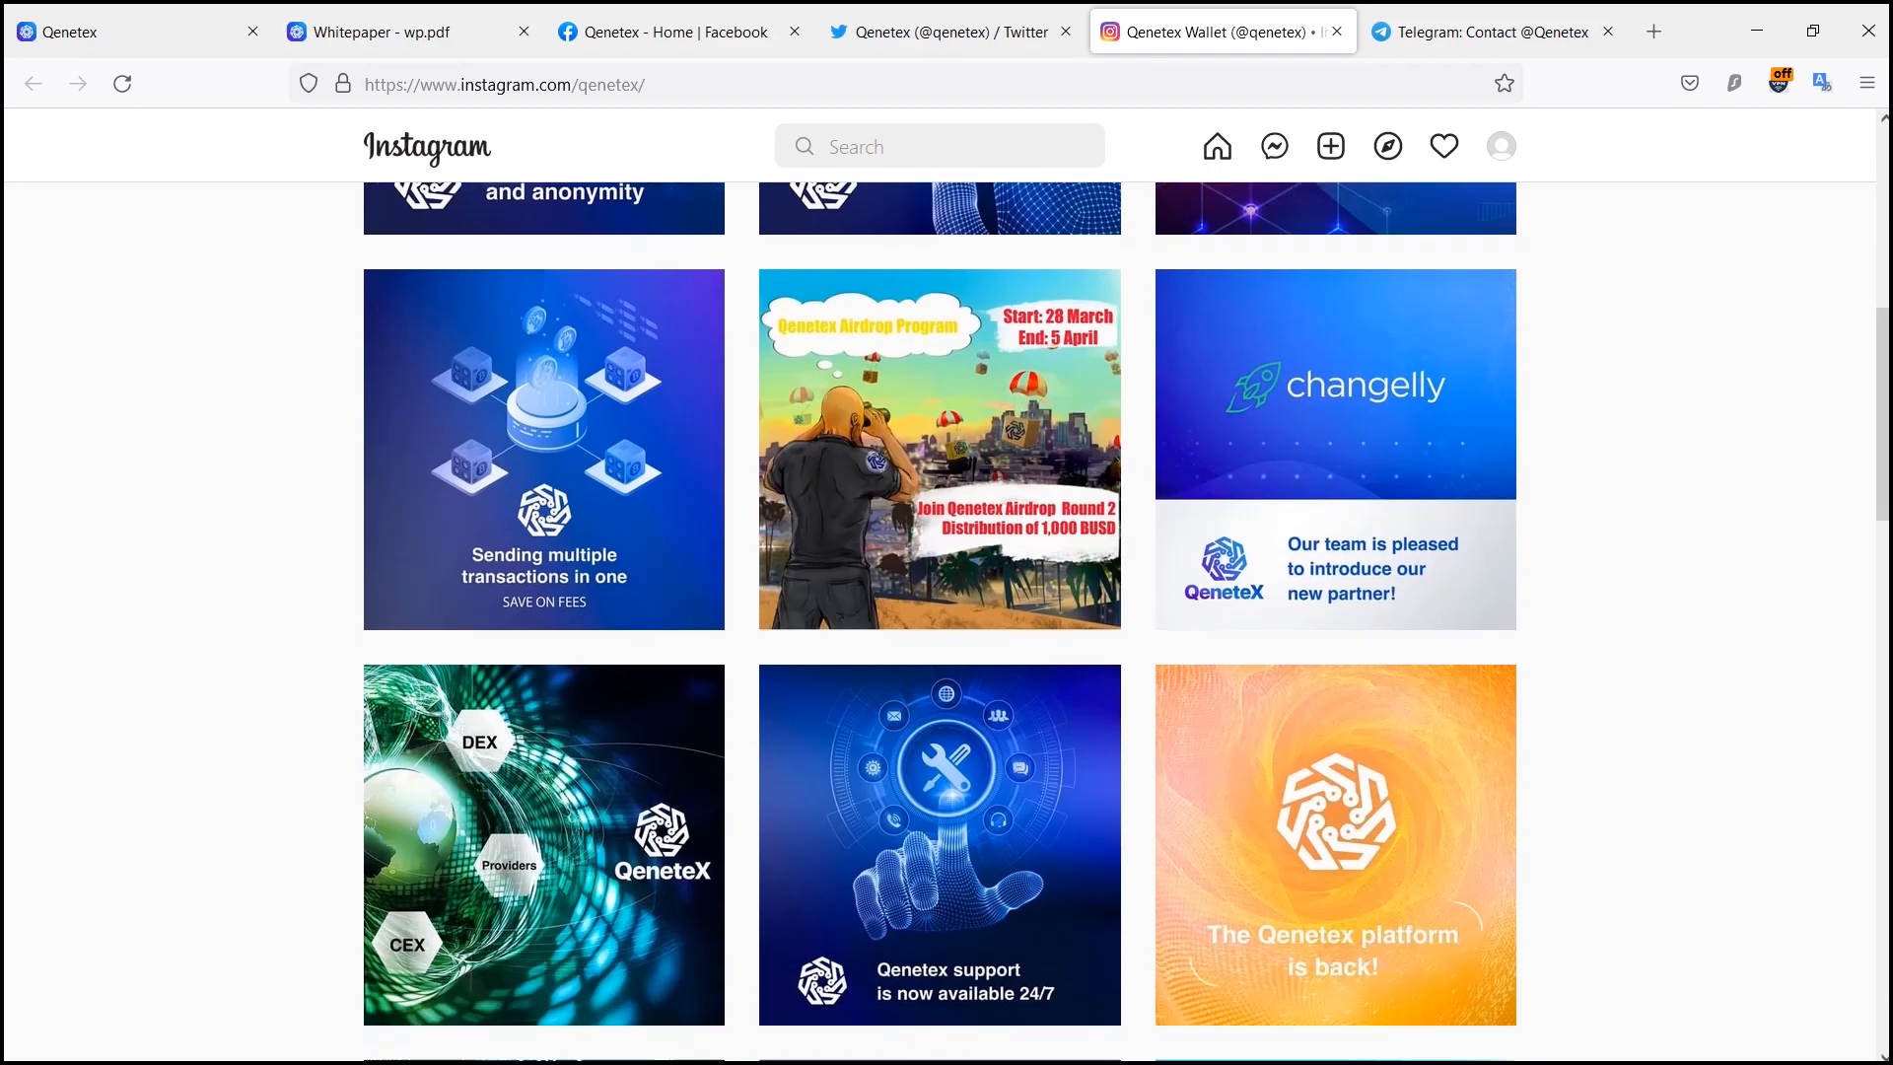
scroll(down, 3)
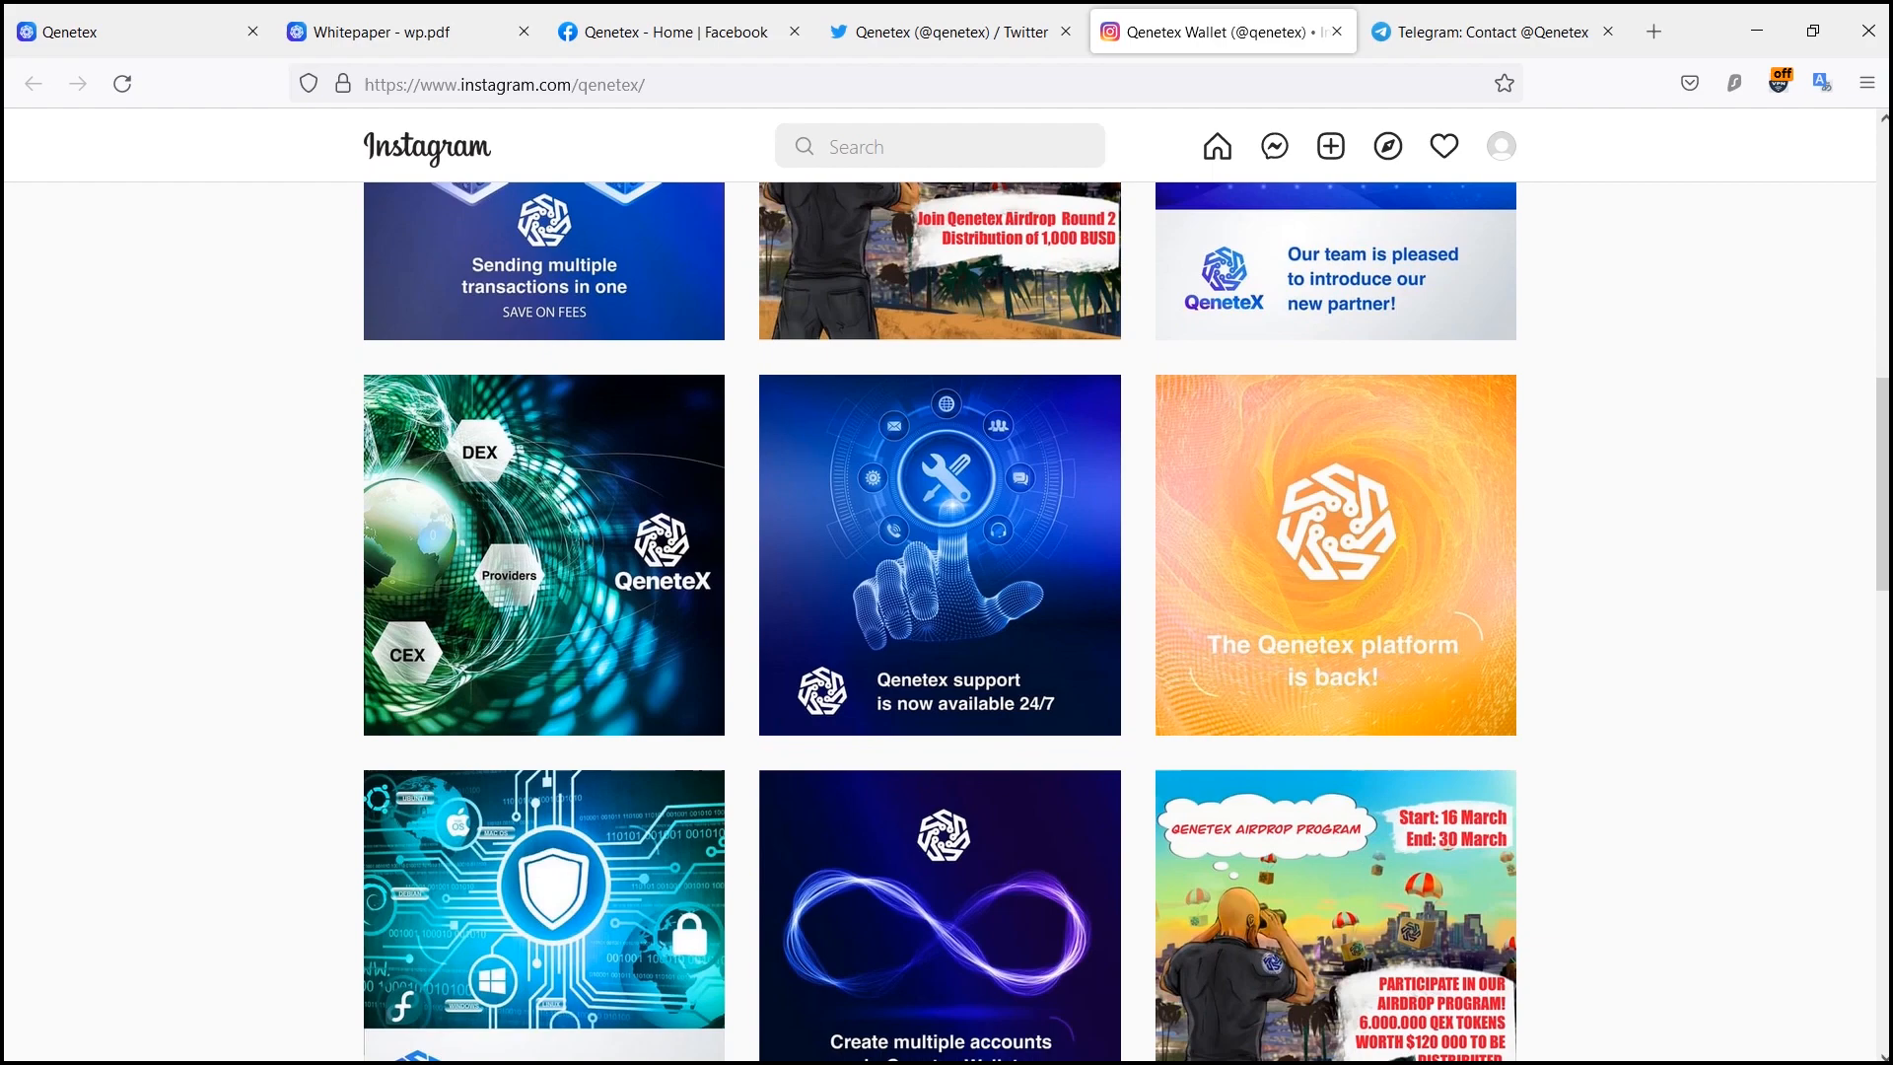
scroll(down, 3)
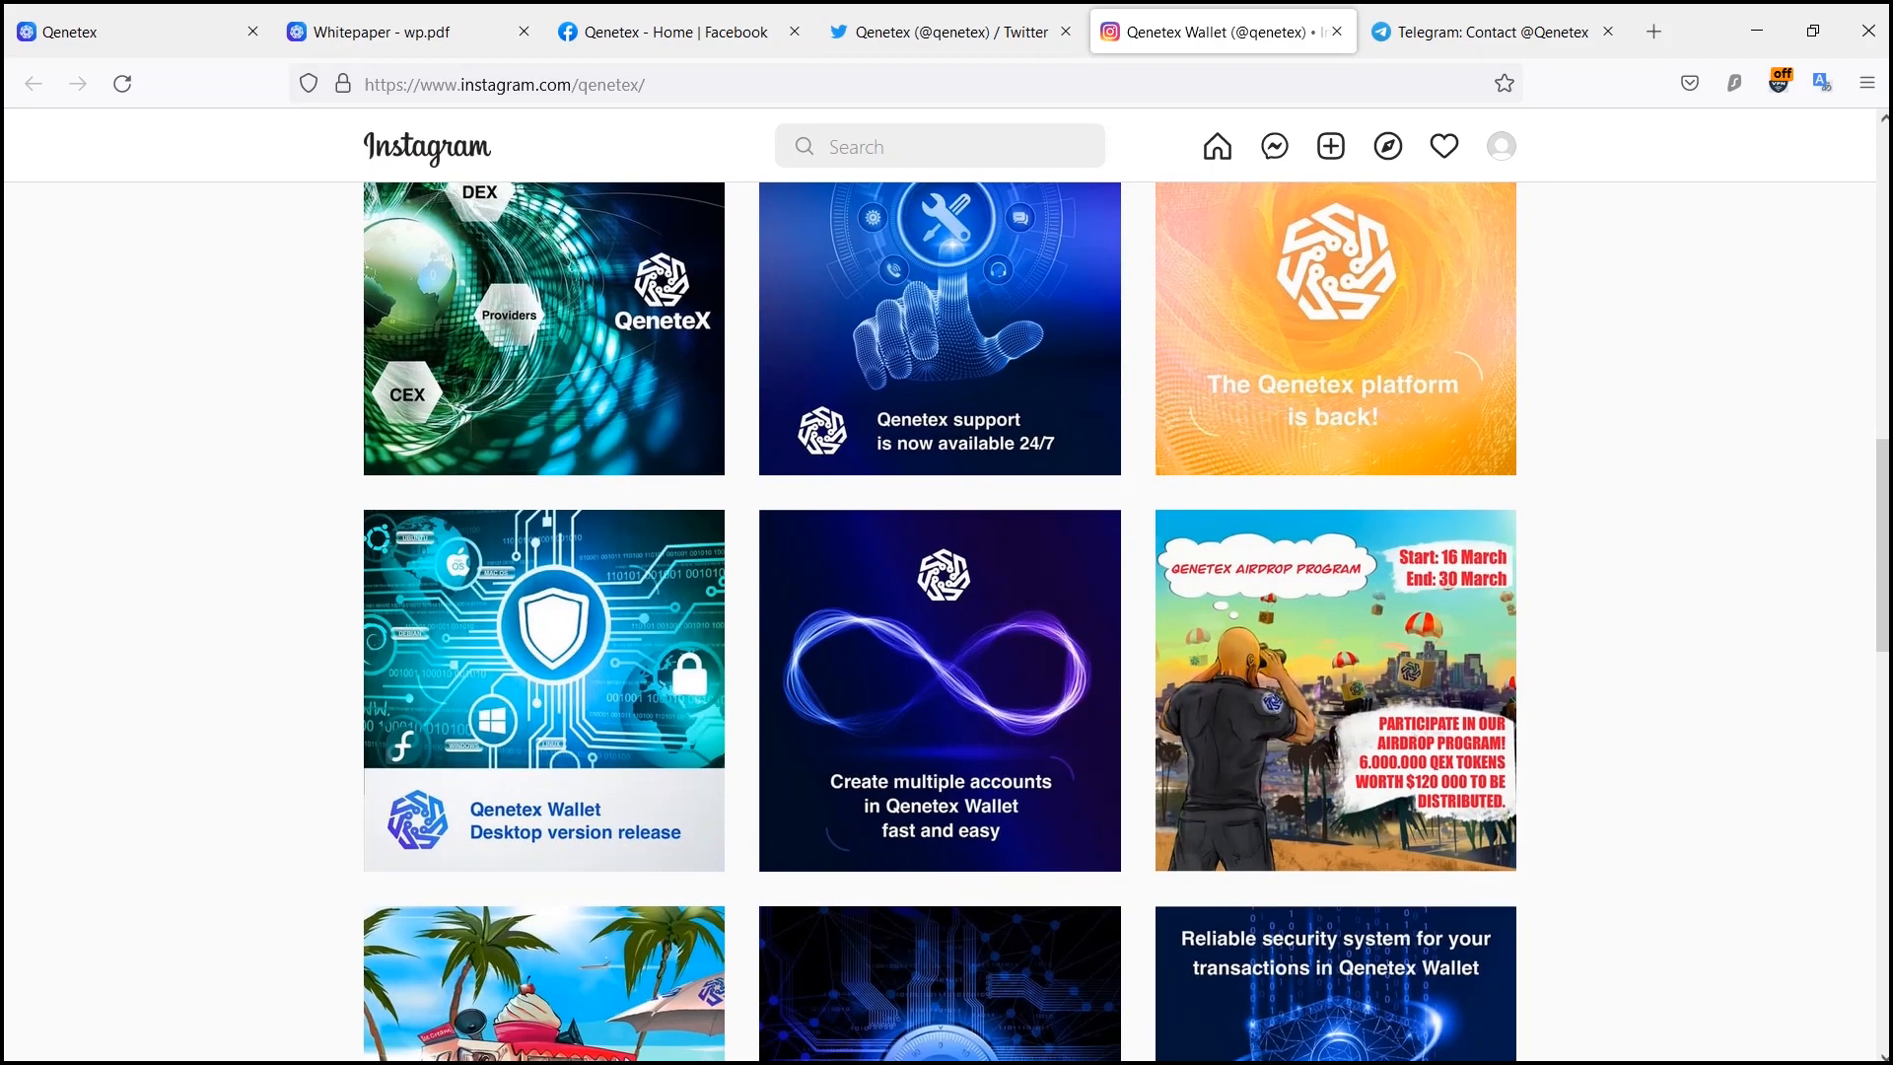
scroll(down, 3)
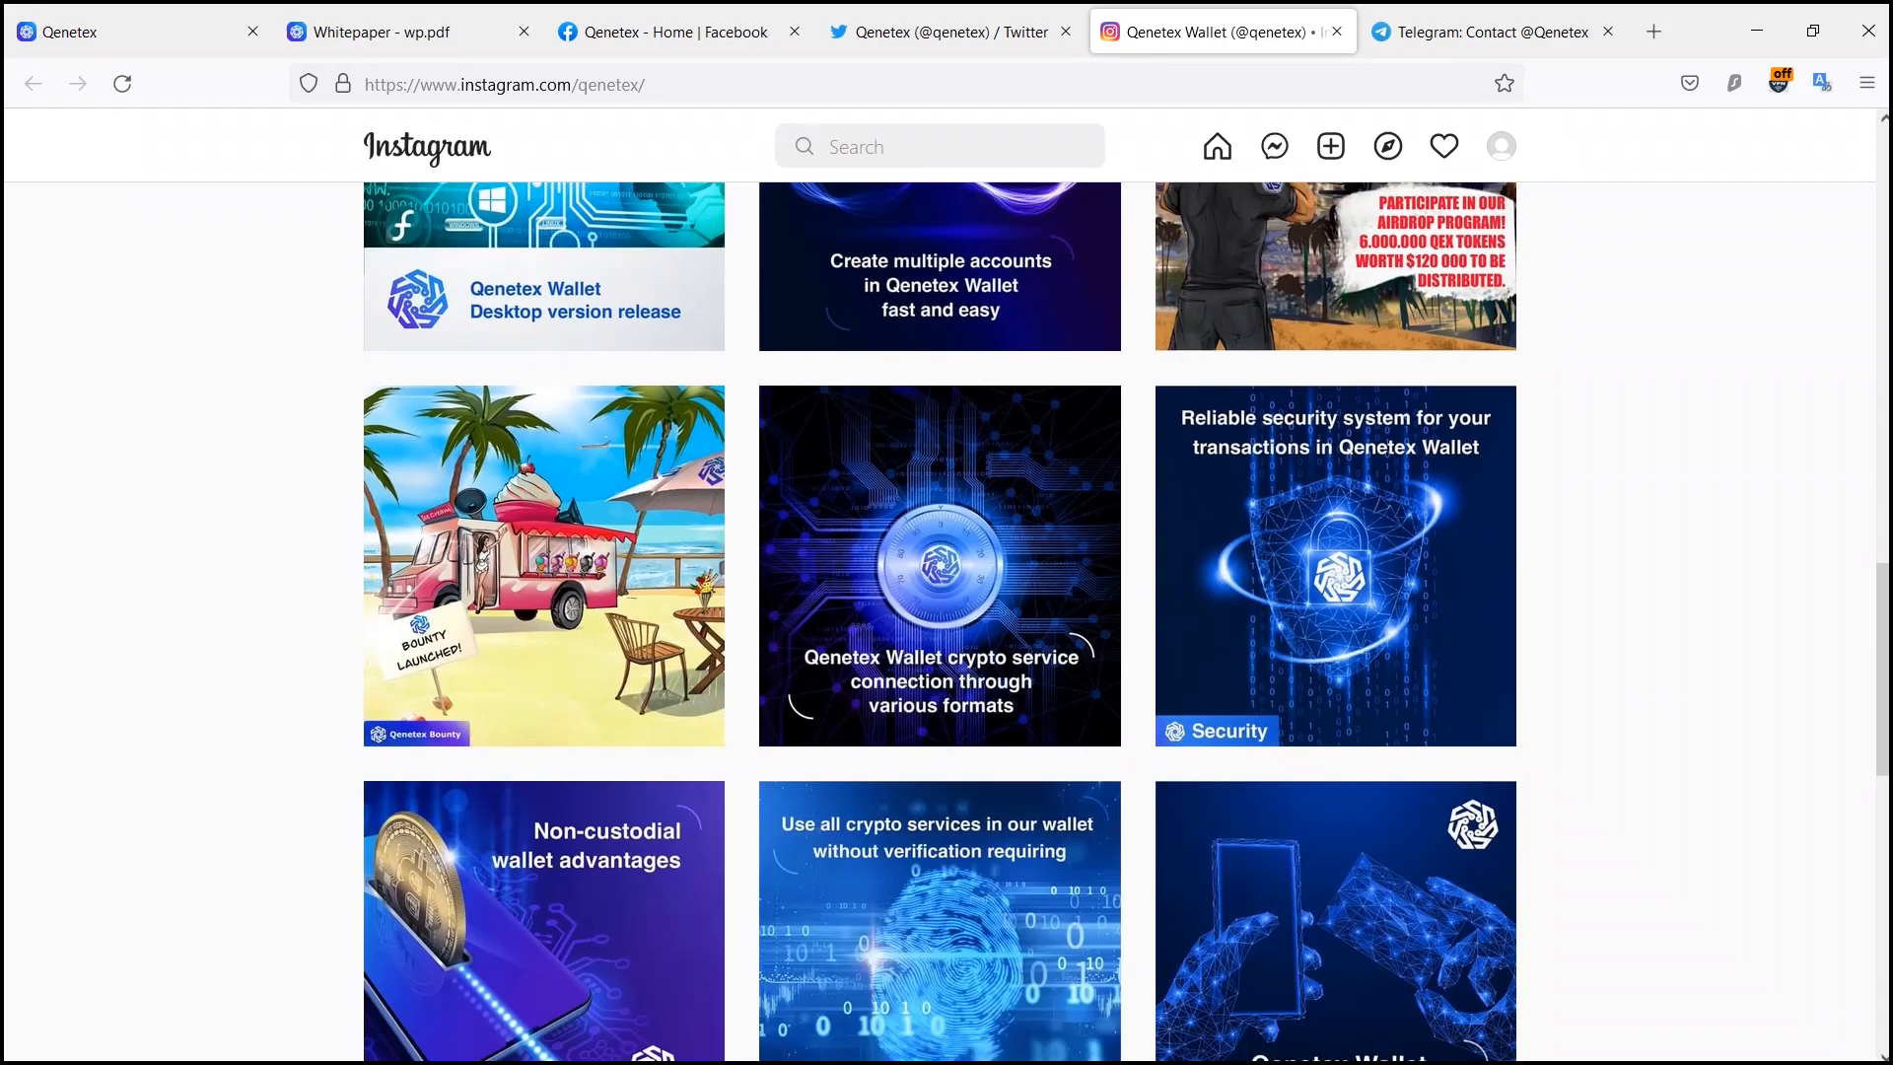
scroll(down, 3)
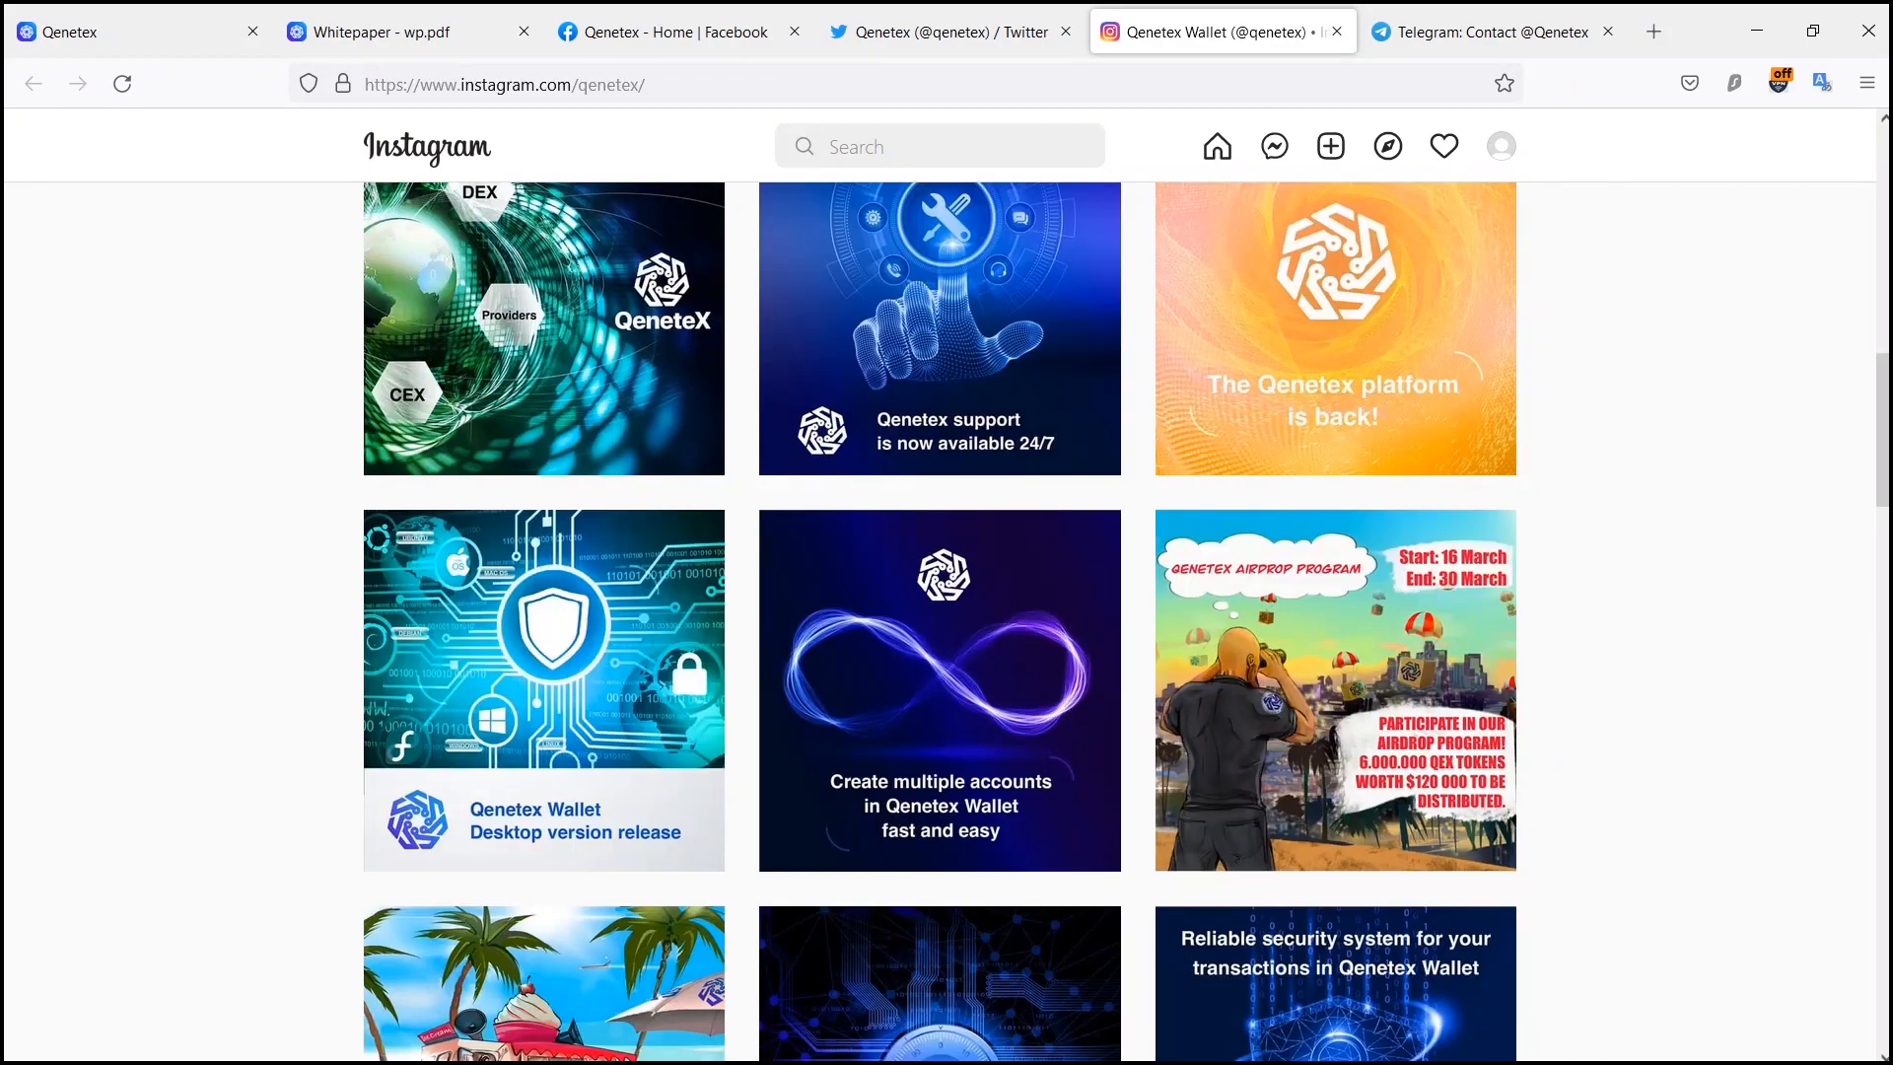
scroll(down, 3)
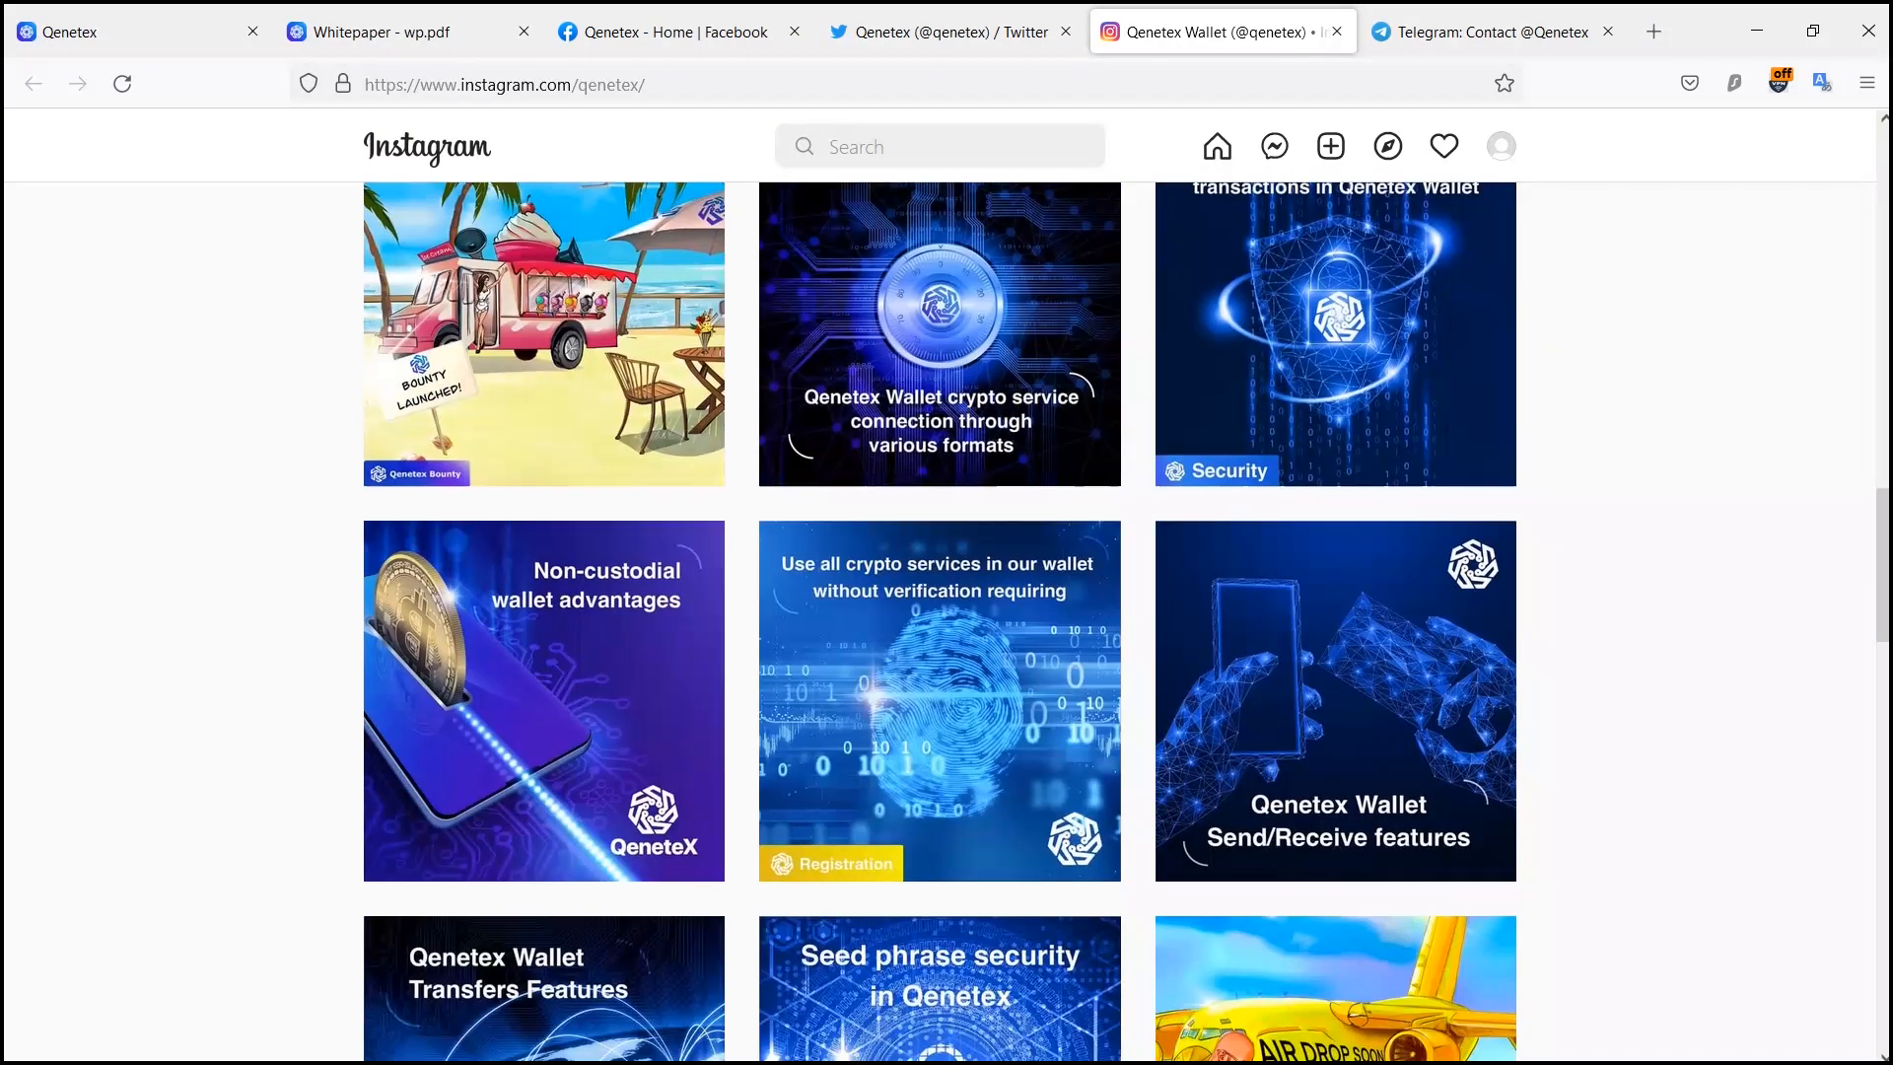
scroll(down, 3)
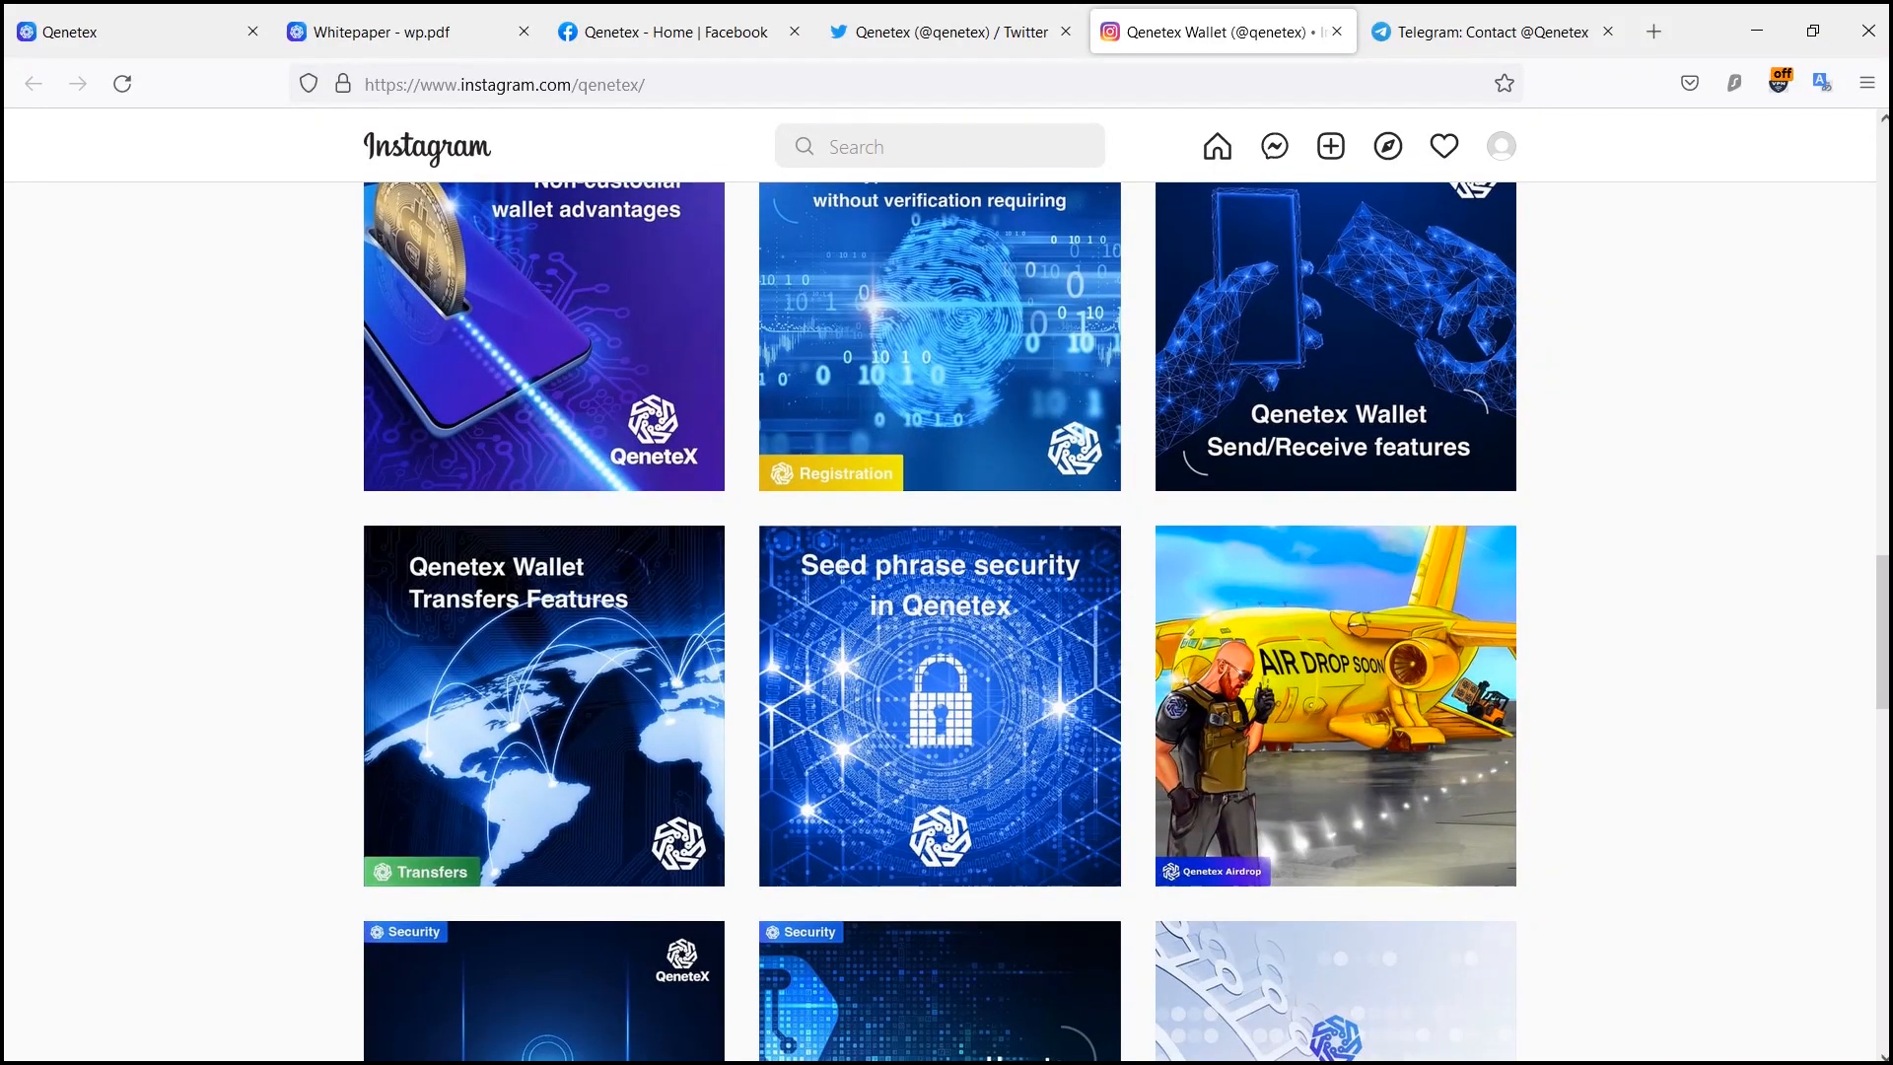
scroll(down, 3)
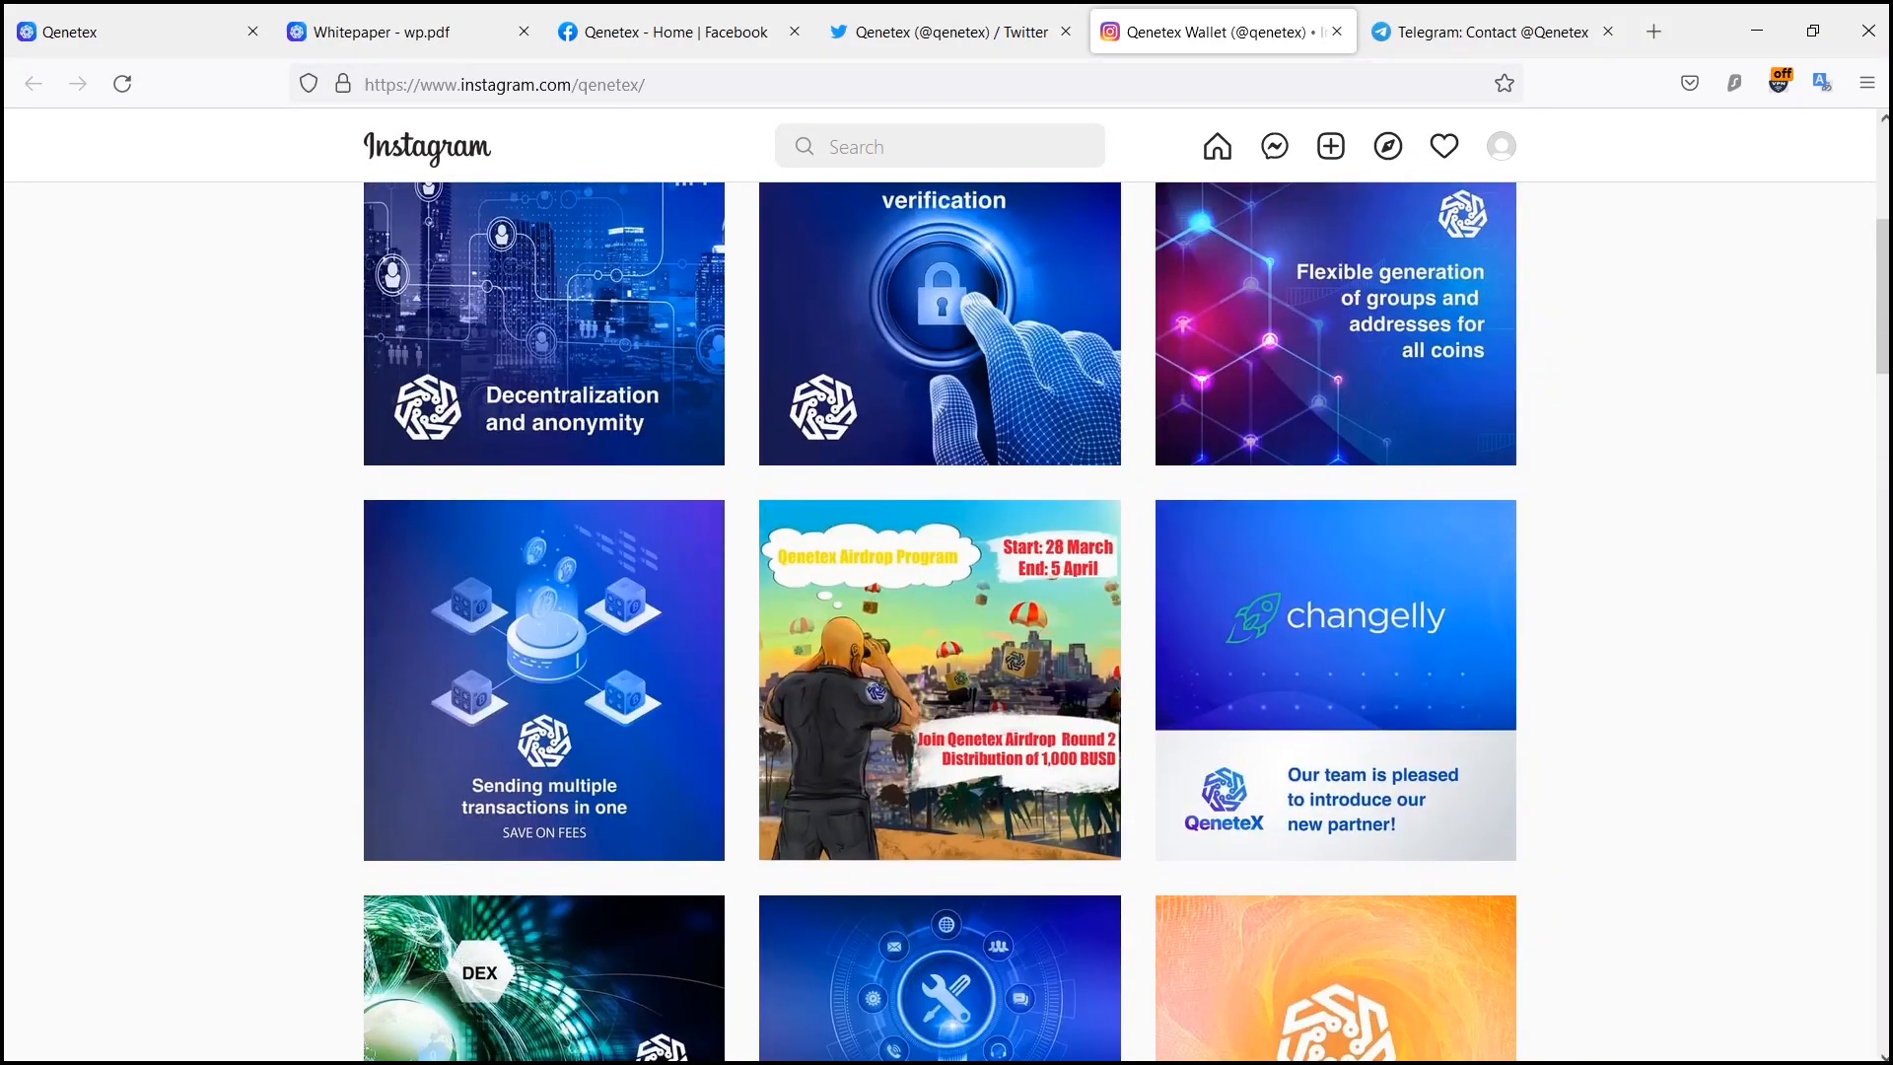
scroll(up, 3)
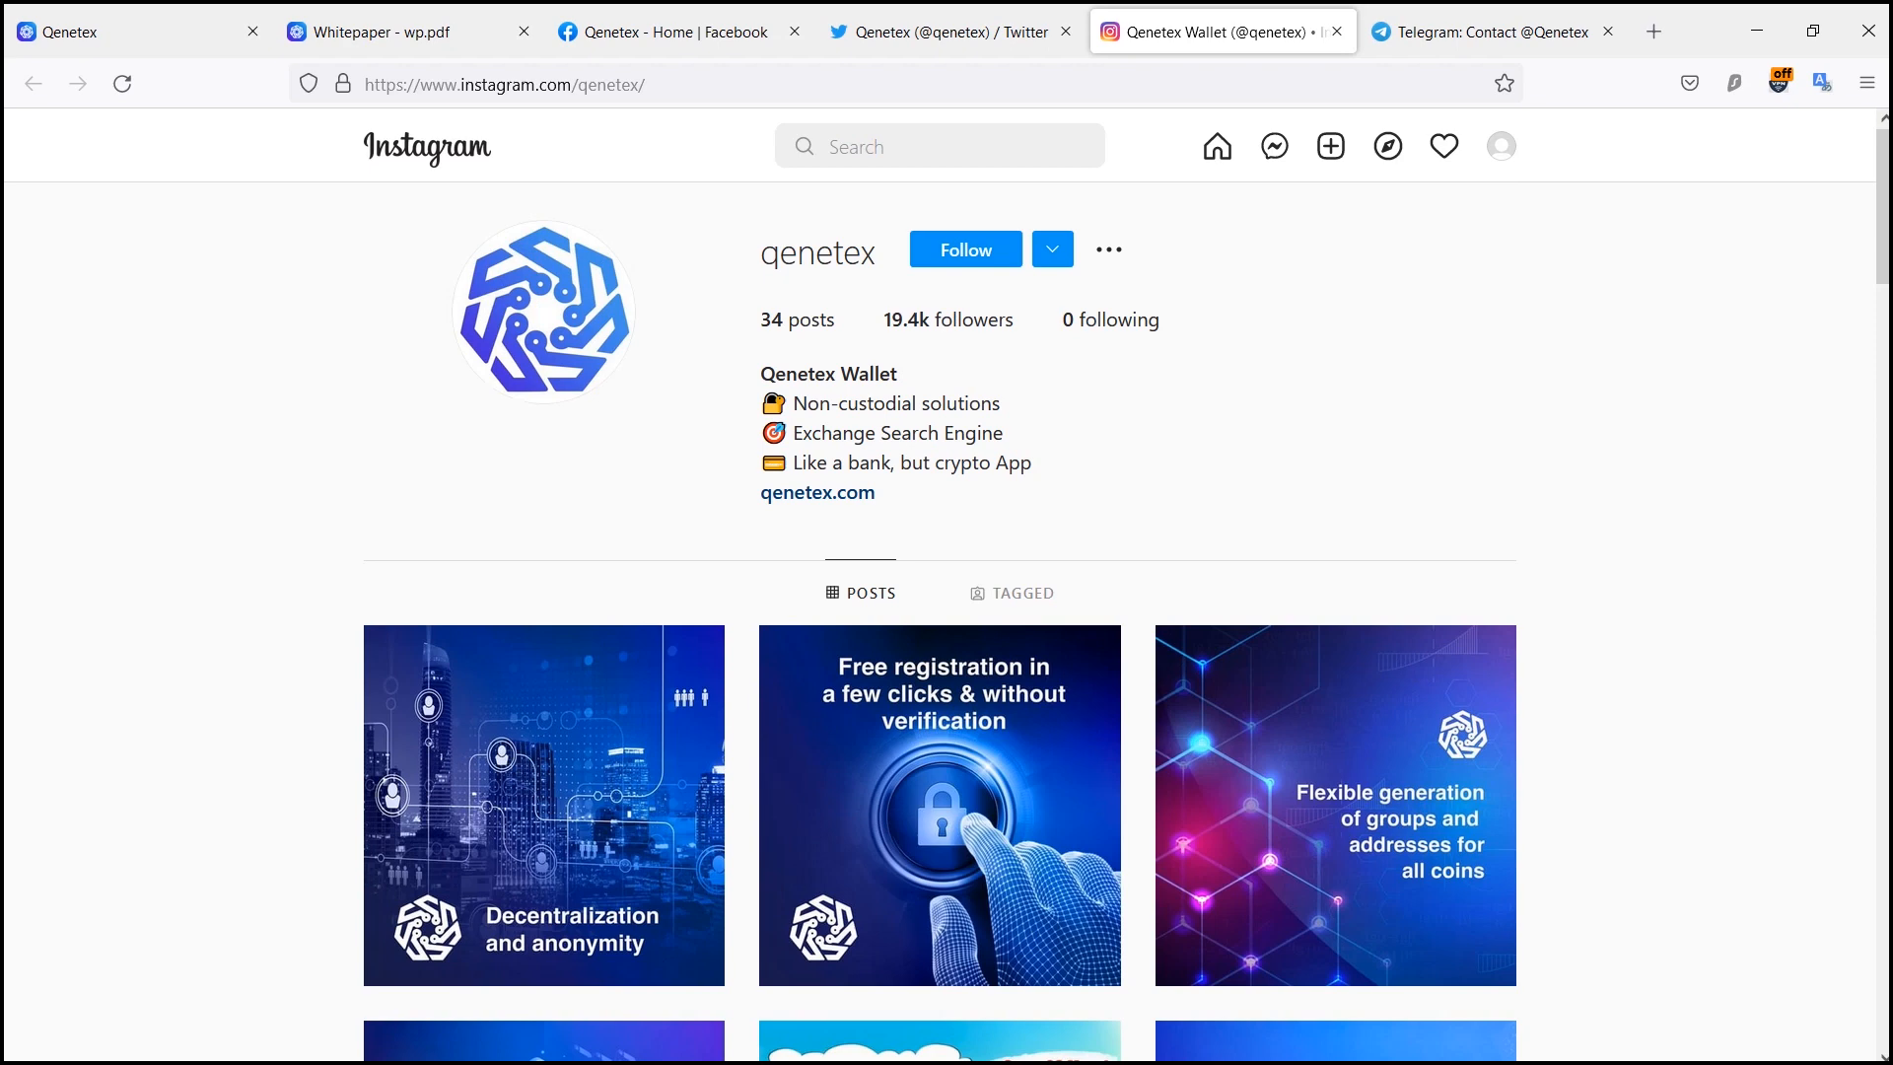
click(948, 31)
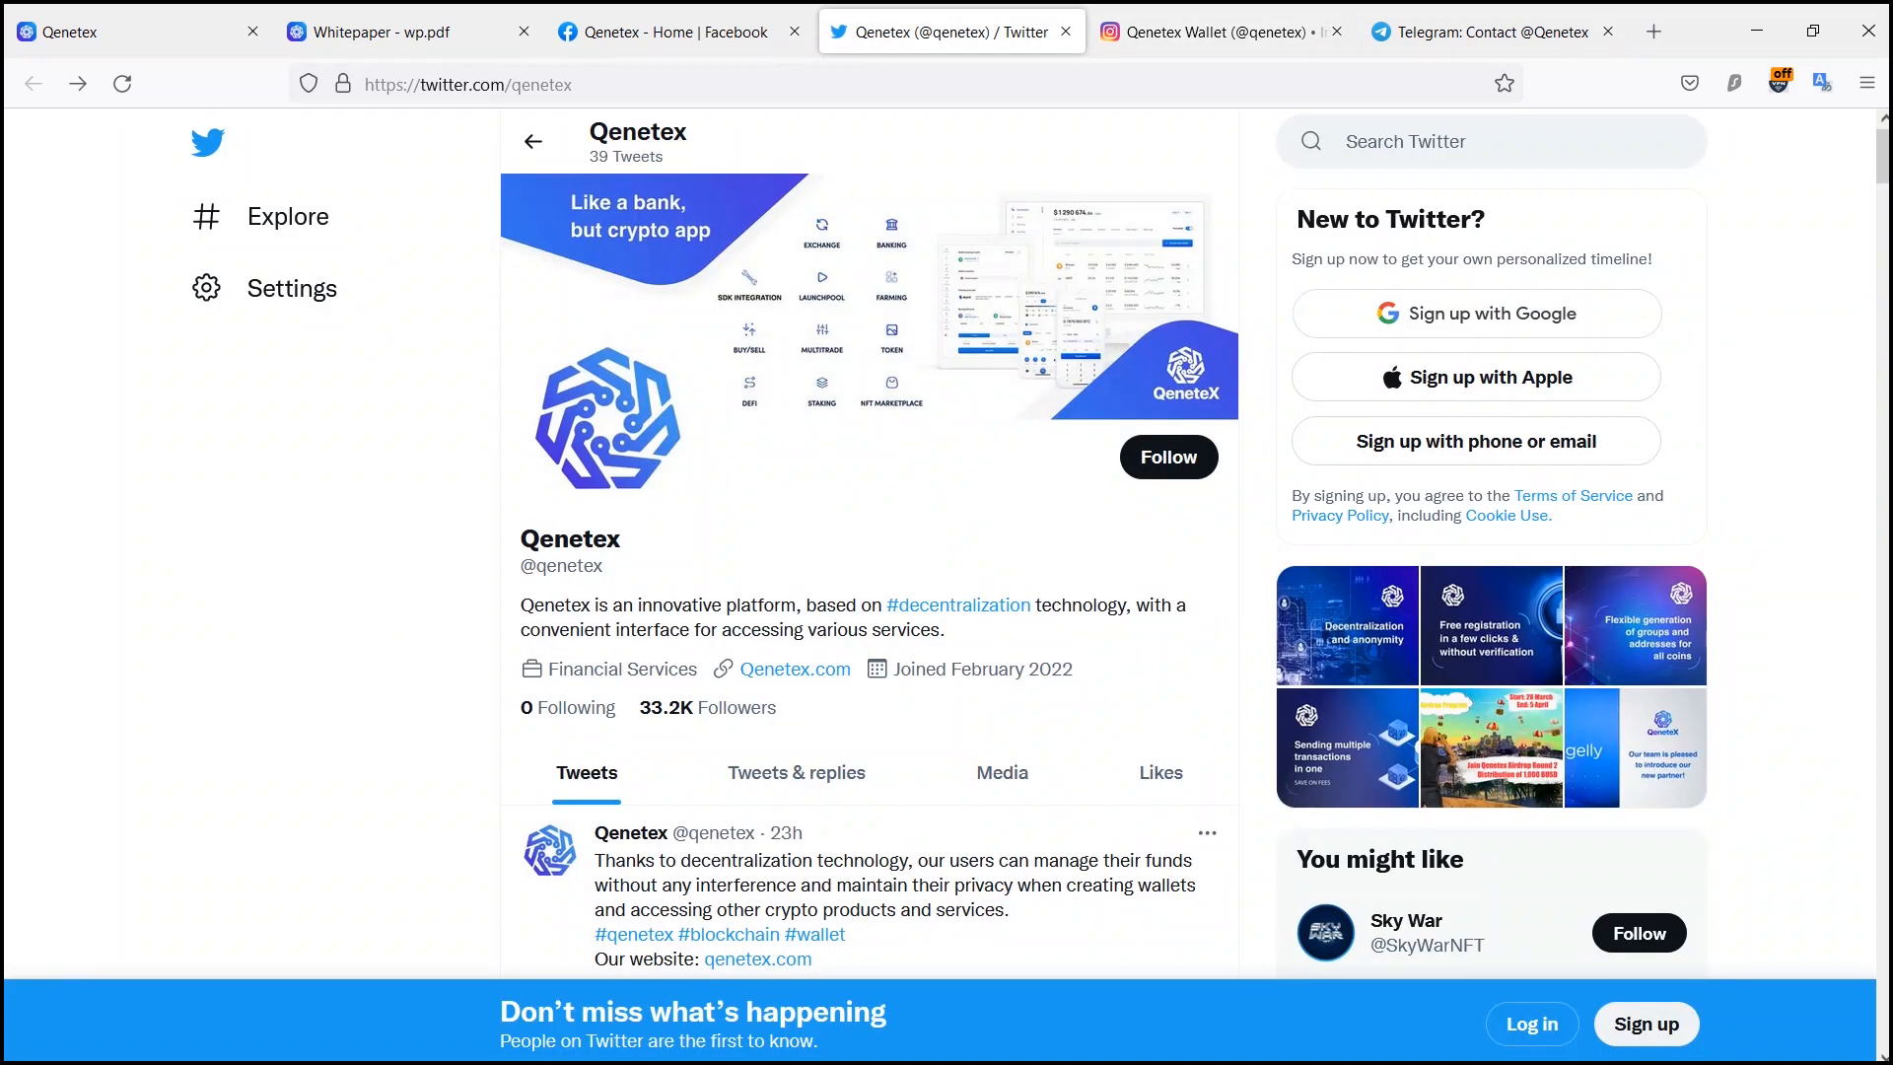
Step: Scroll Qenetex's tweets down to the multi-send transactions post, then return to the website tab
scroll(down, 3)
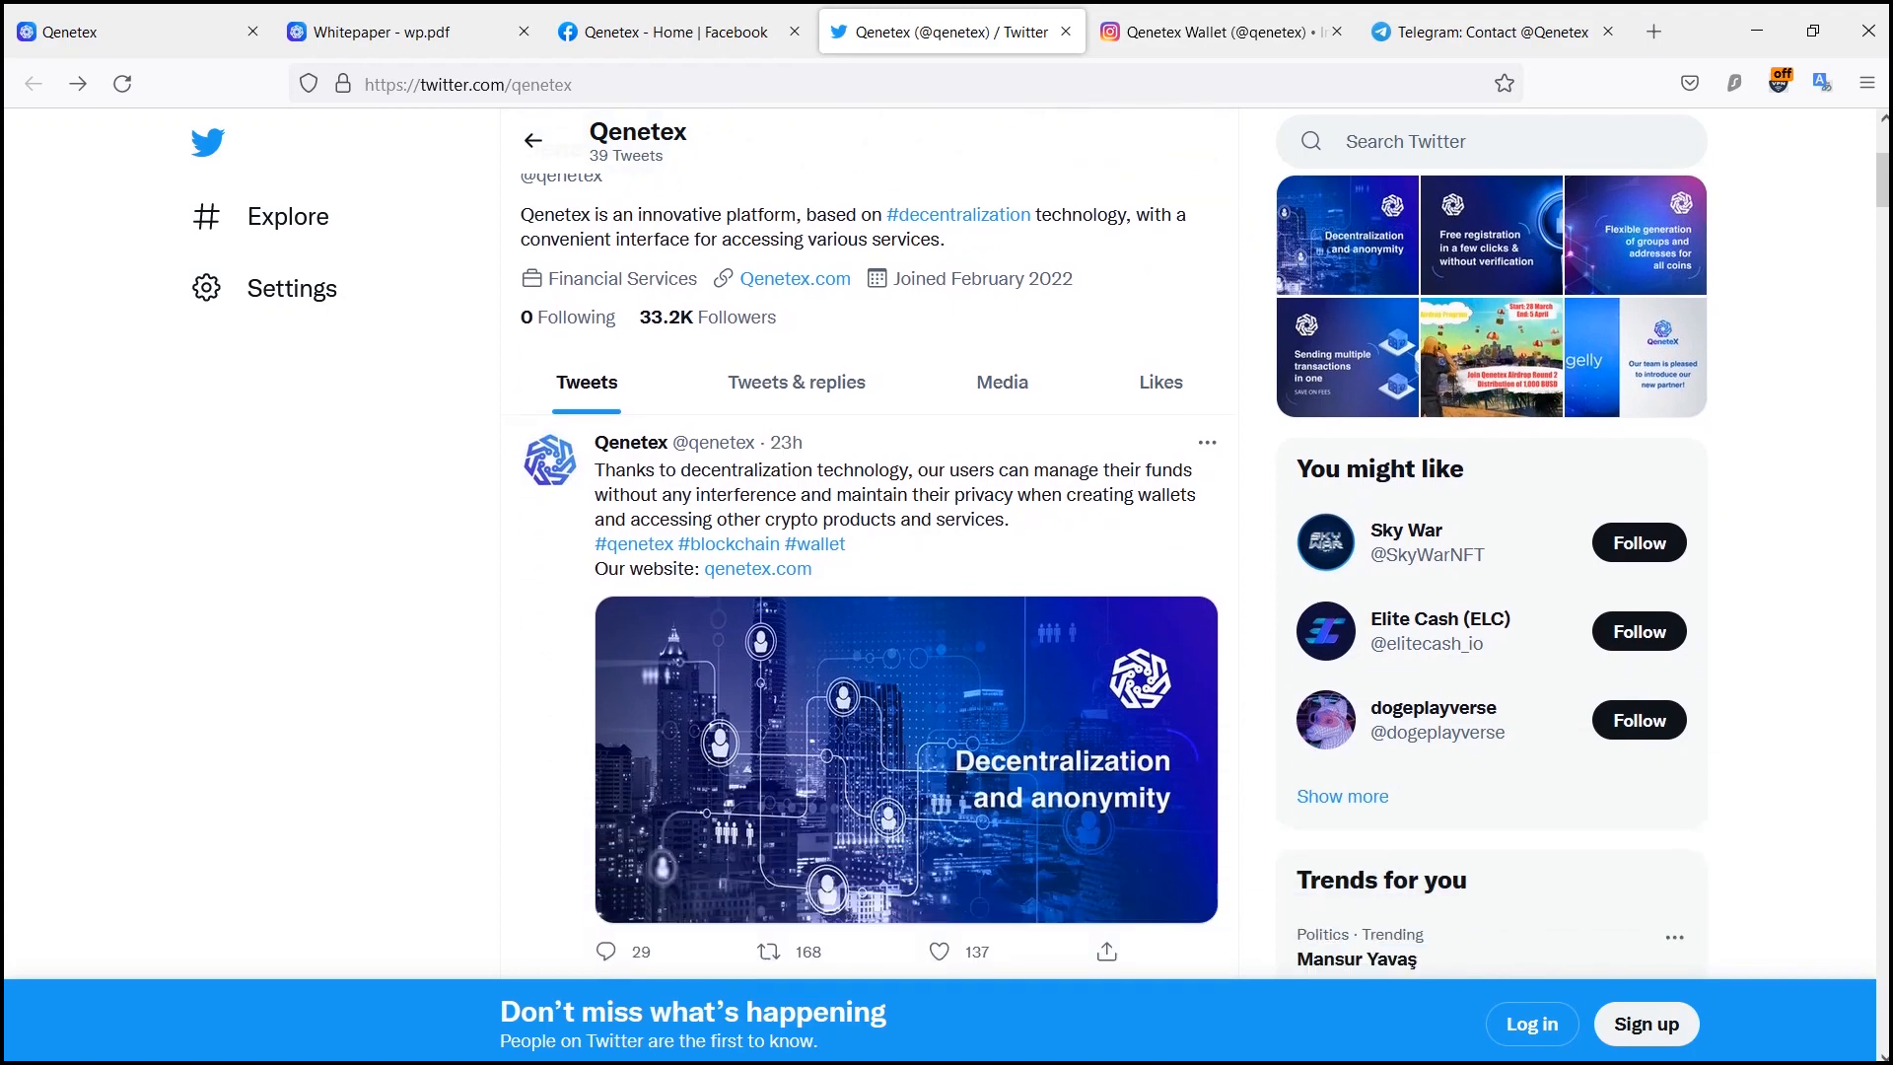
scroll(down, 3)
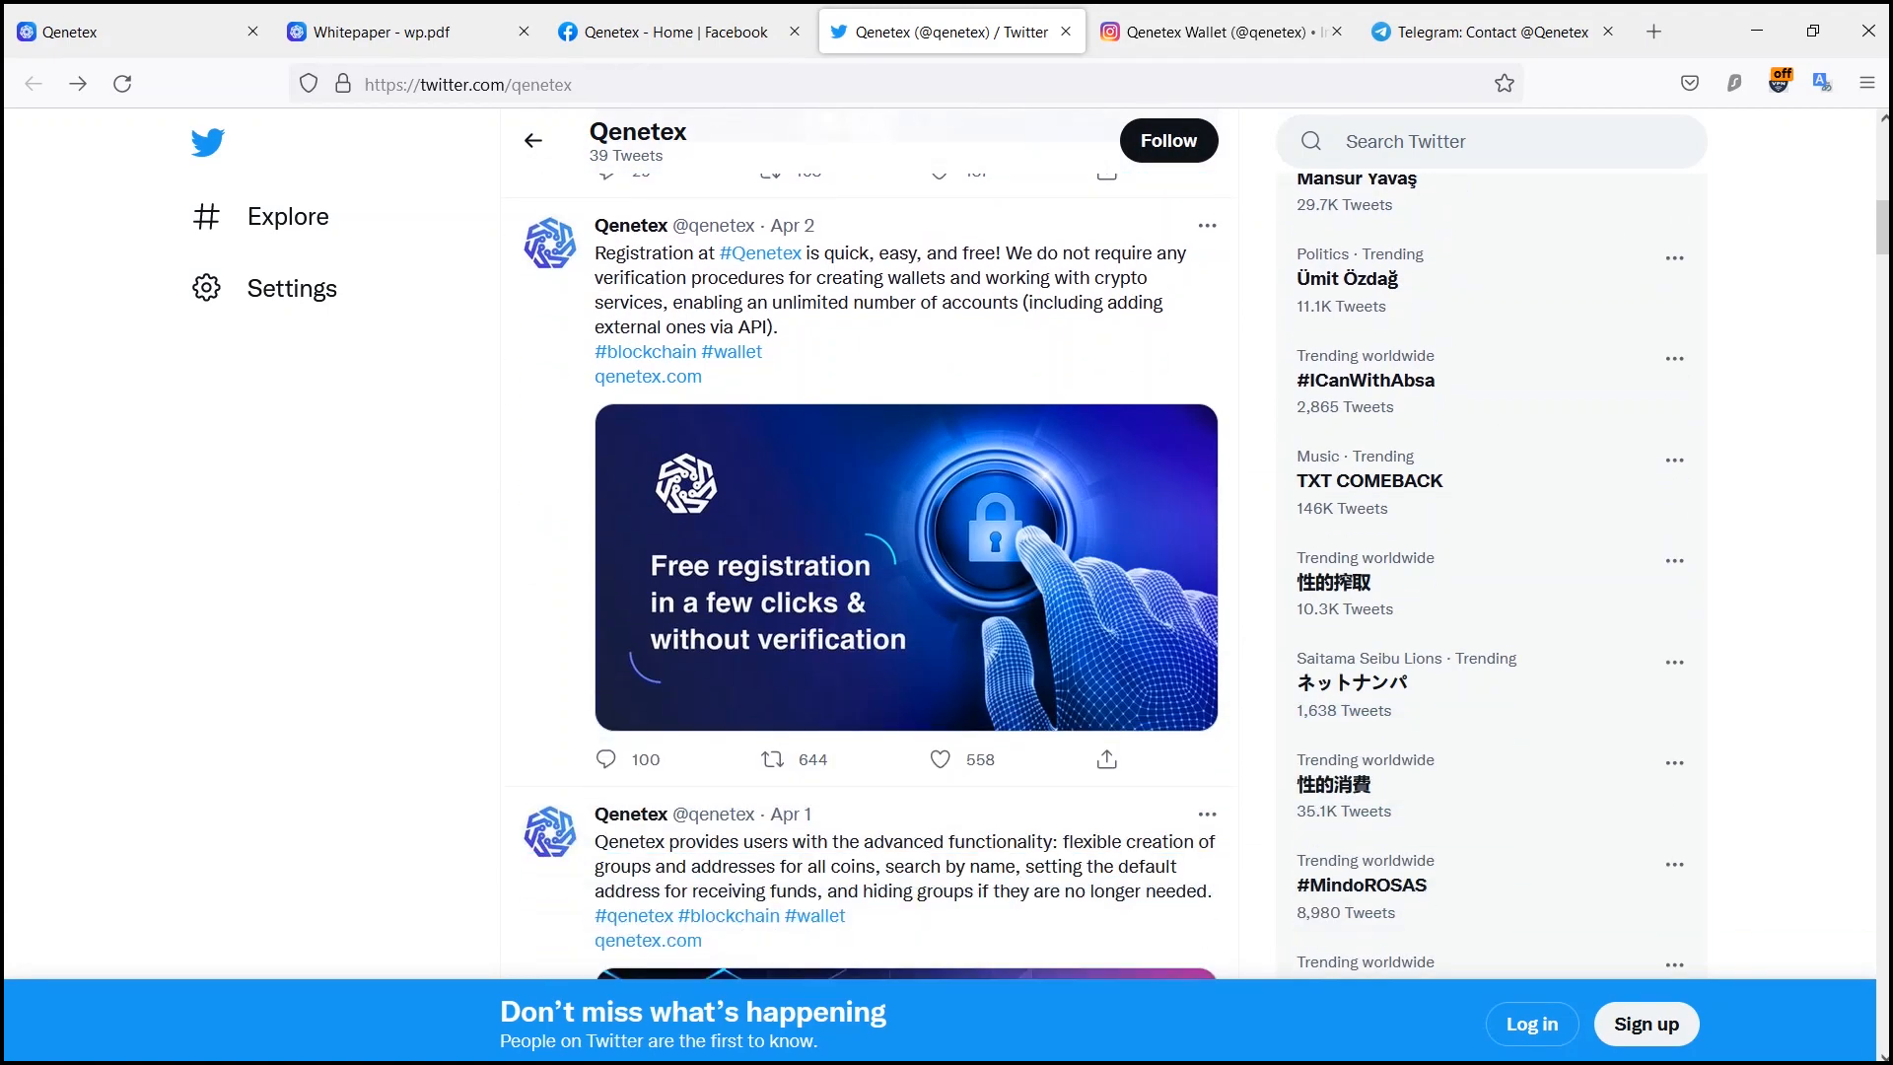
scroll(down, 3)
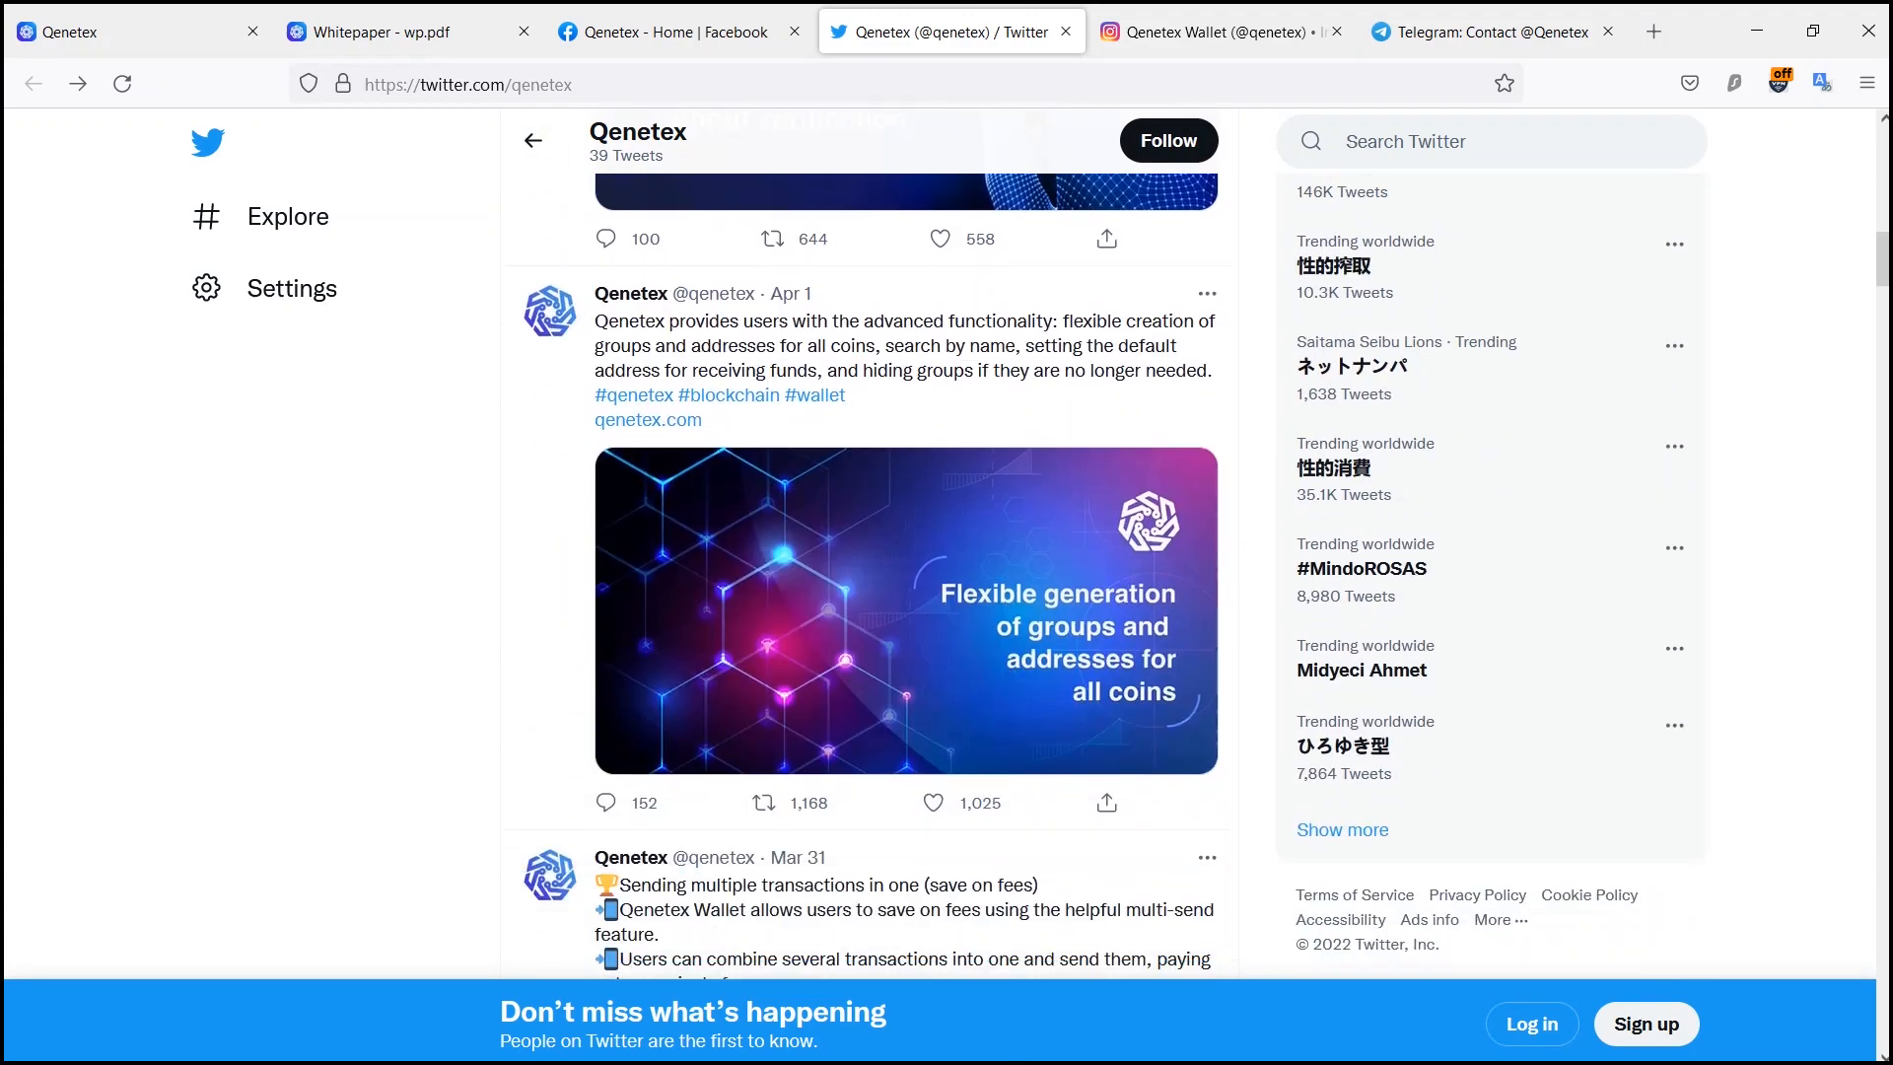
scroll(down, 3)
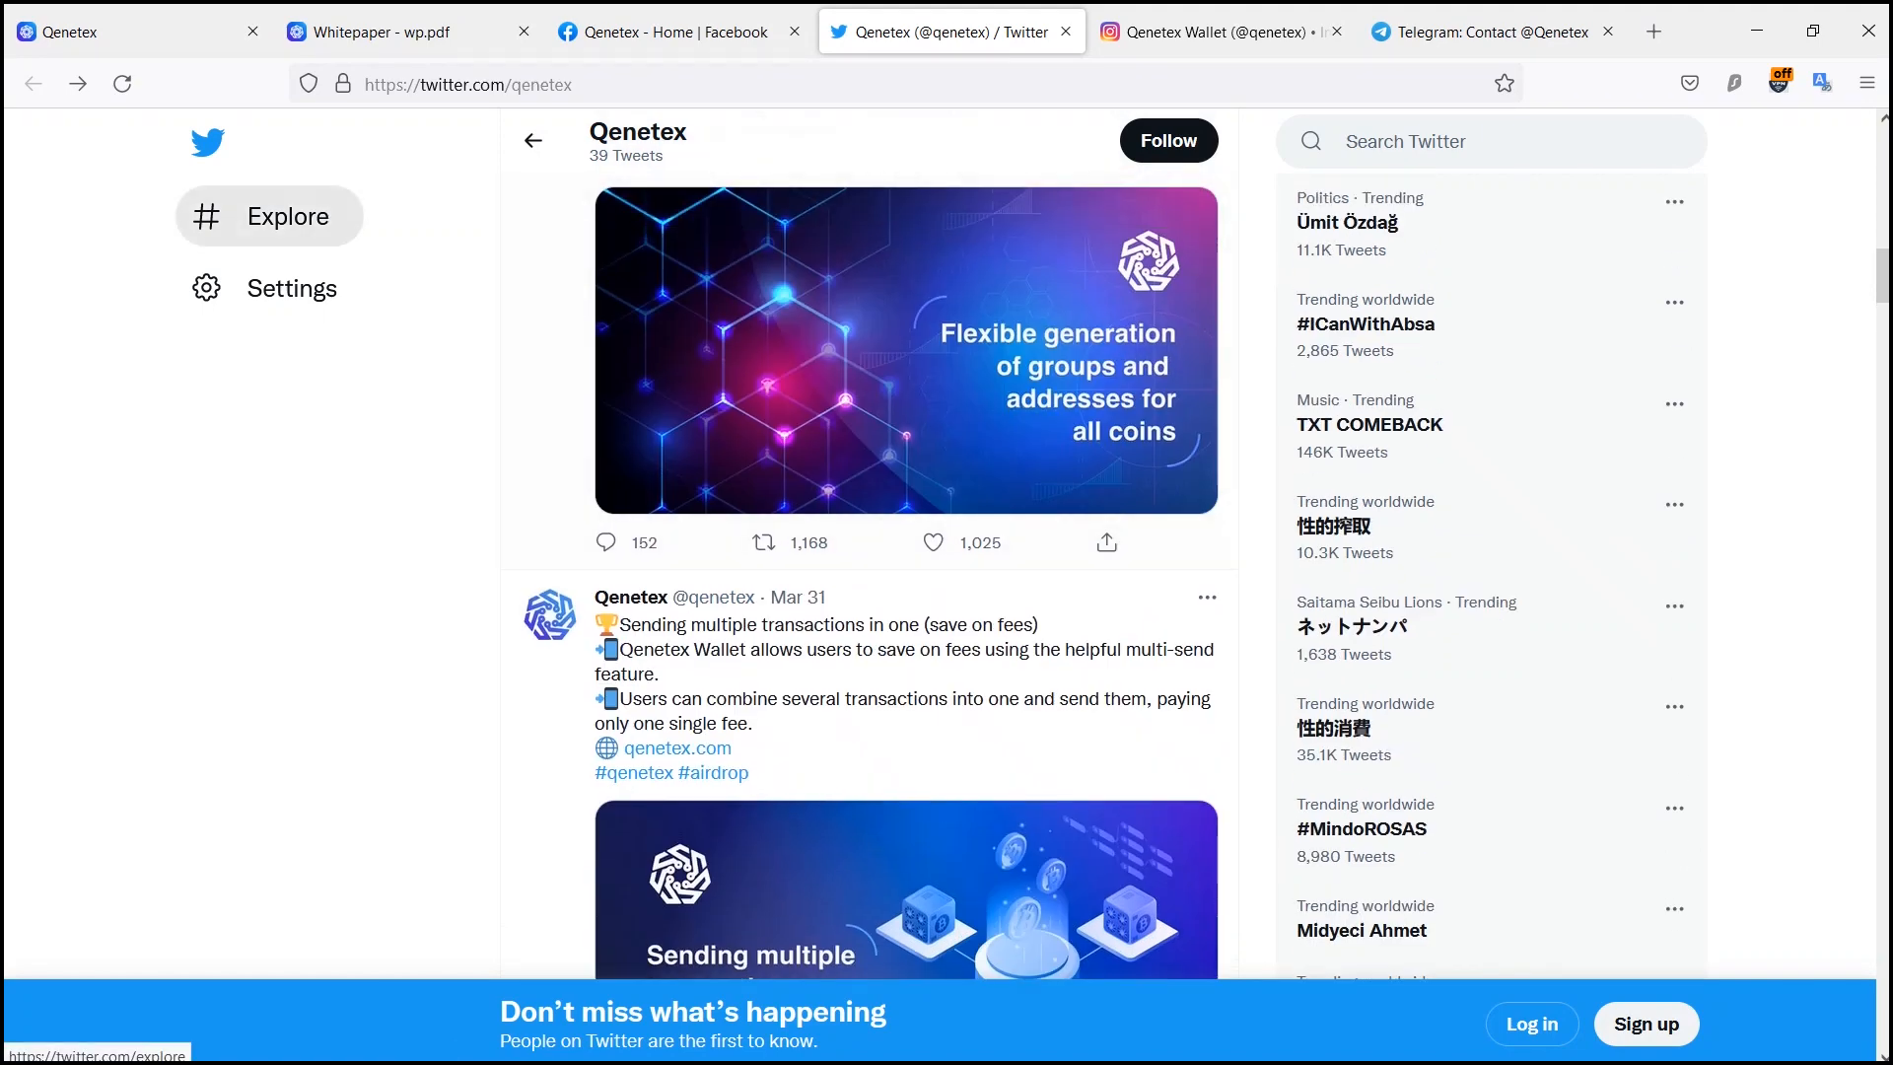
click(1490, 31)
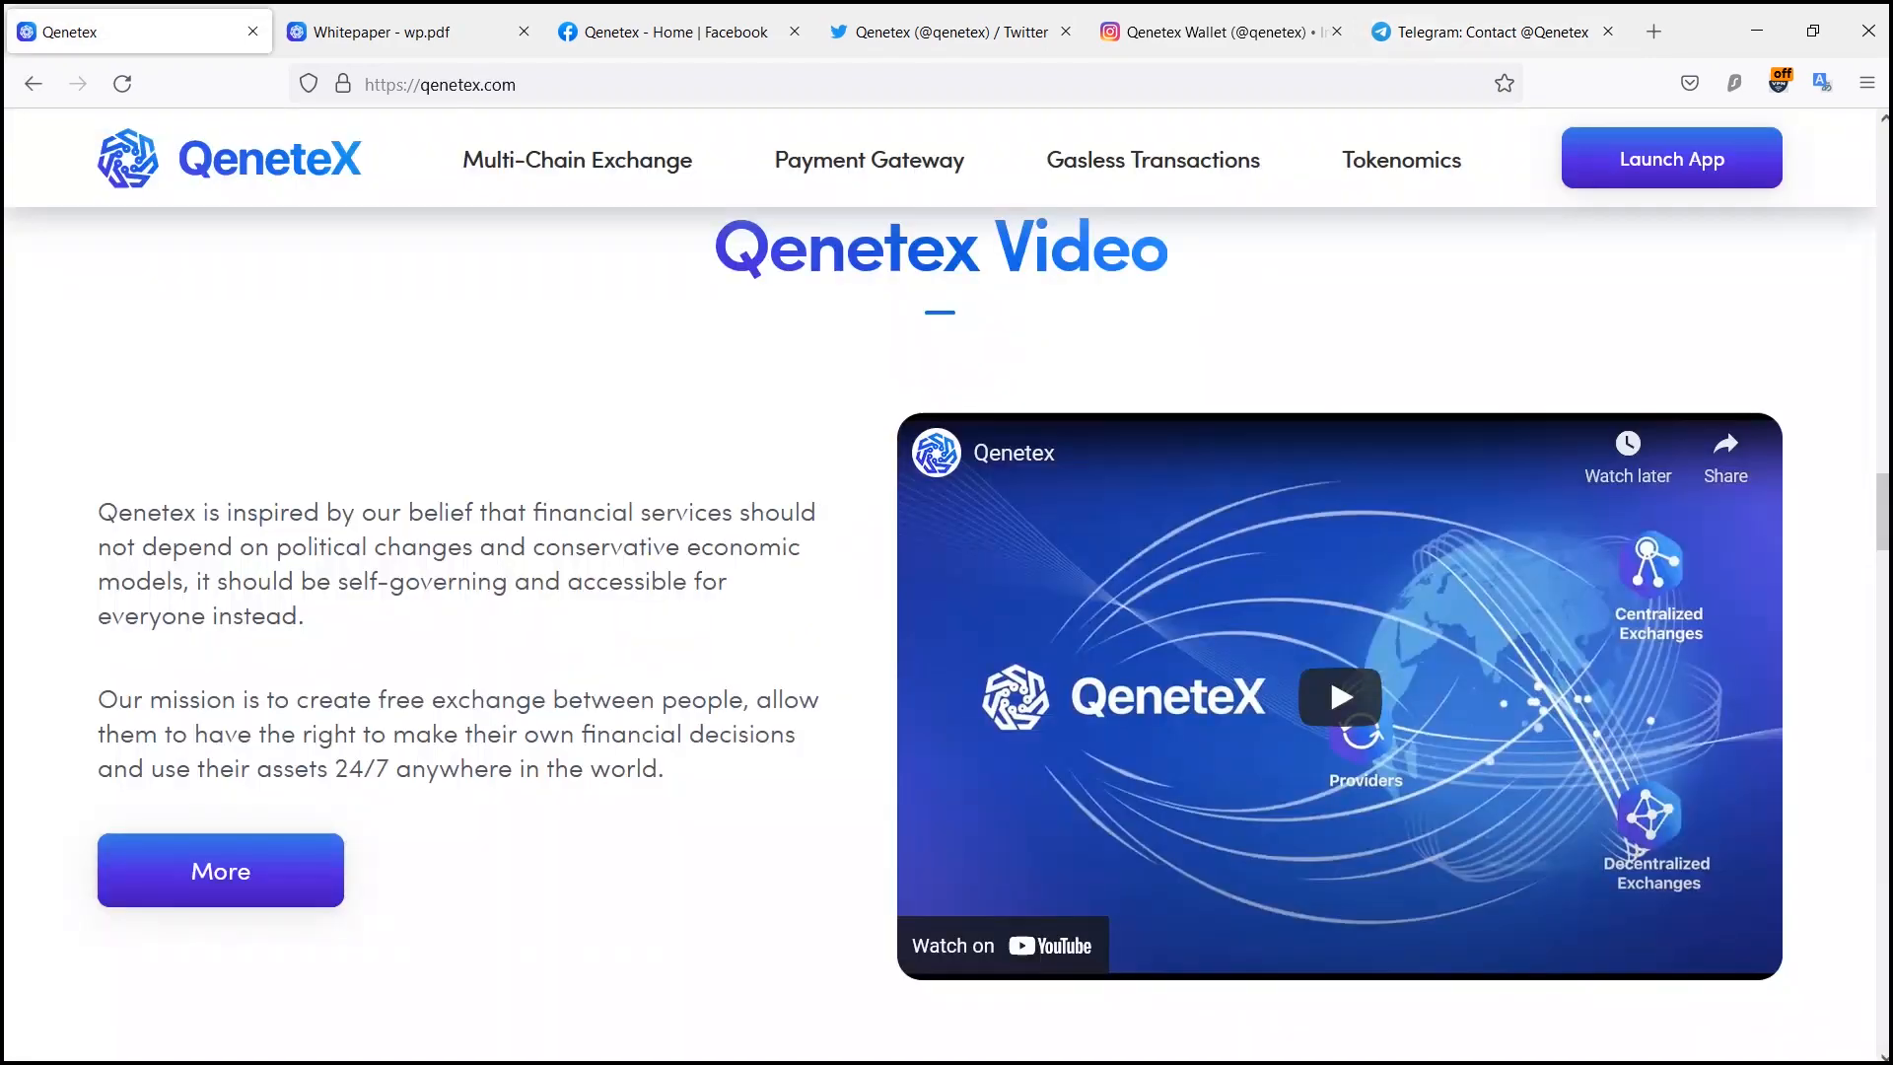
Step: Scroll the homepage past Multi-chain Exchange and Fiat & Exchange Partners to Press Releases
scroll(down, 3)
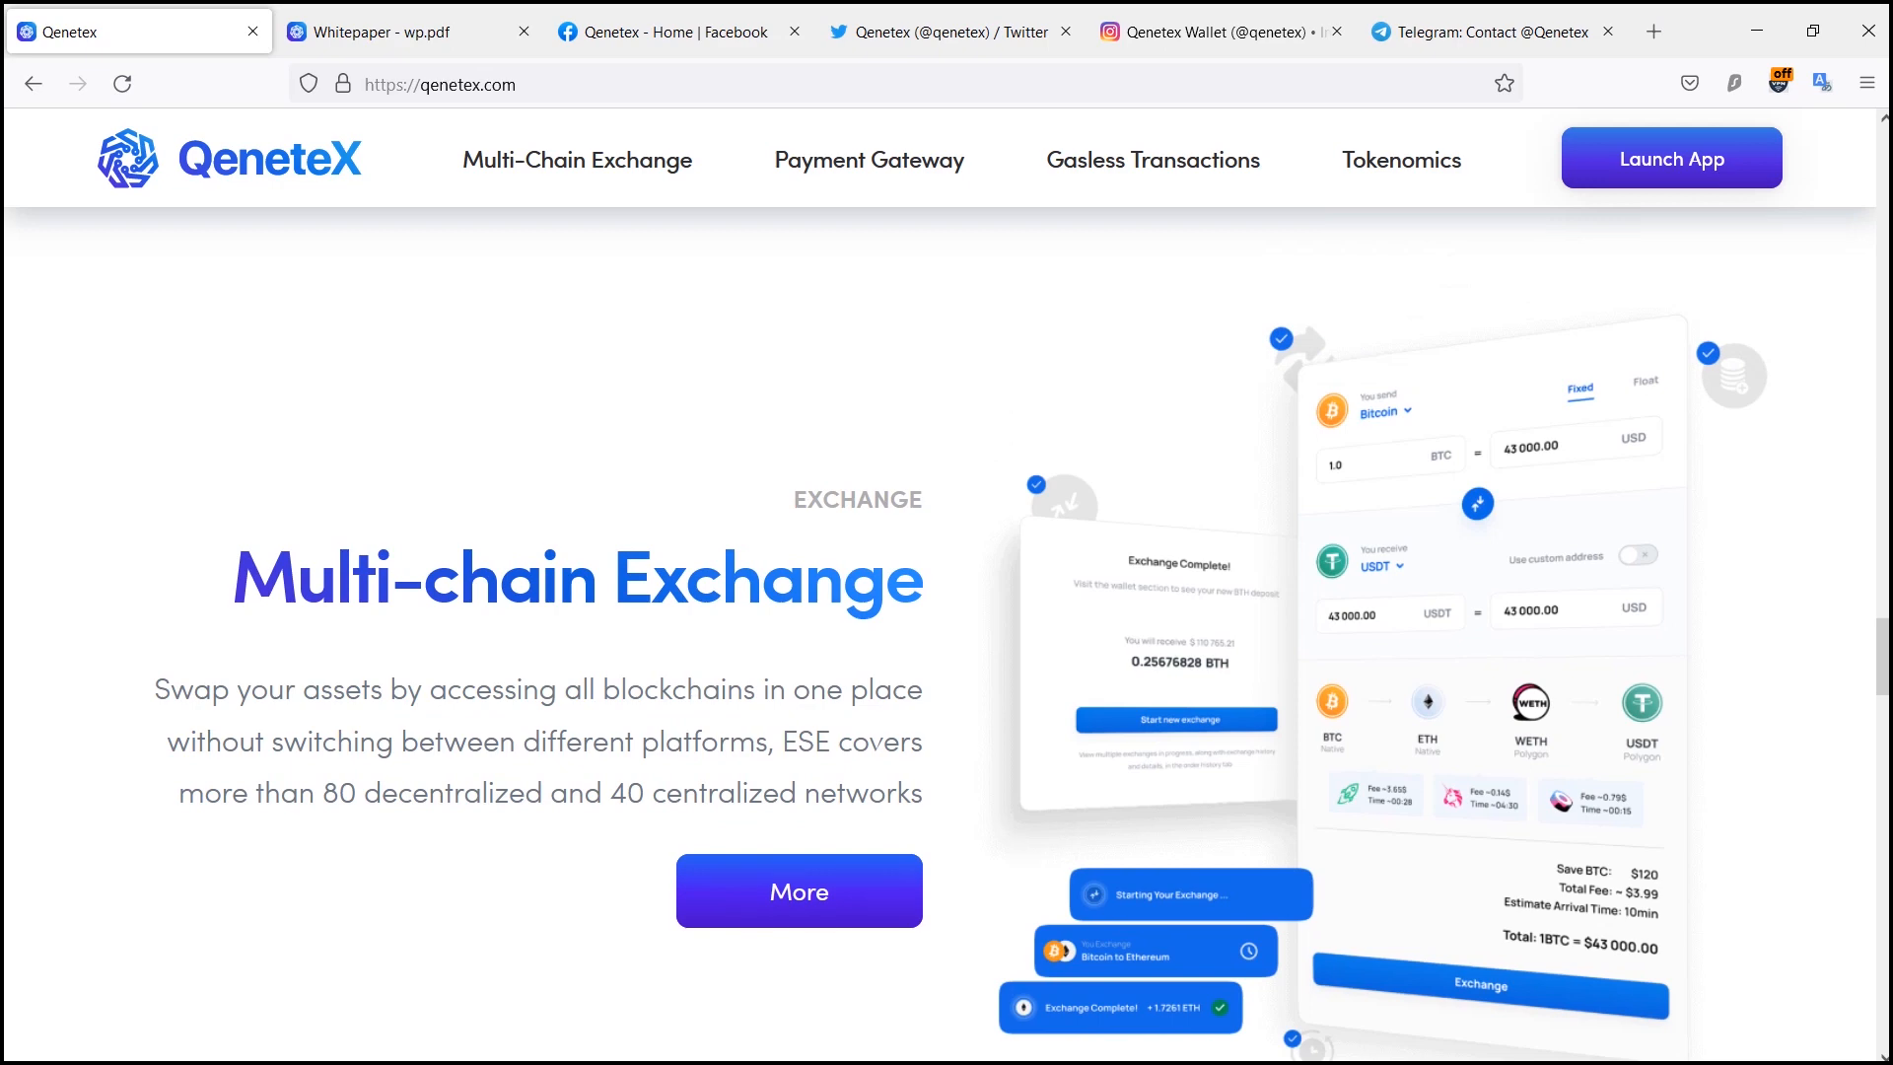
scroll(down, 3)
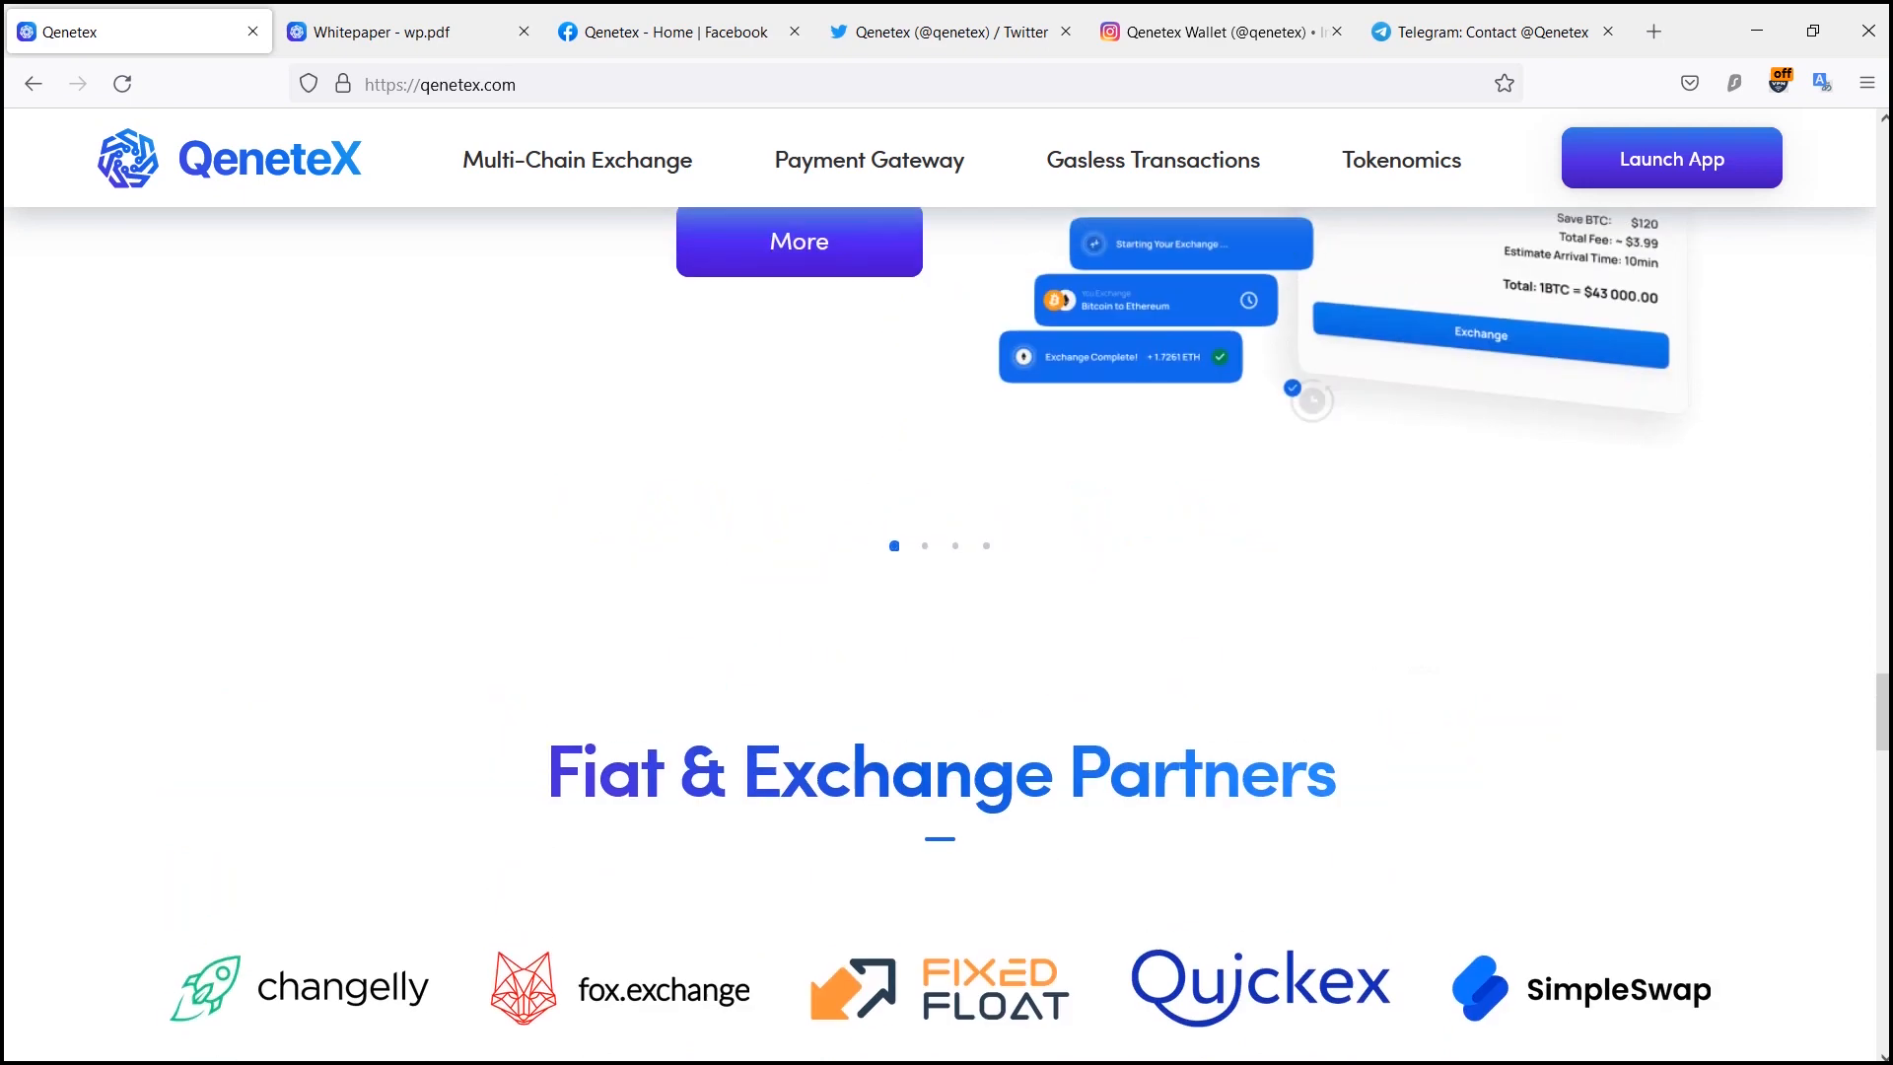
scroll(down, 3)
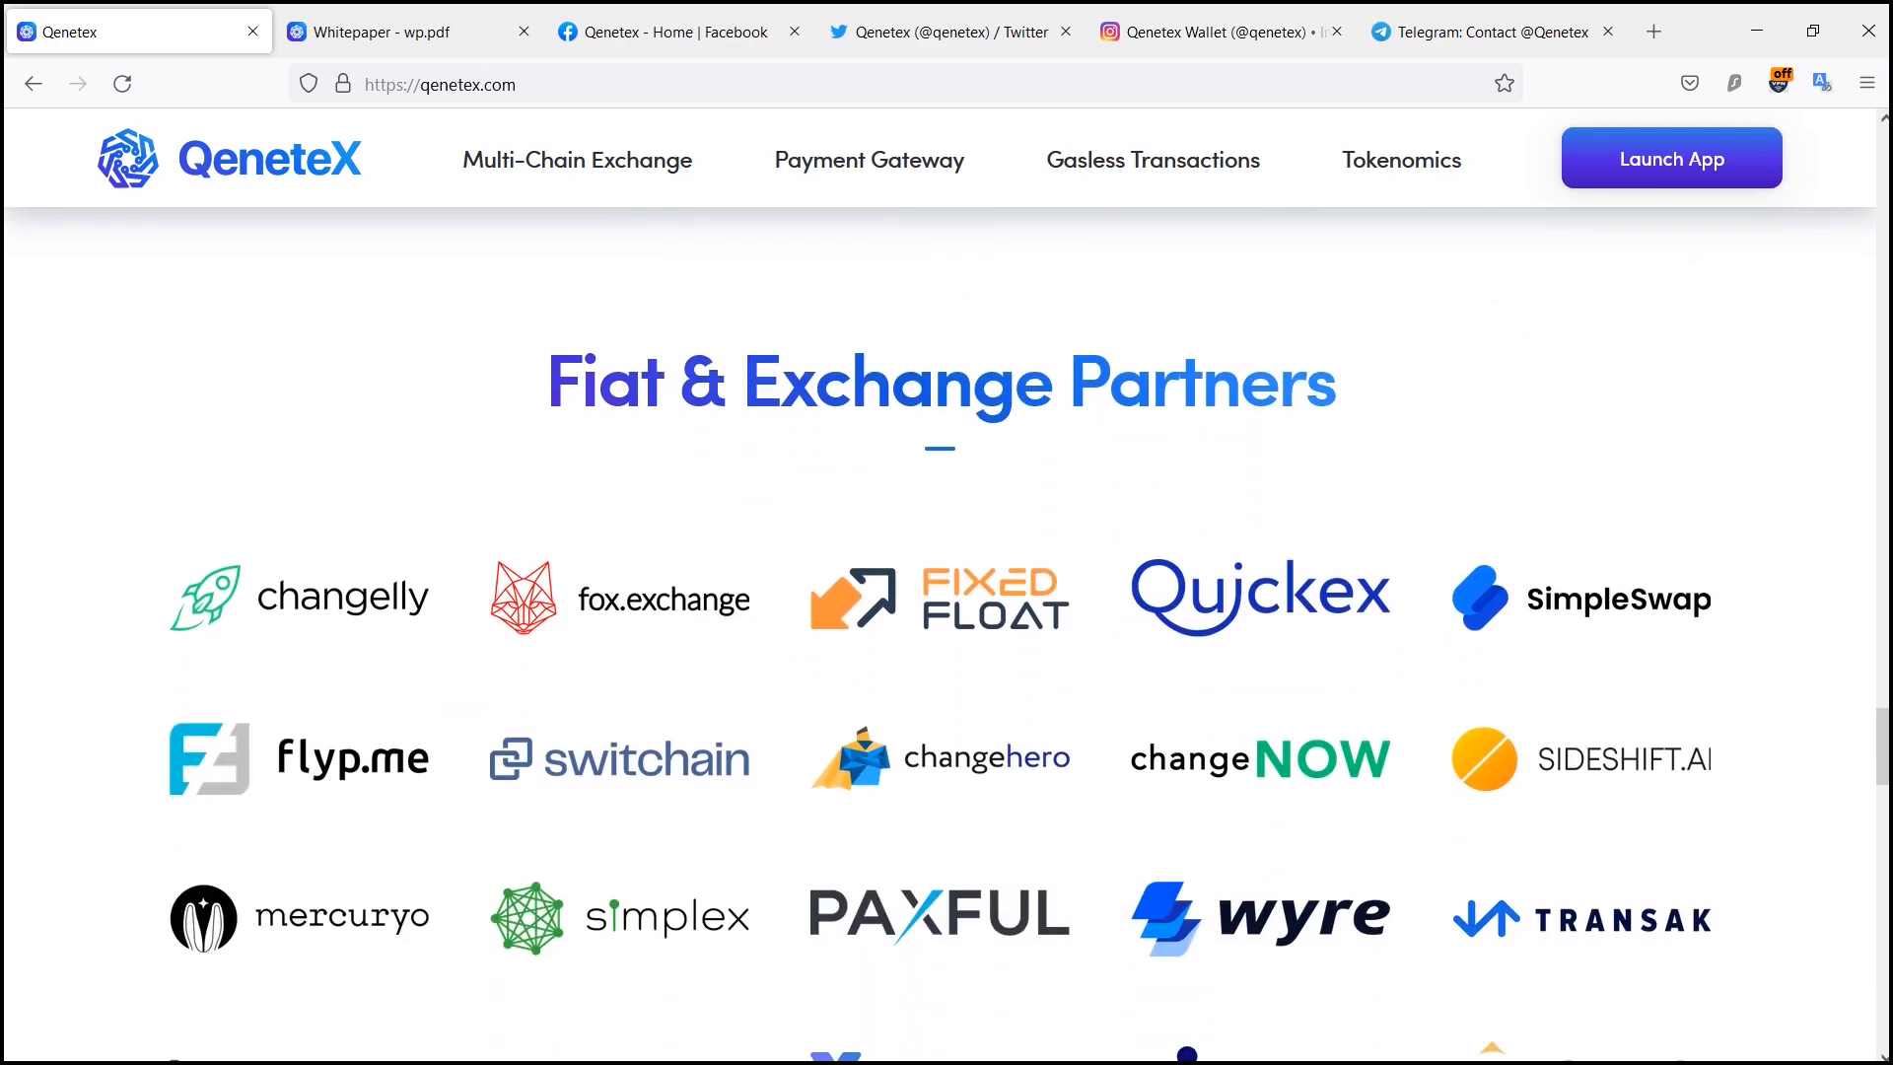
scroll(down, 3)
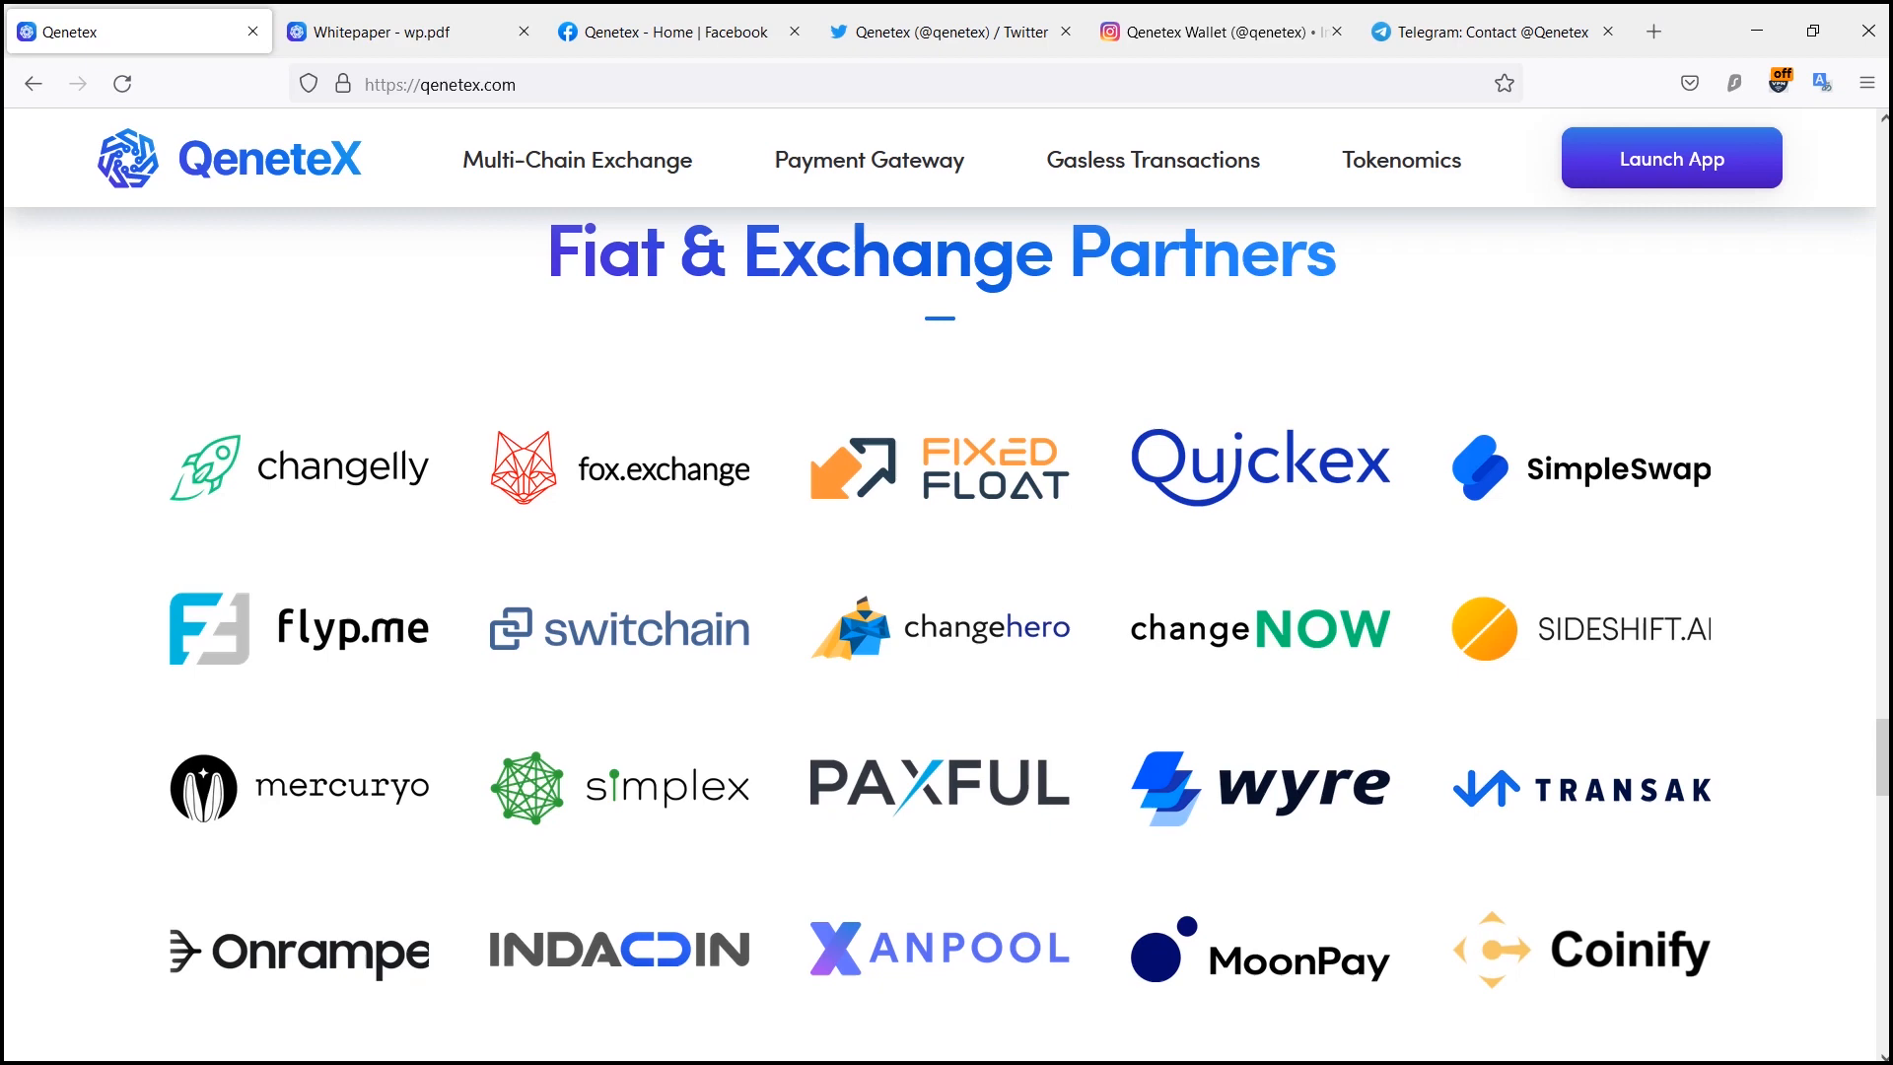
scroll(down, 3)
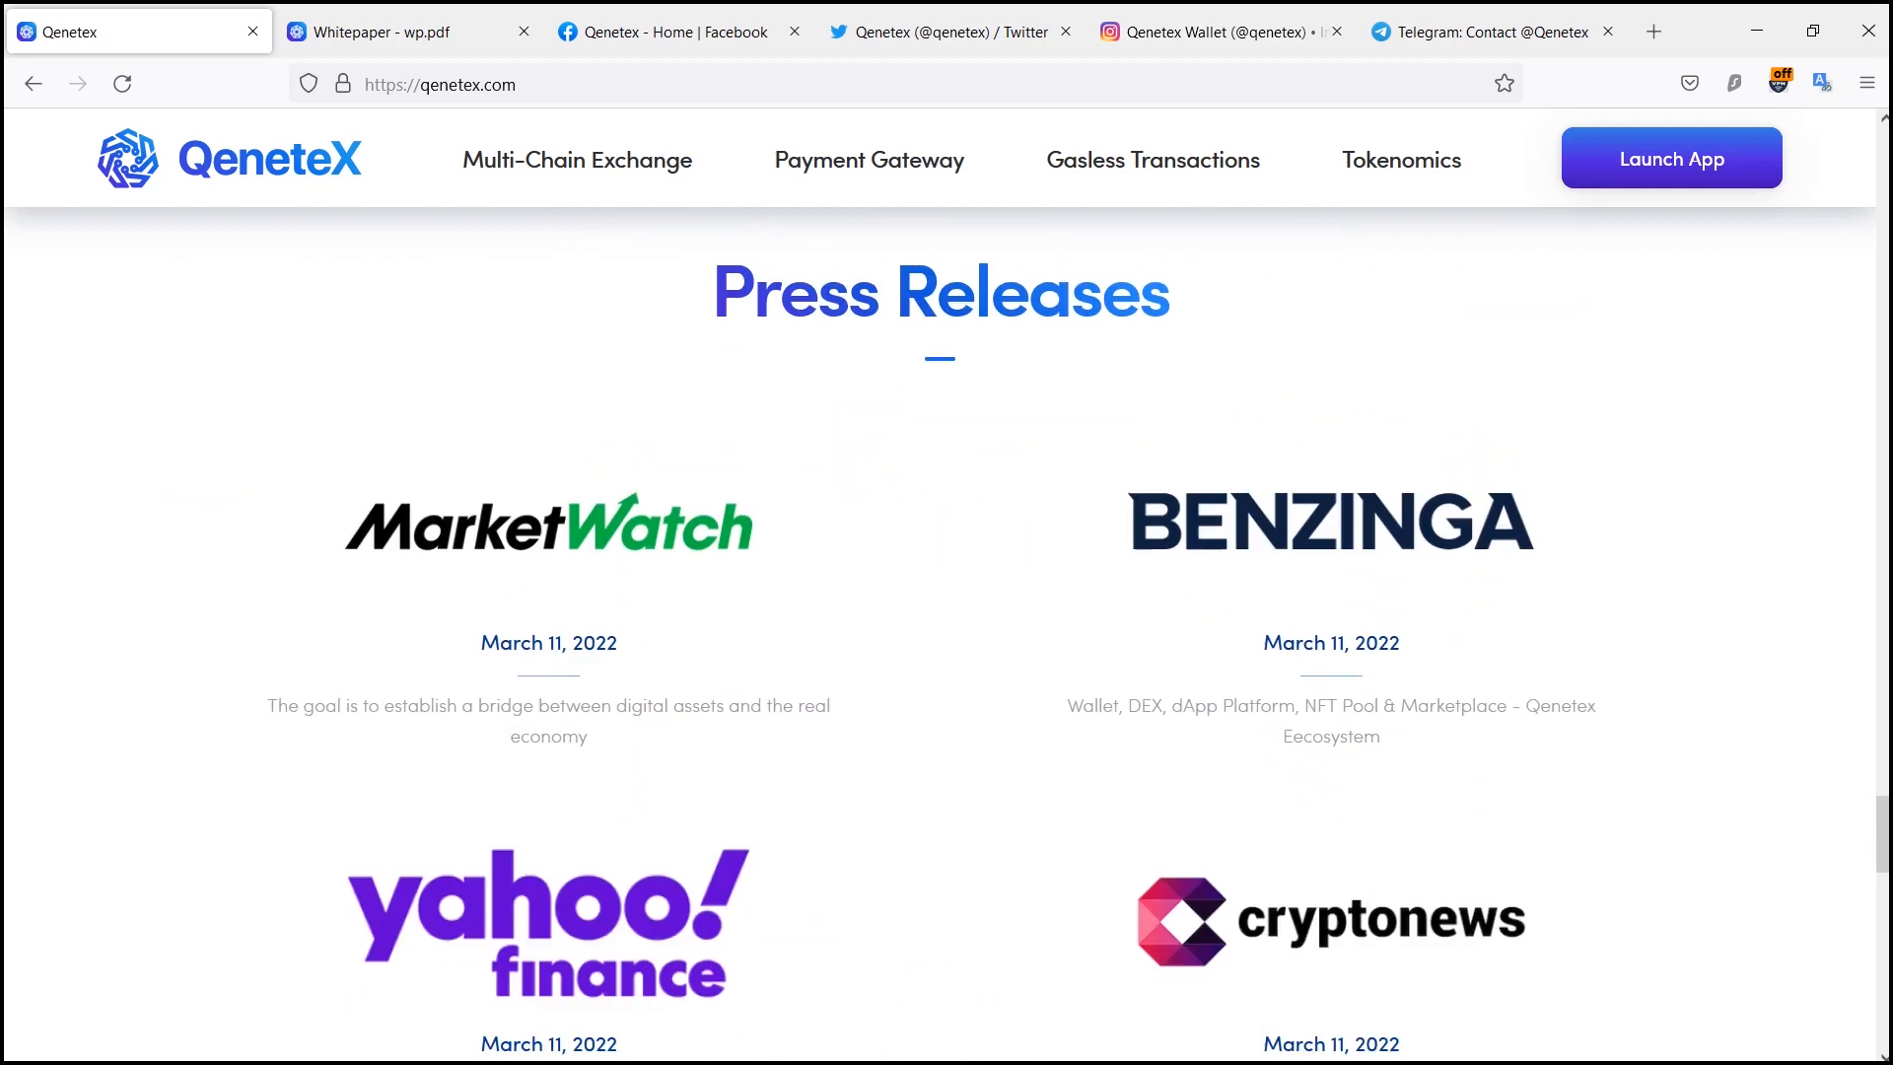